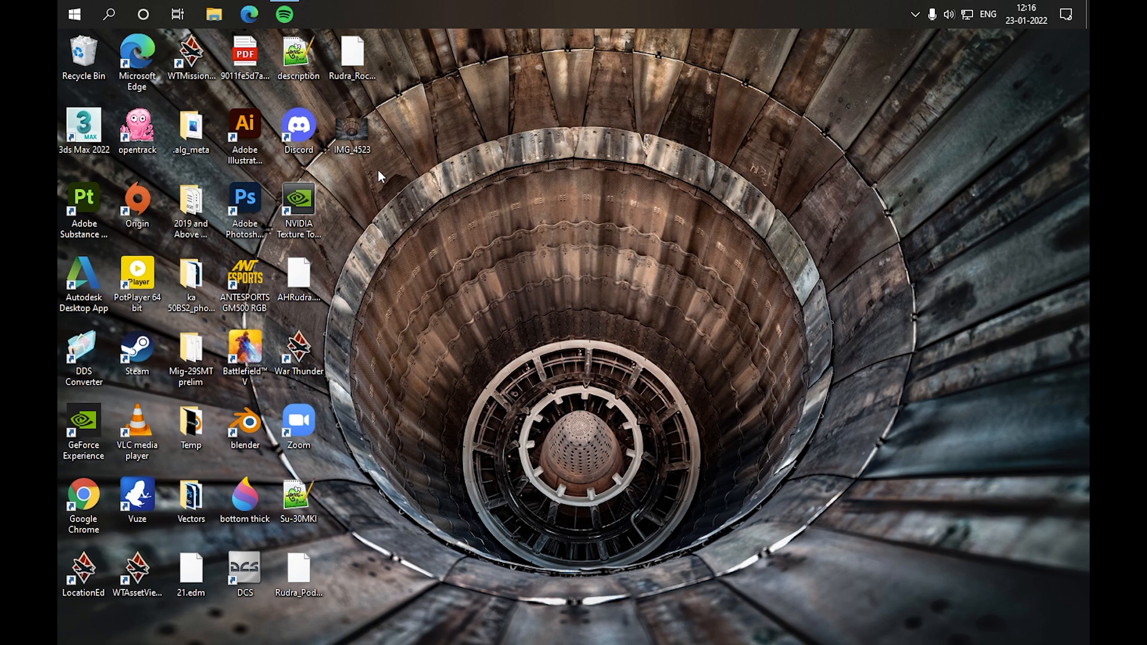
mouse_move(213, 14)
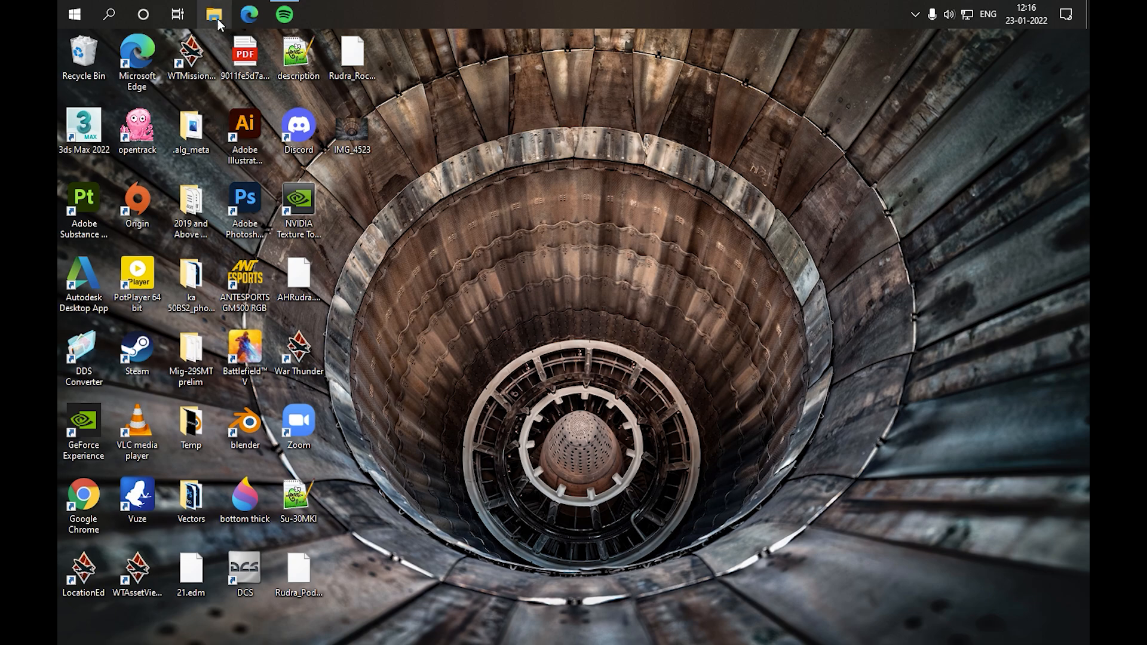
Step: Open File Explorer from the taskbar at Quick access
click(212, 14)
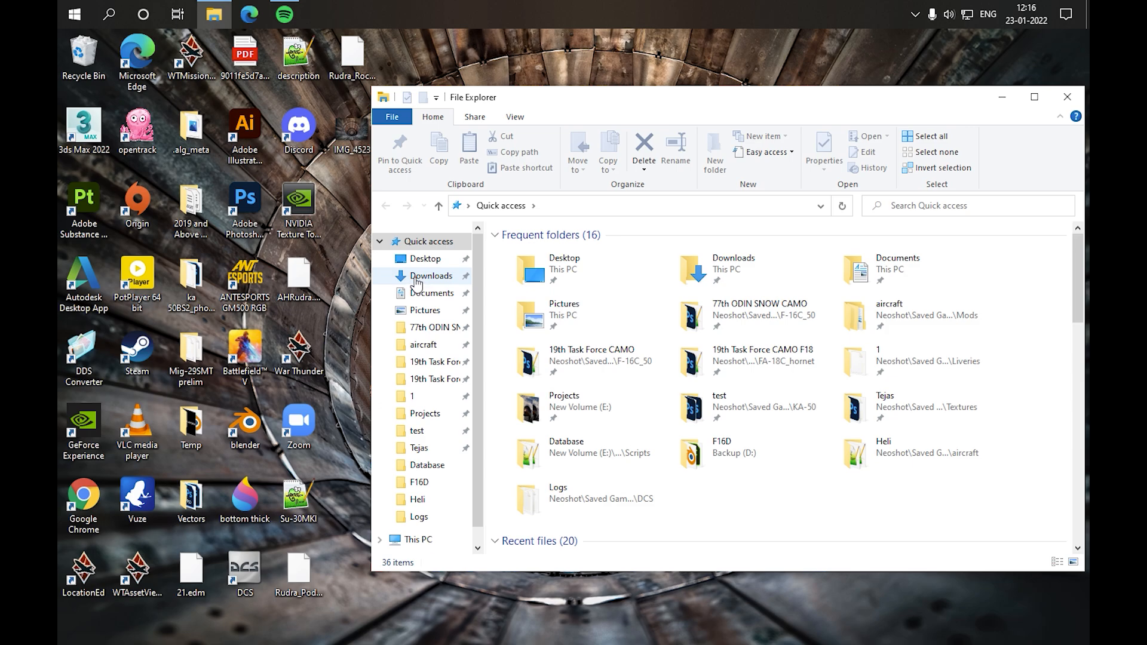
Step: Browse into the Su-30MK_SFM zip in Downloads and select its Su-30MK_SFM folder
click(431, 276)
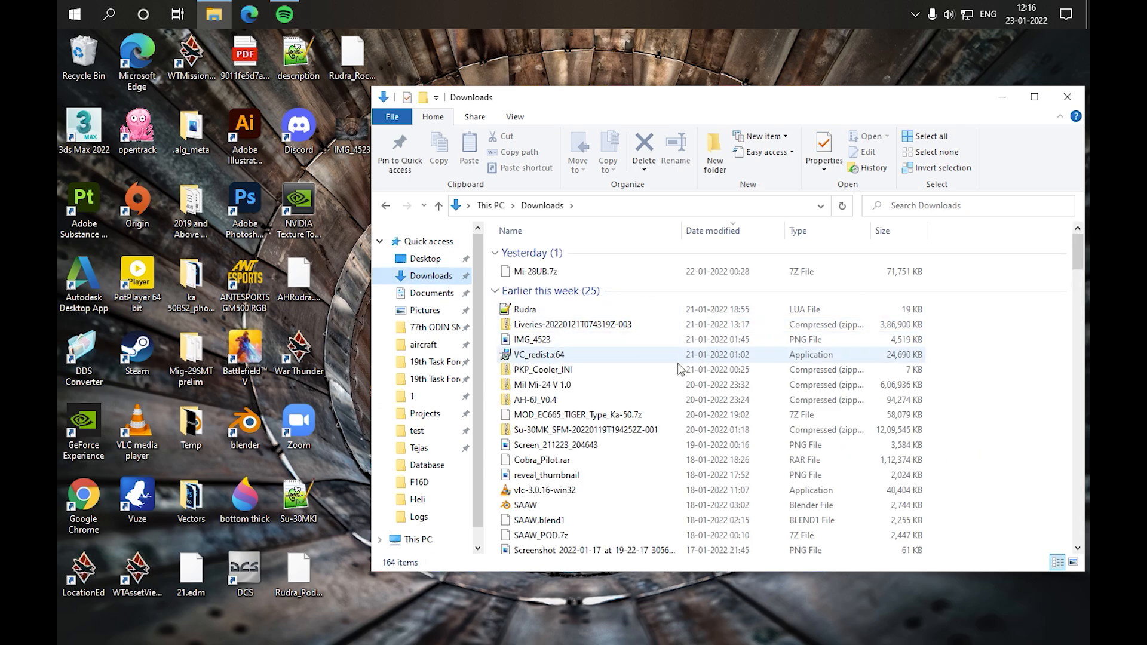
click(585, 302)
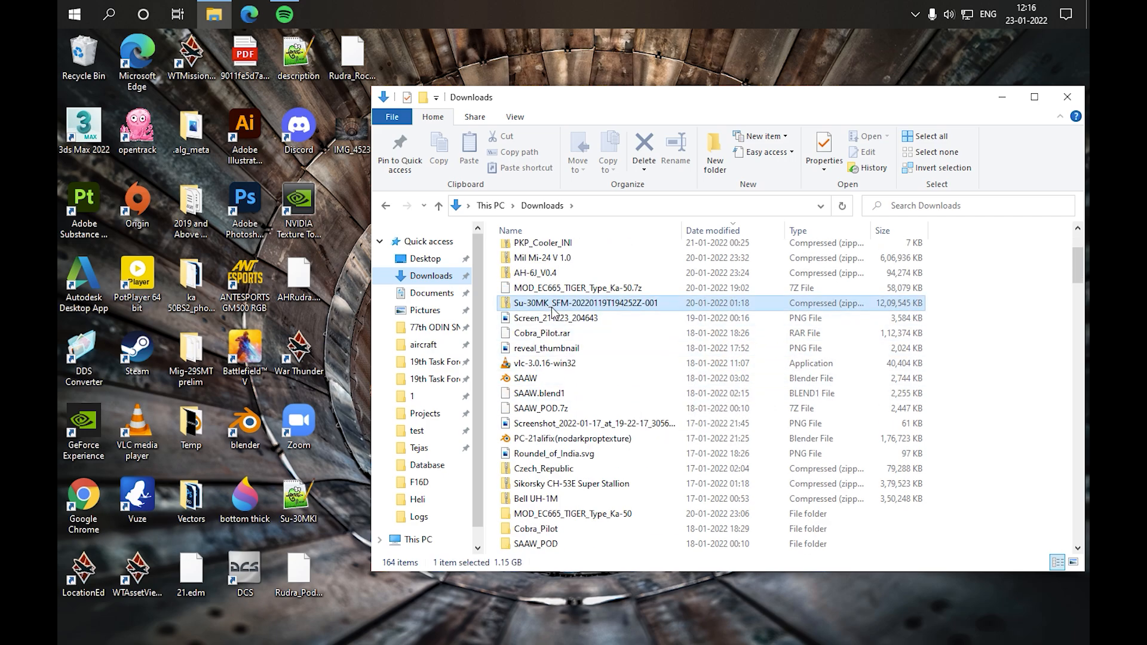
double_click(588, 303)
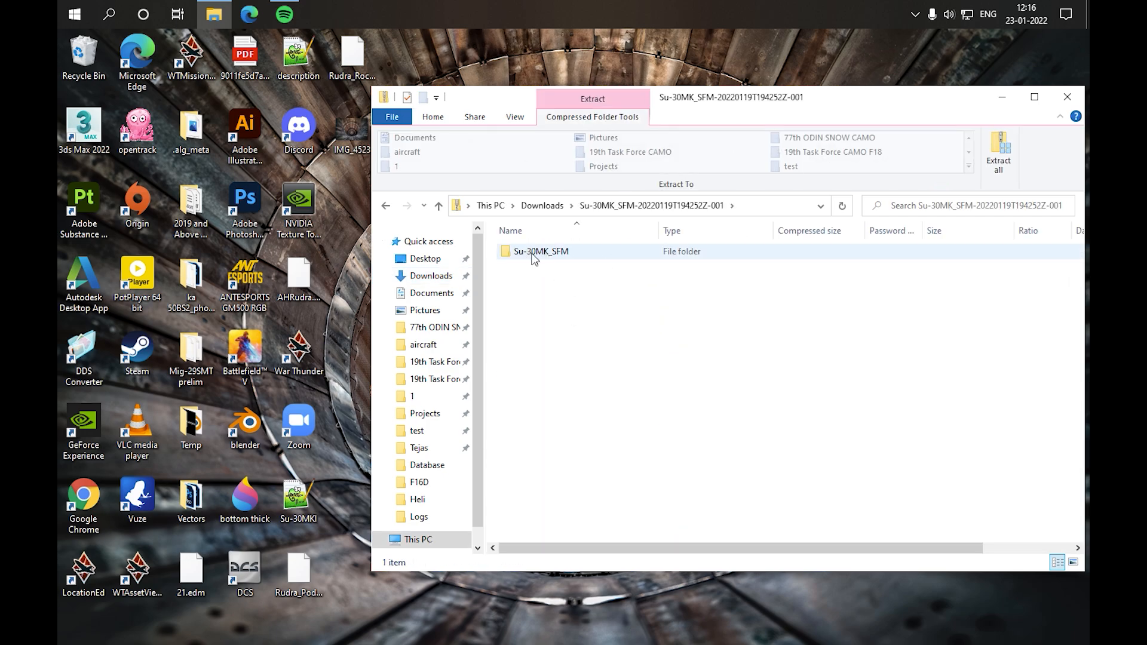
mouse_move(566, 261)
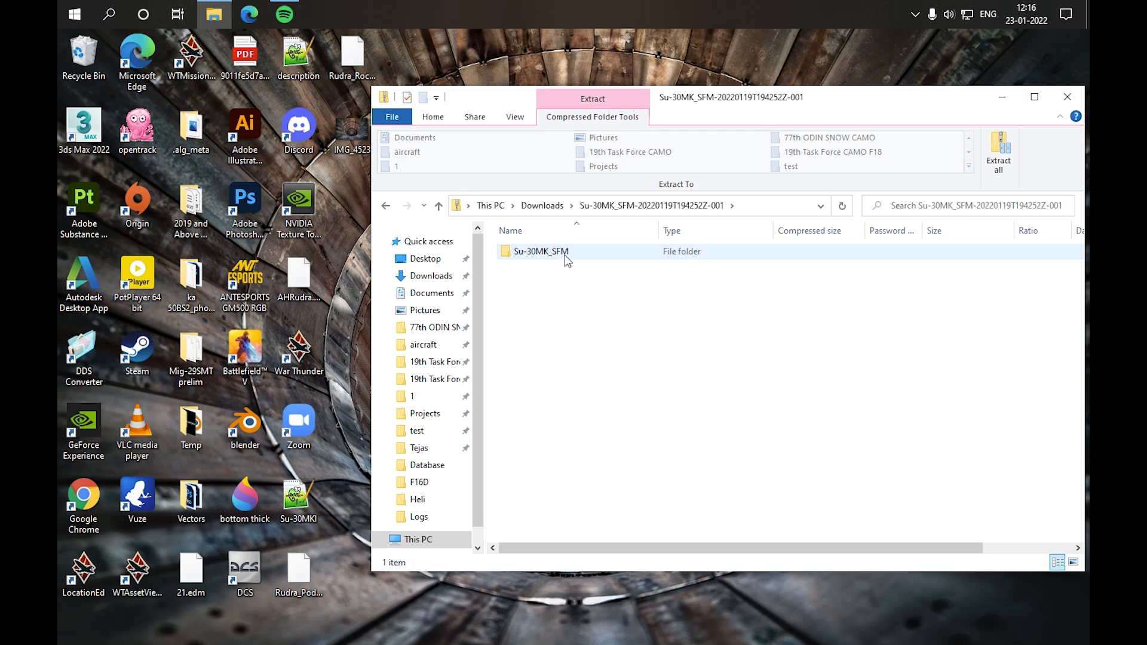
click(540, 250)
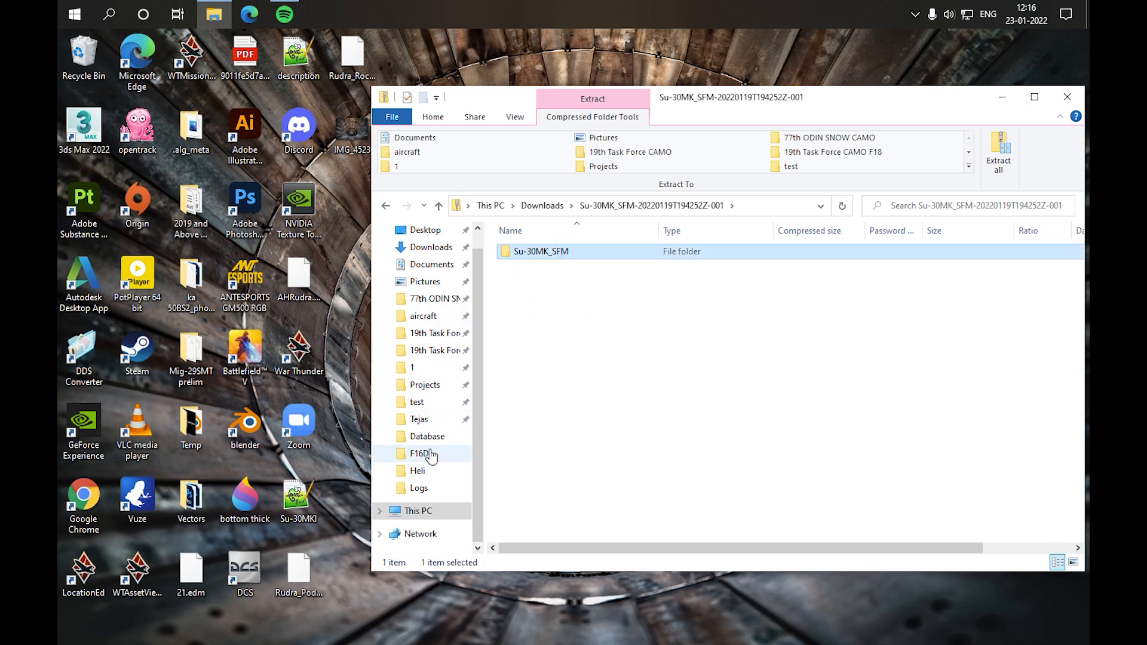
Step: Go from This PC through C:\Users\profile\Saved Games\DCS\Mods\aircraft and select Su-30MK_SFM
click(417, 511)
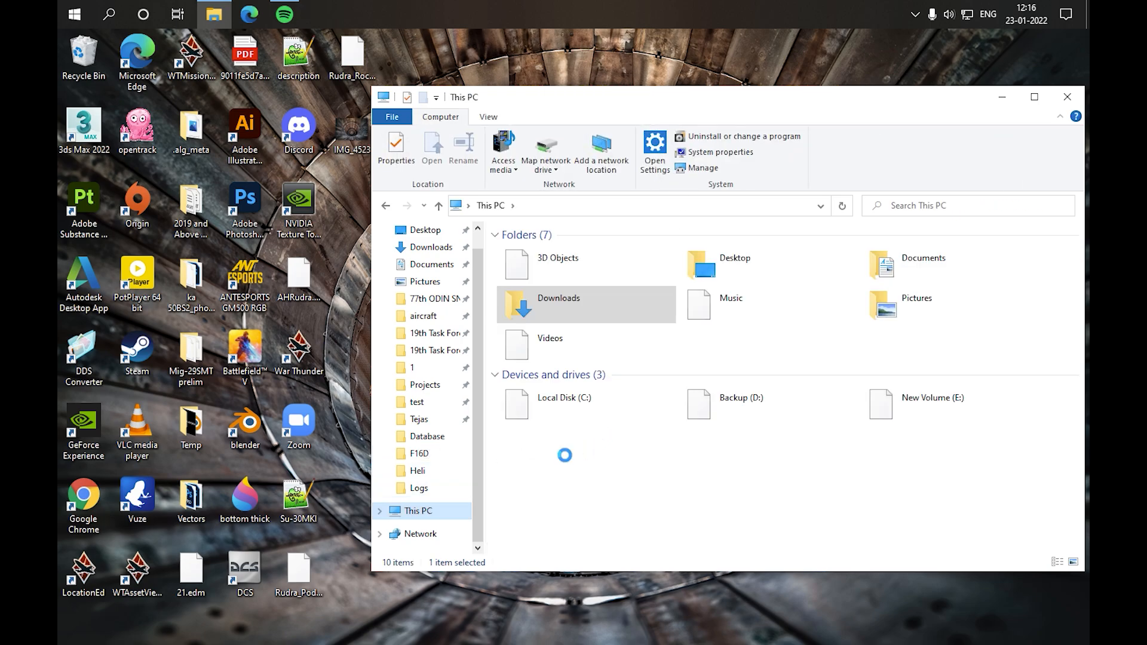
double_click(563, 398)
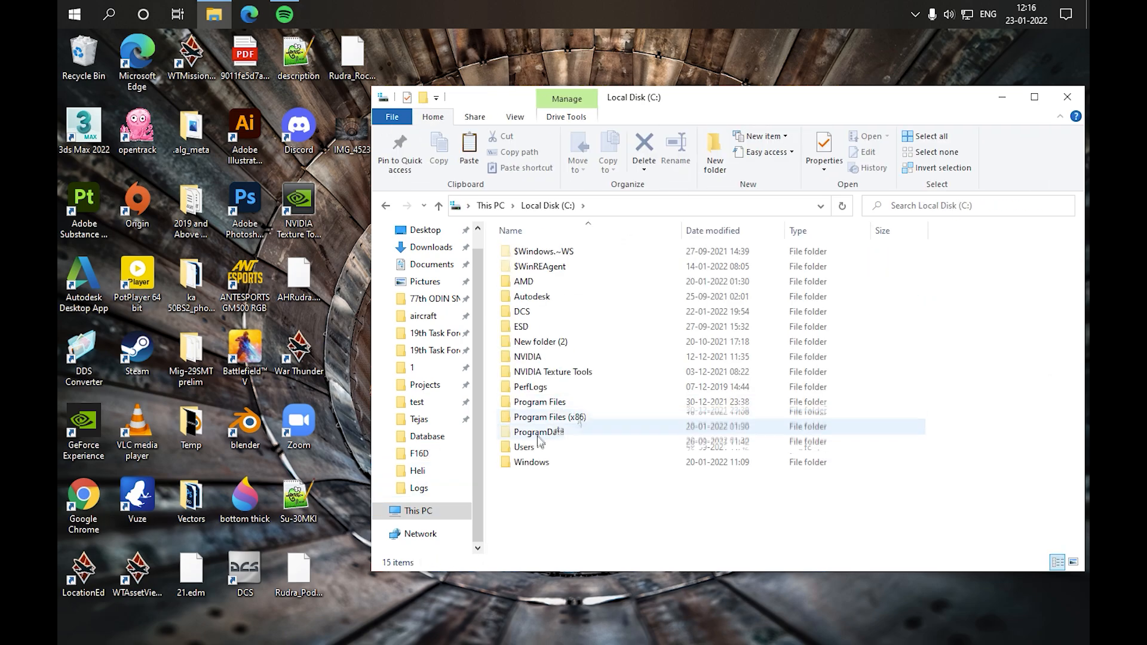
double_click(524, 447)
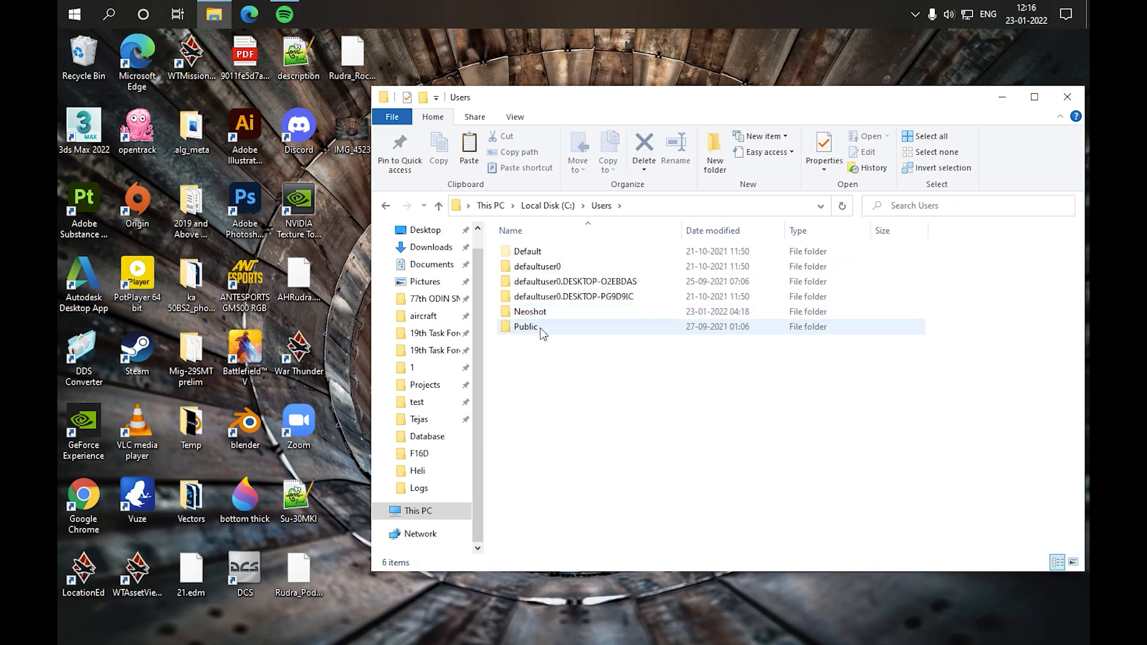
click(525, 326)
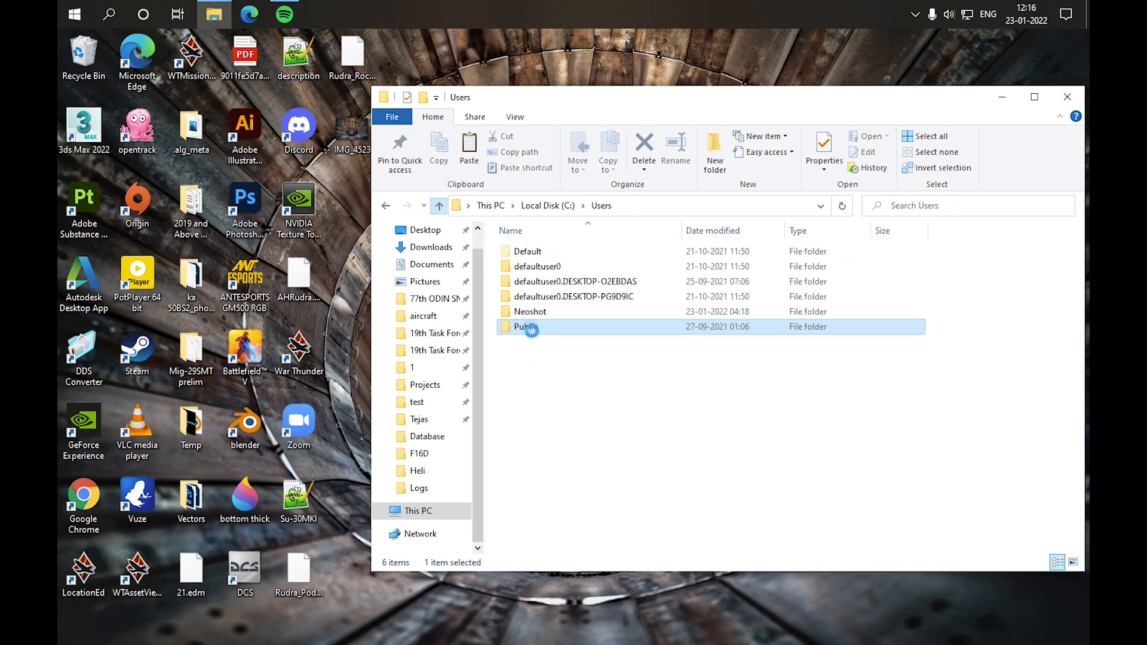
double_click(530, 310)
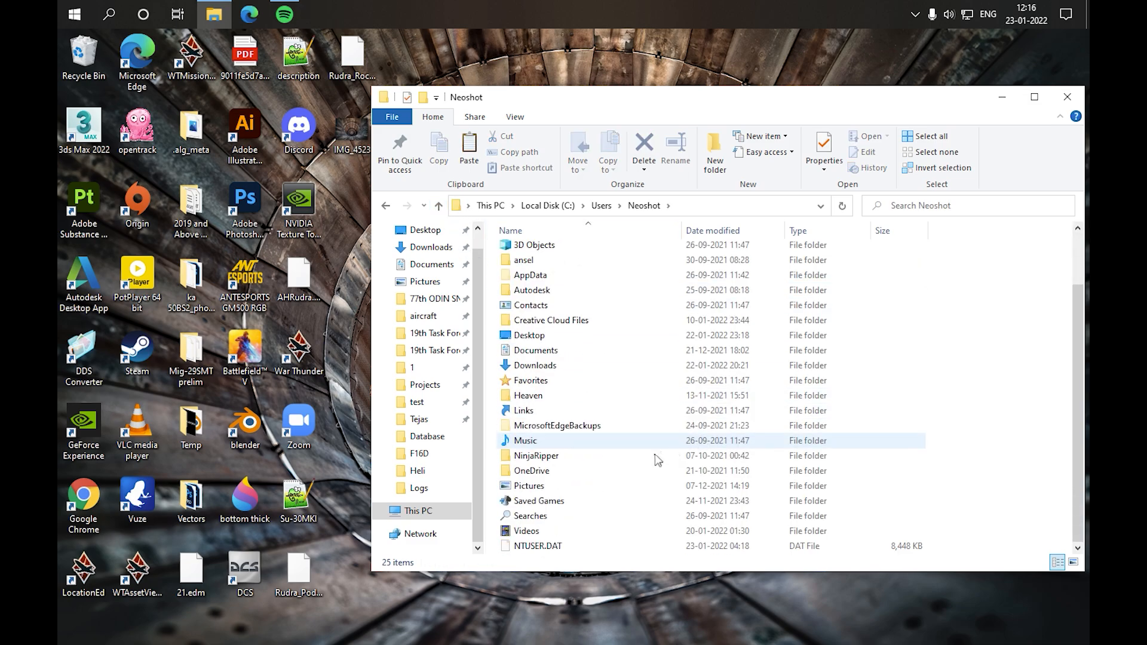
double_click(539, 501)
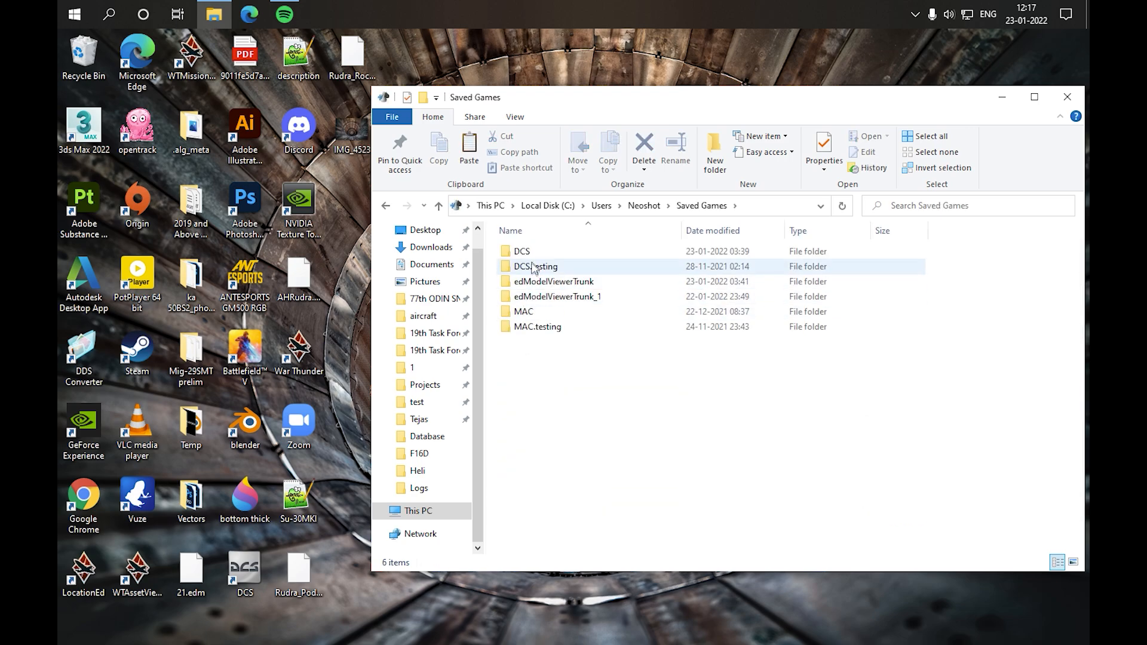
double_click(521, 251)
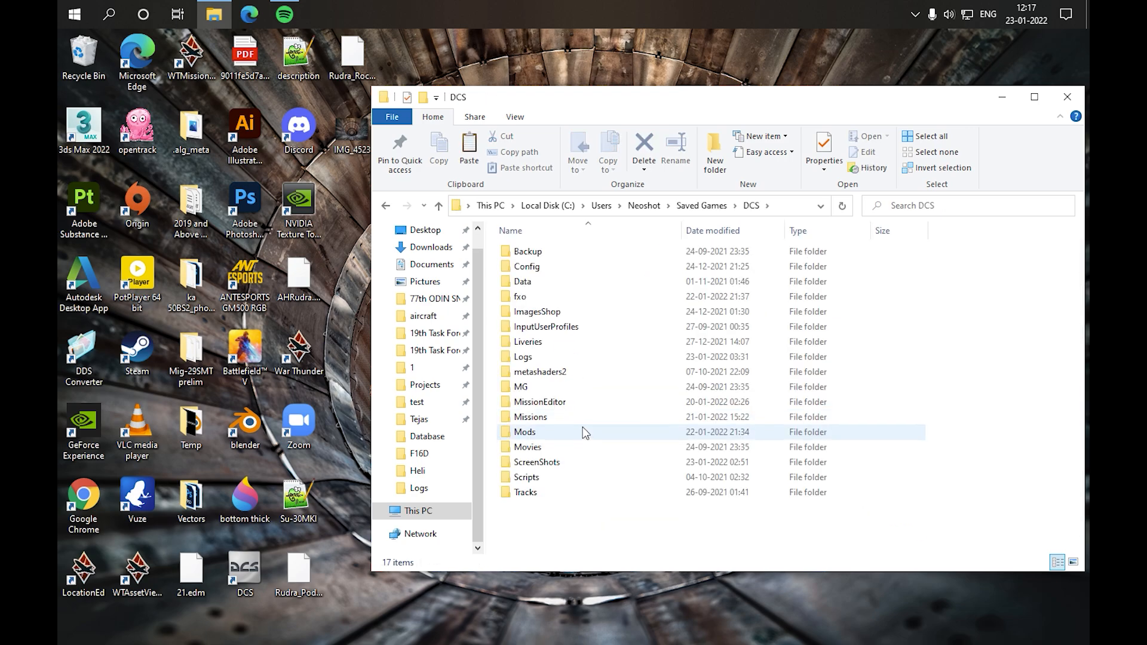
double_click(524, 431)
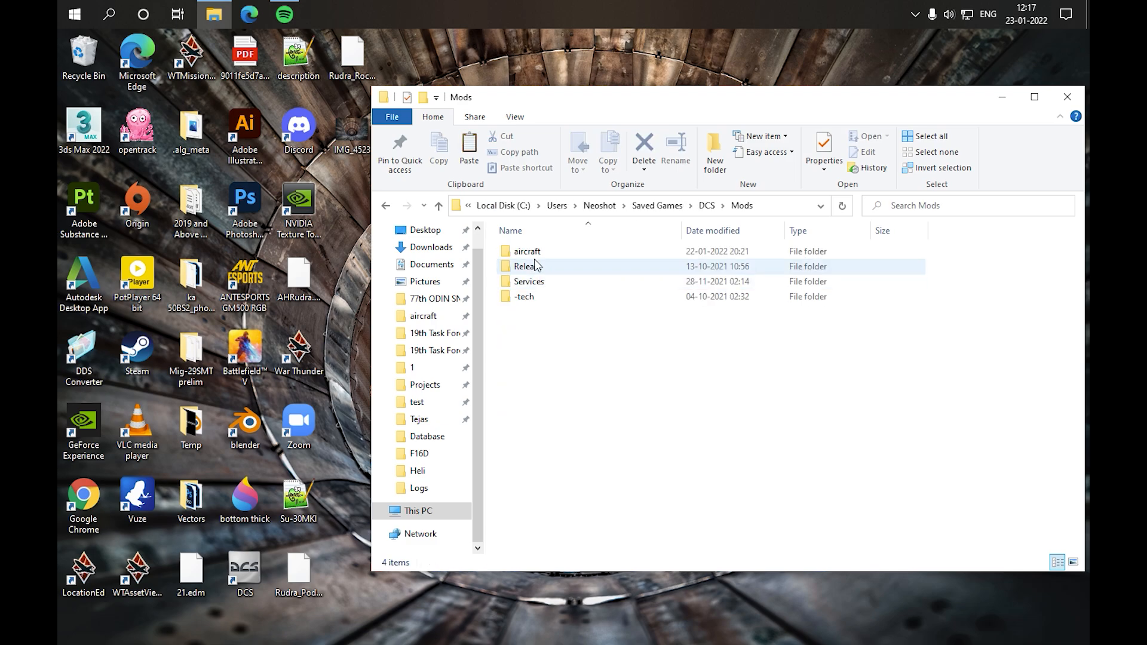
double_click(526, 251)
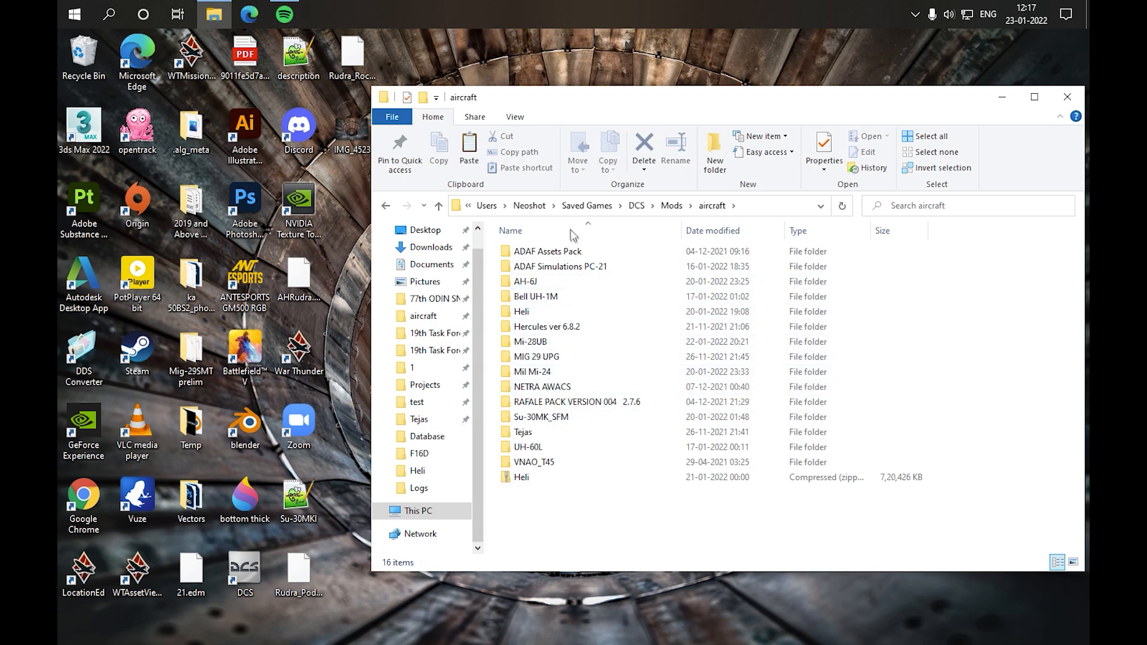
click(540, 417)
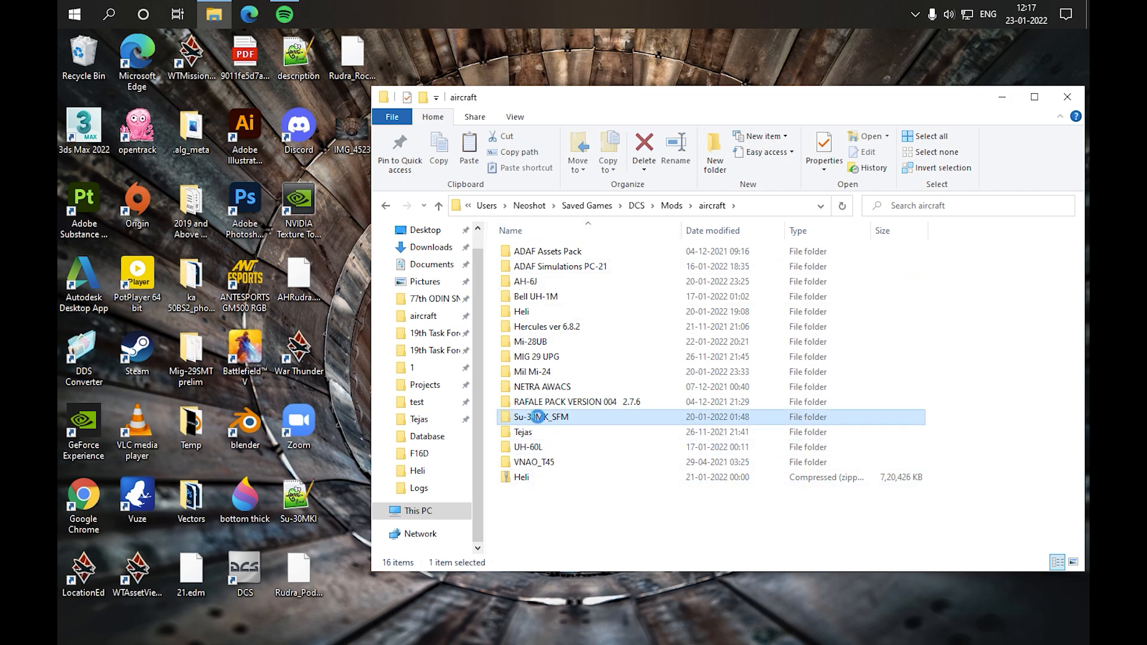
Step: Open the installed Su-30MK_SFM folder to view Cockpit, Shapes, Textures and config files
double_click(540, 417)
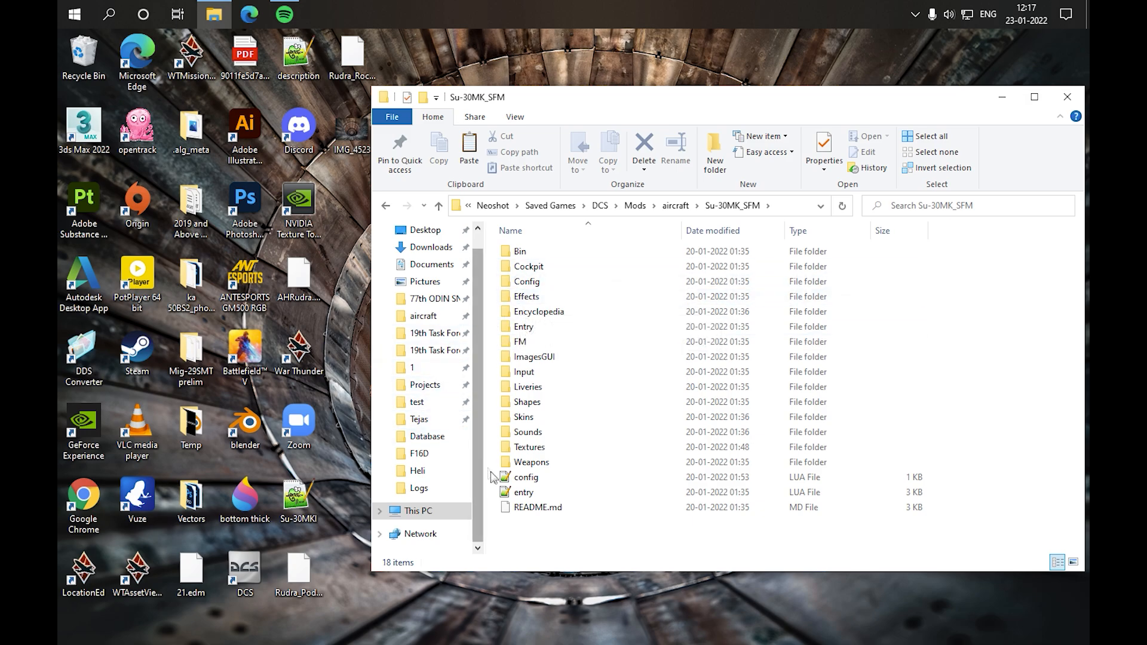
mouse_move(528, 508)
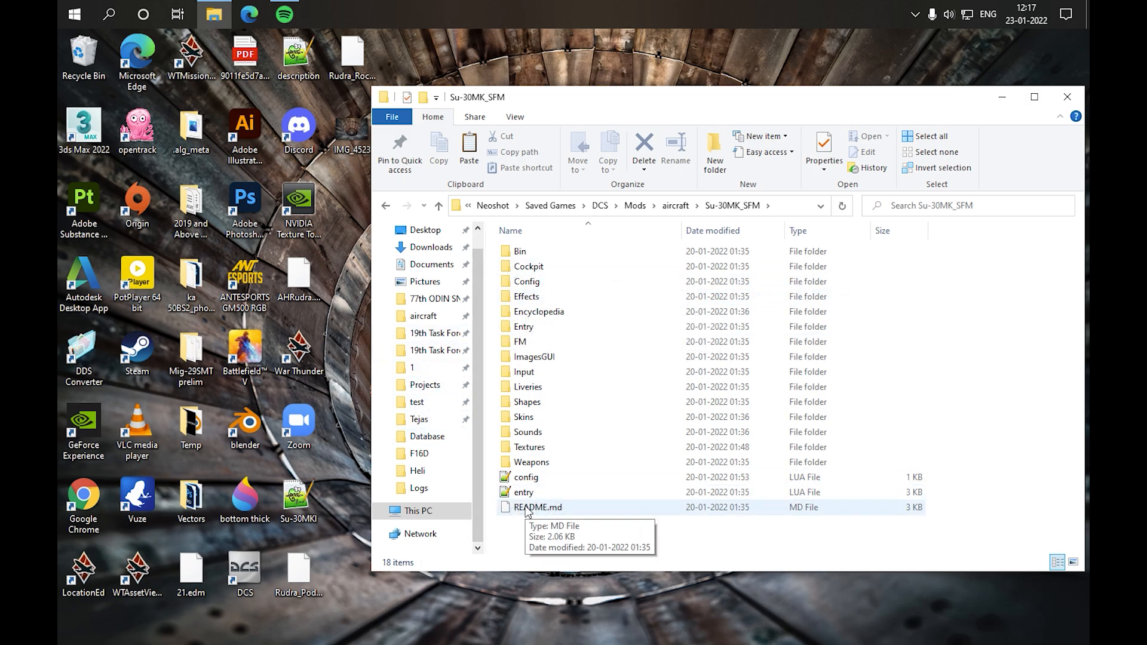
mouse_move(534, 514)
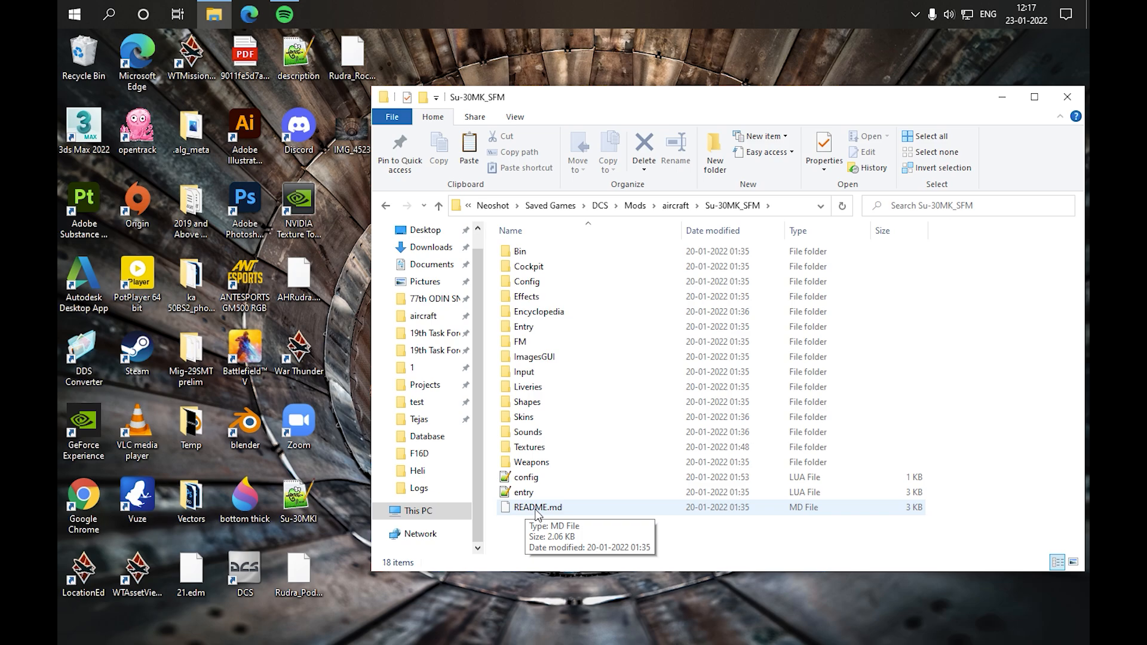
mouse_move(561, 537)
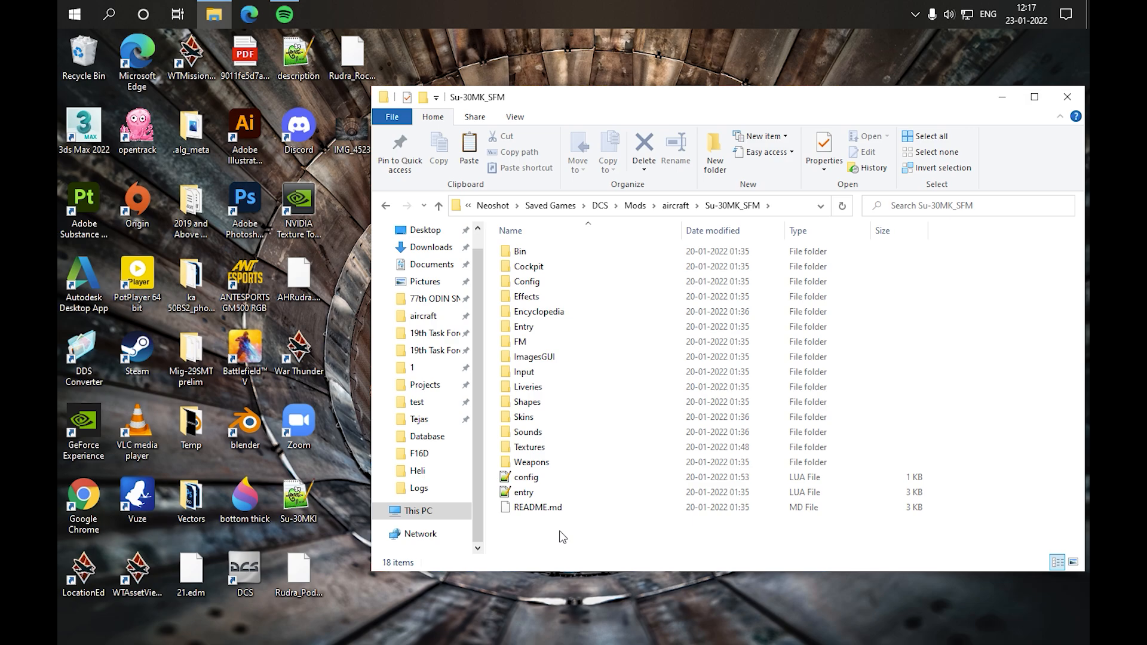
mouse_move(554, 539)
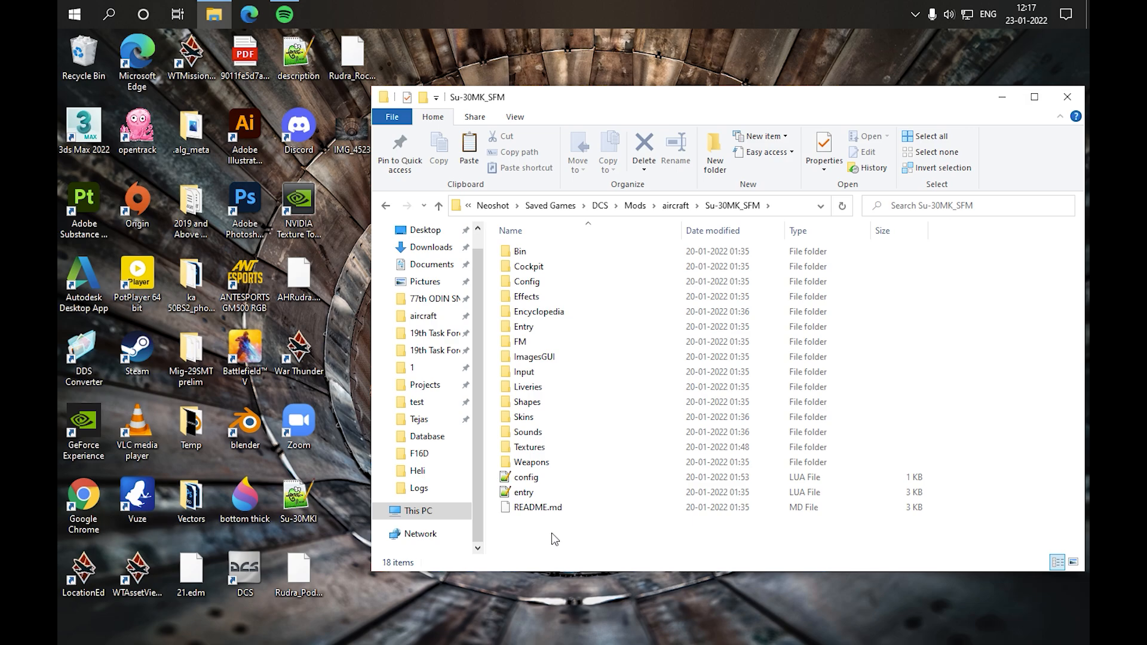
mouse_move(551, 529)
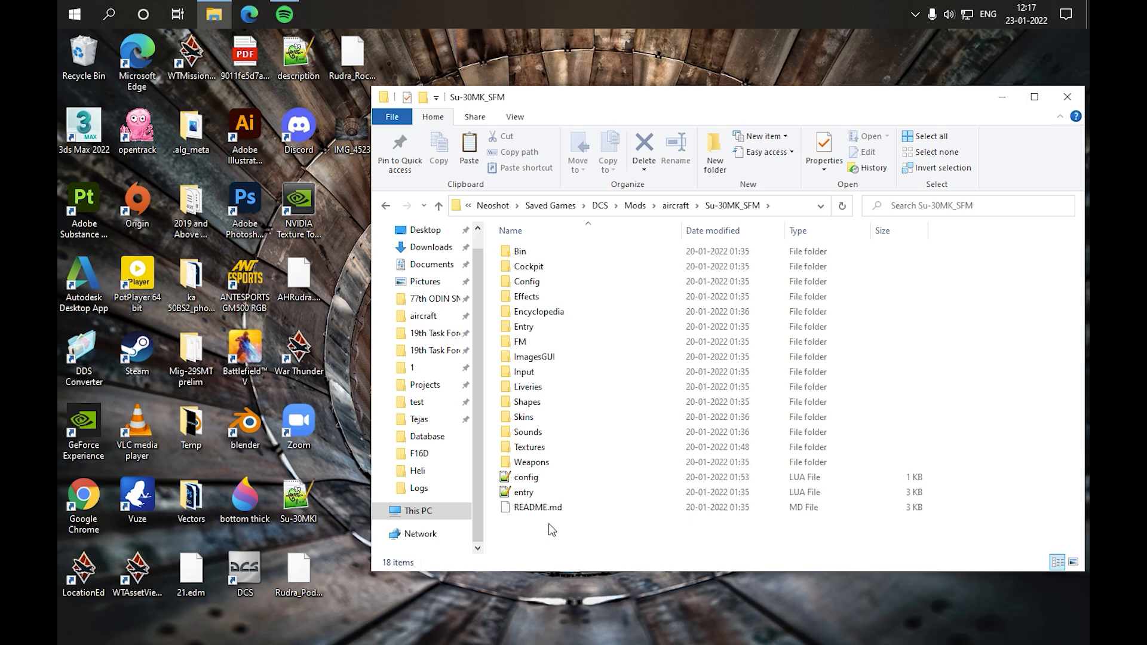
click(524, 492)
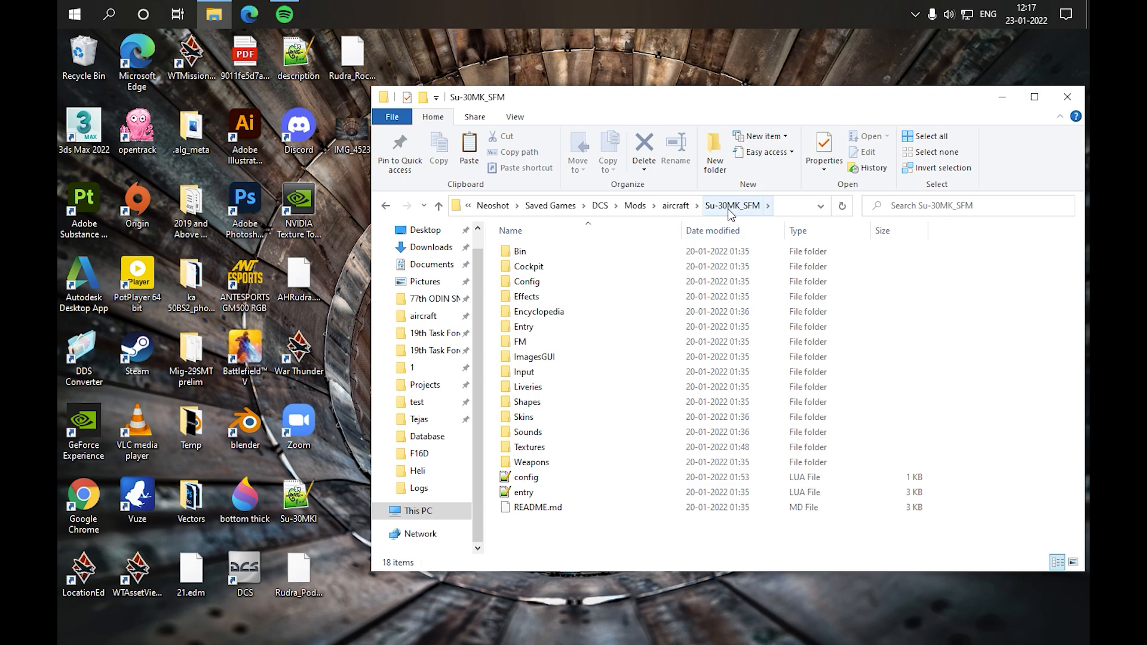
mouse_move(576, 472)
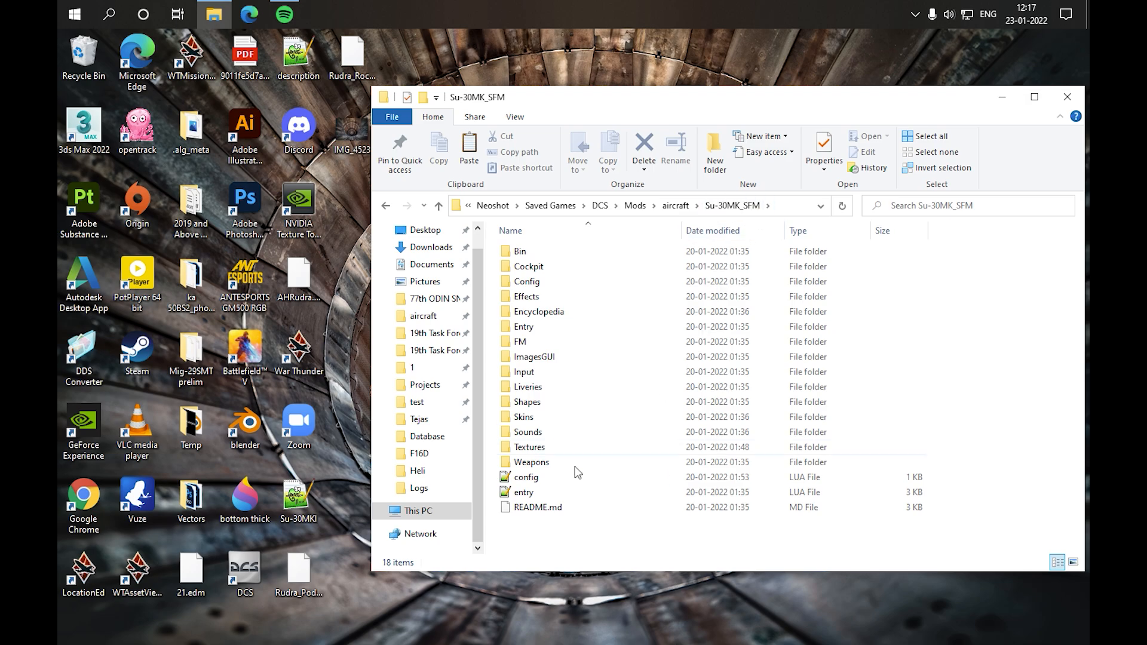
Step: Open the mod's config.lua in Notepad++
click(526, 476)
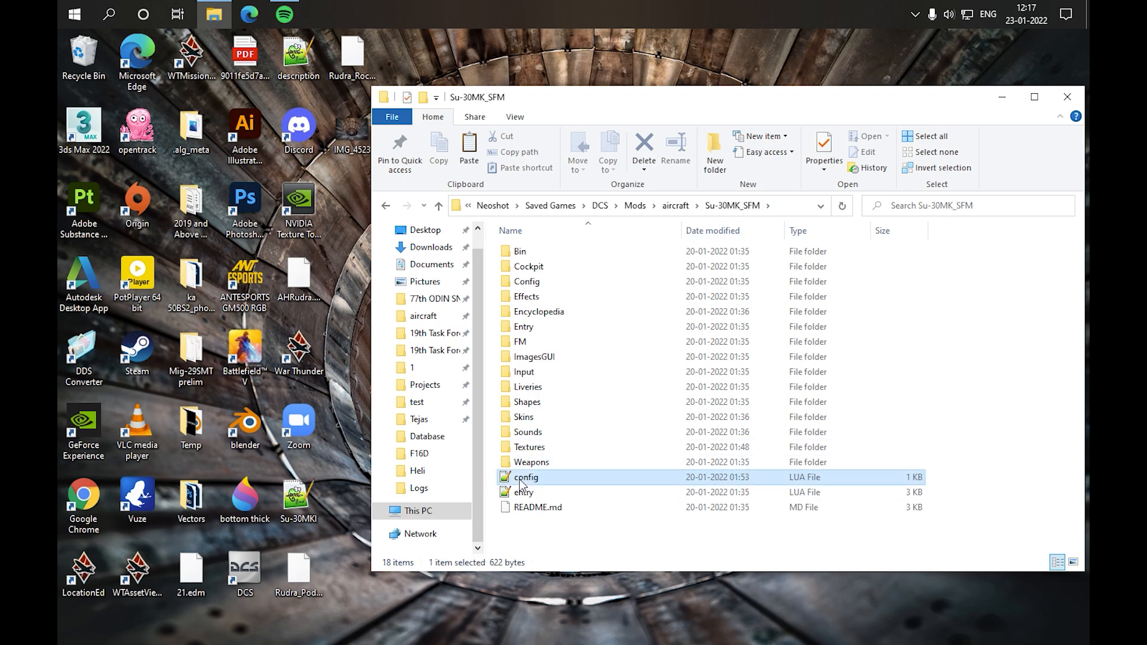
double_click(525, 476)
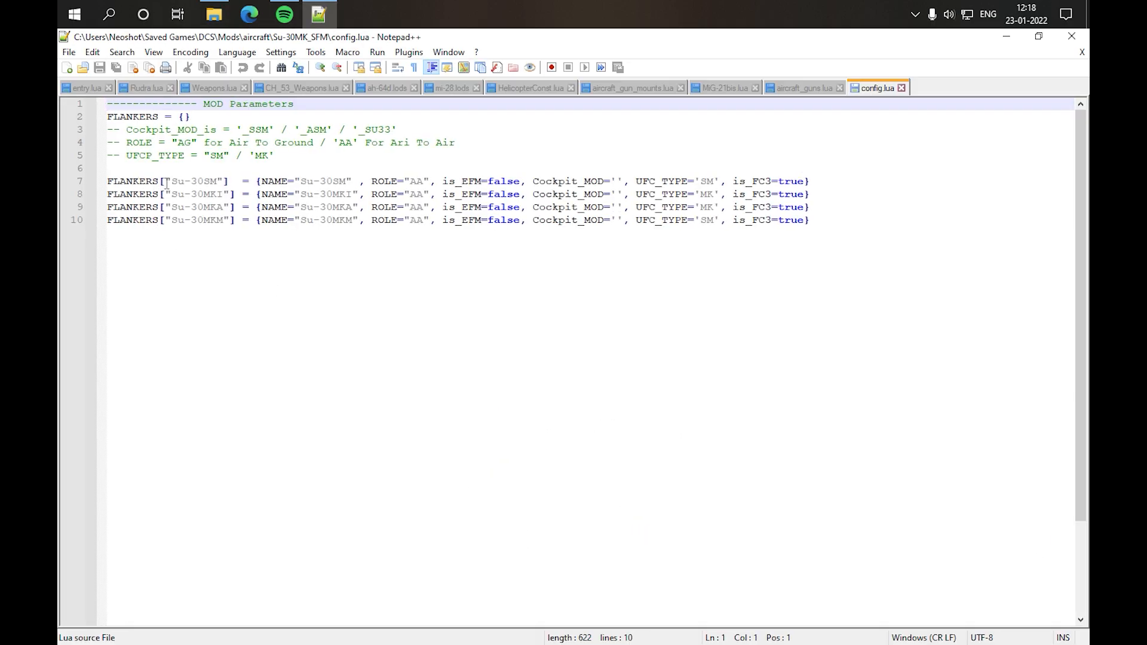
double_click(195, 181)
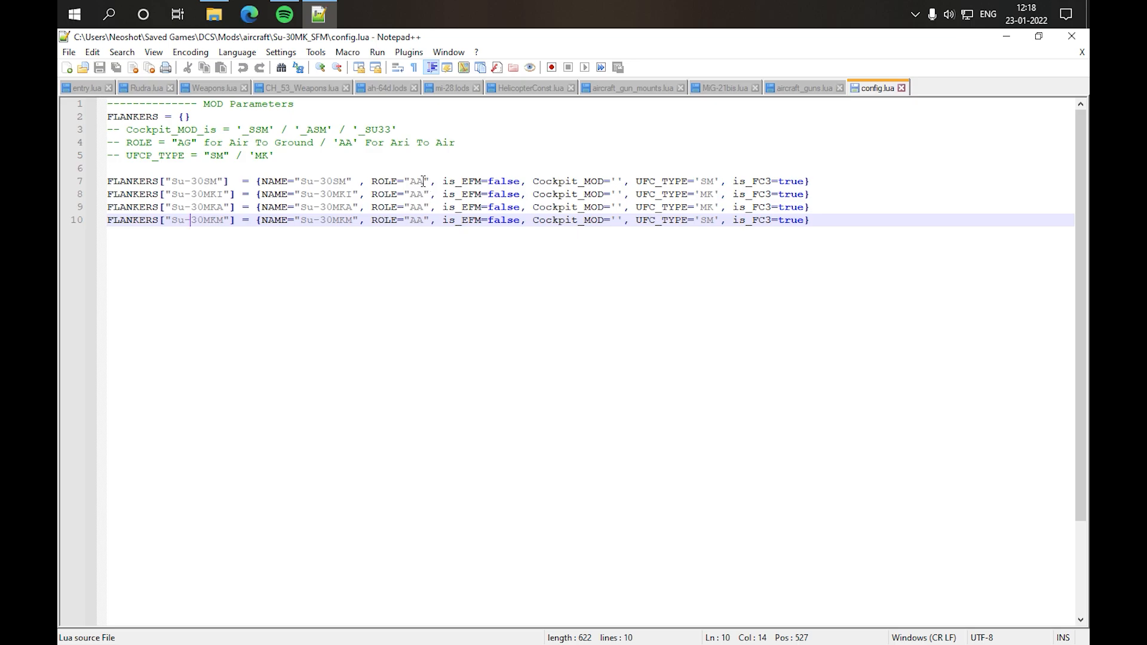
Step: Retype the Su-30SM ROLE value as AA and check the other variants' settings
double_click(416, 181)
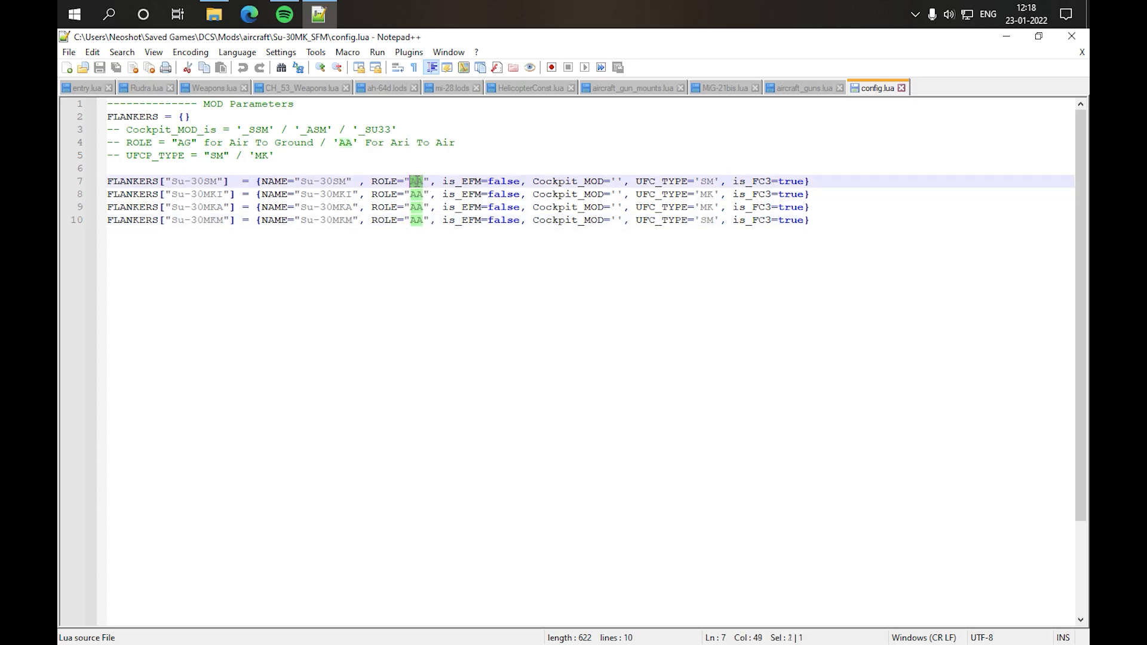
text(G)
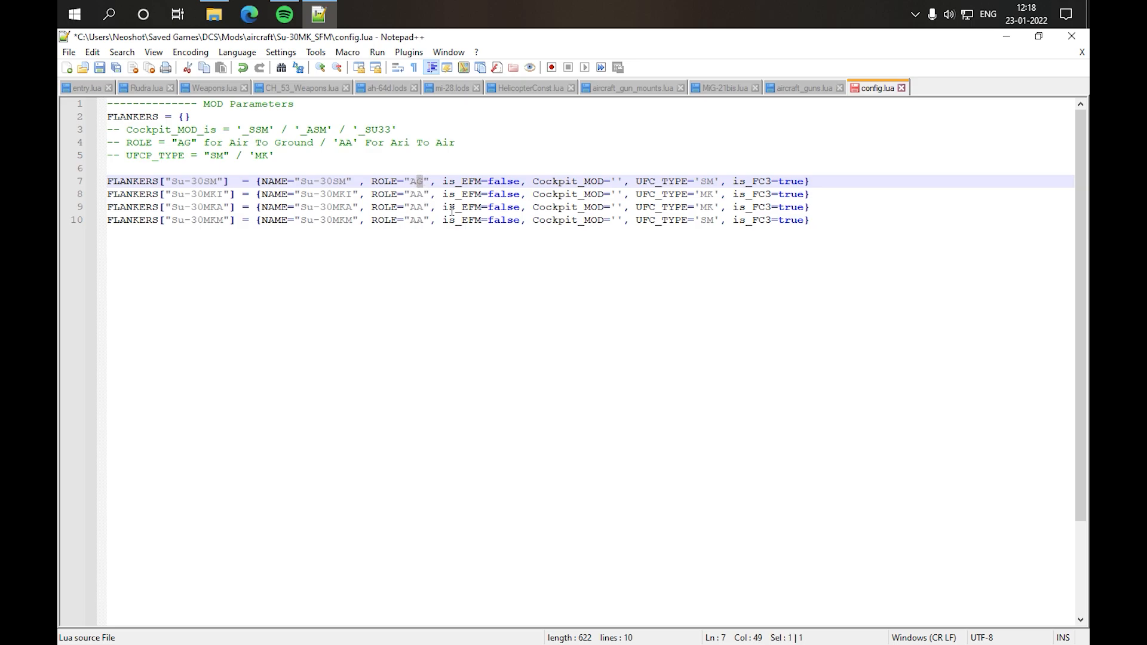
text(A)
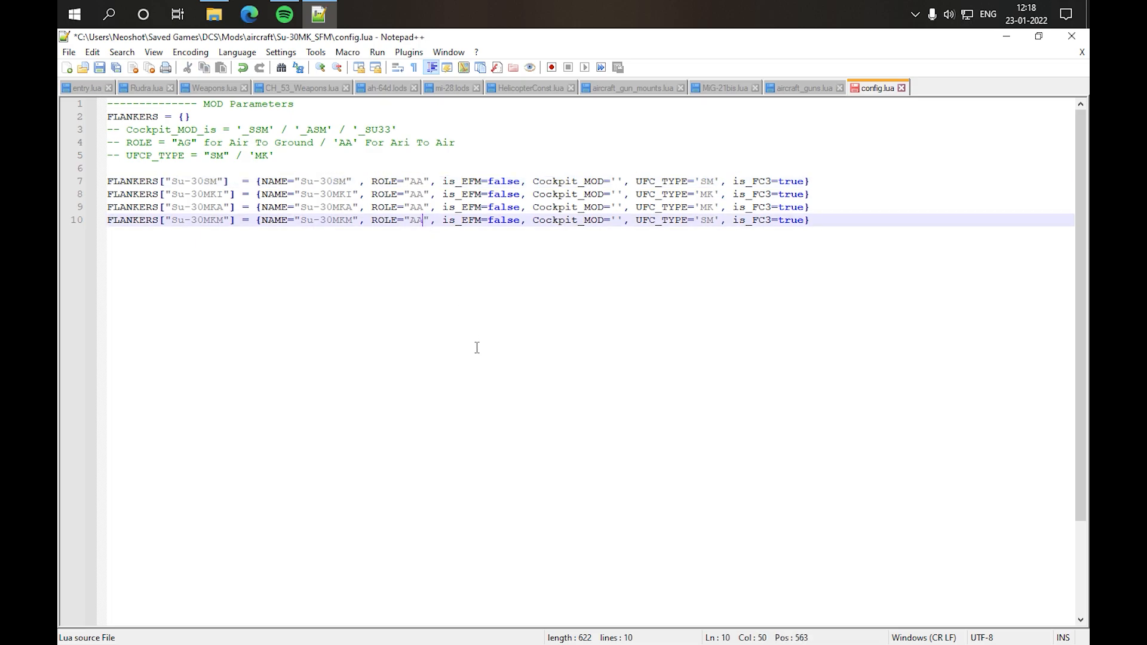
mouse_move(470, 186)
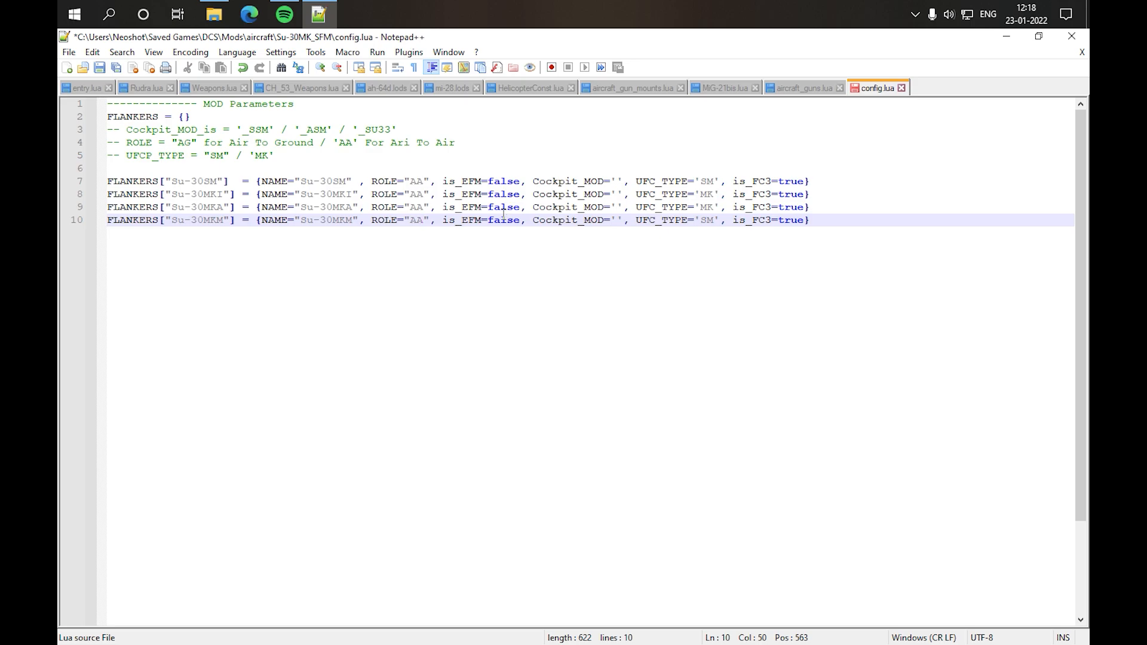
click(426, 220)
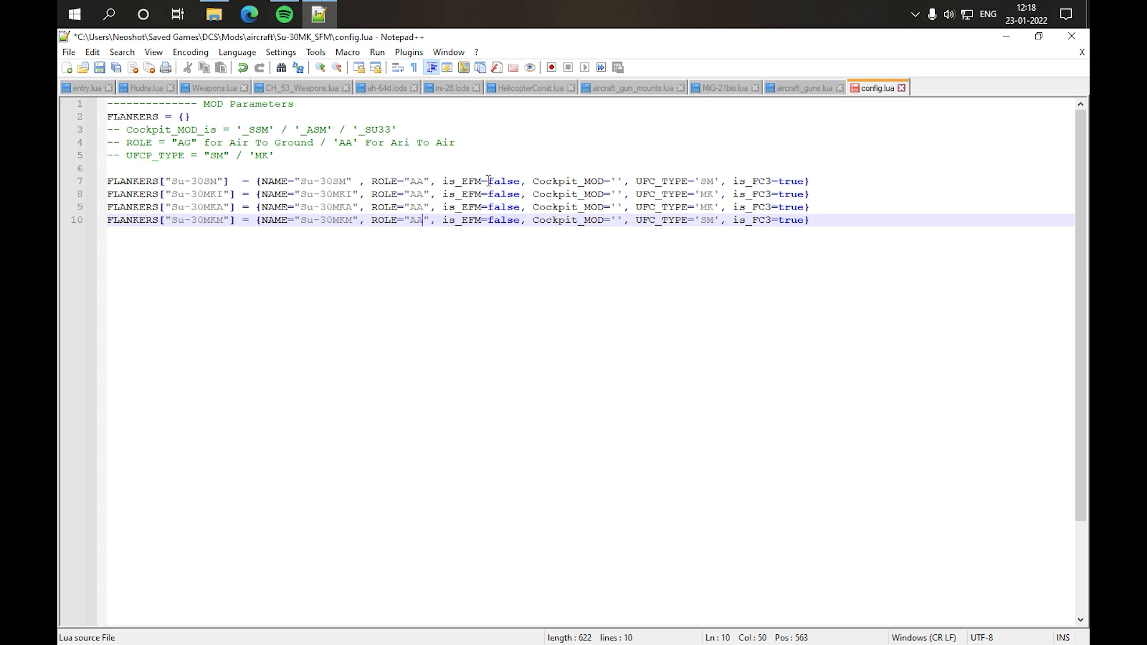
double_click(503, 180)
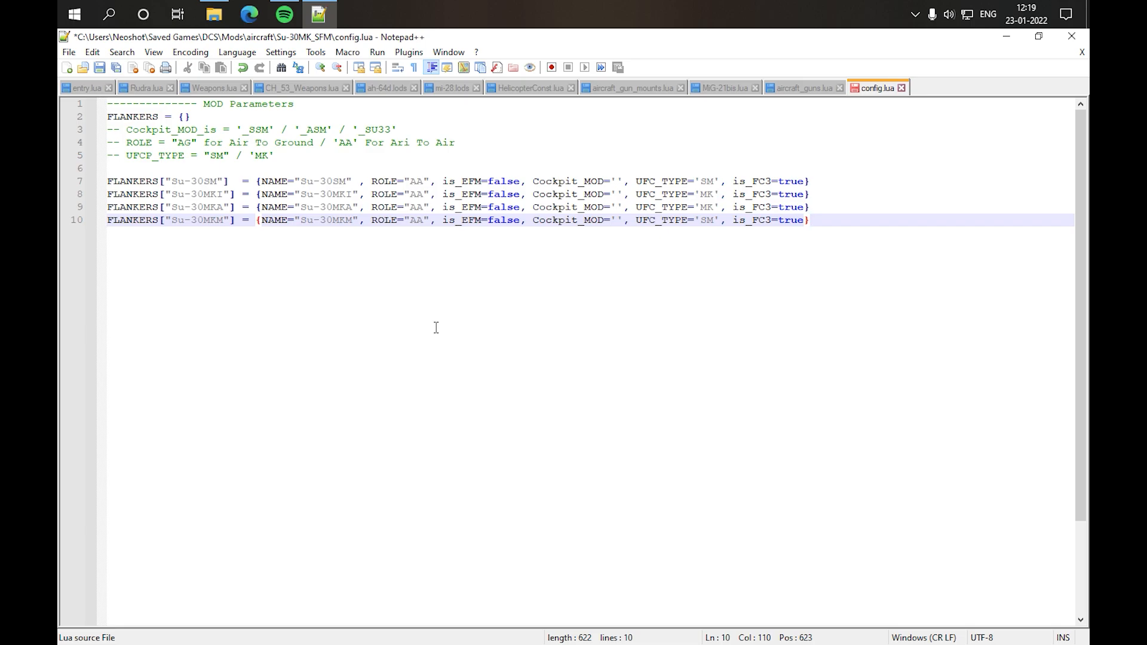
click(809, 220)
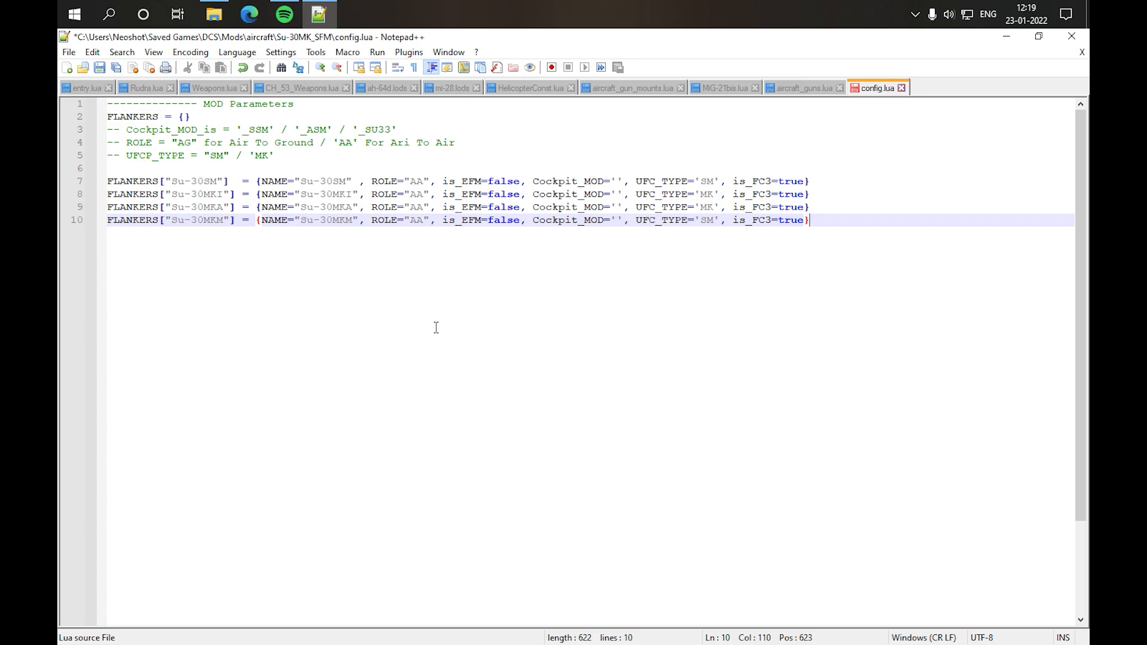
mouse_move(430, 351)
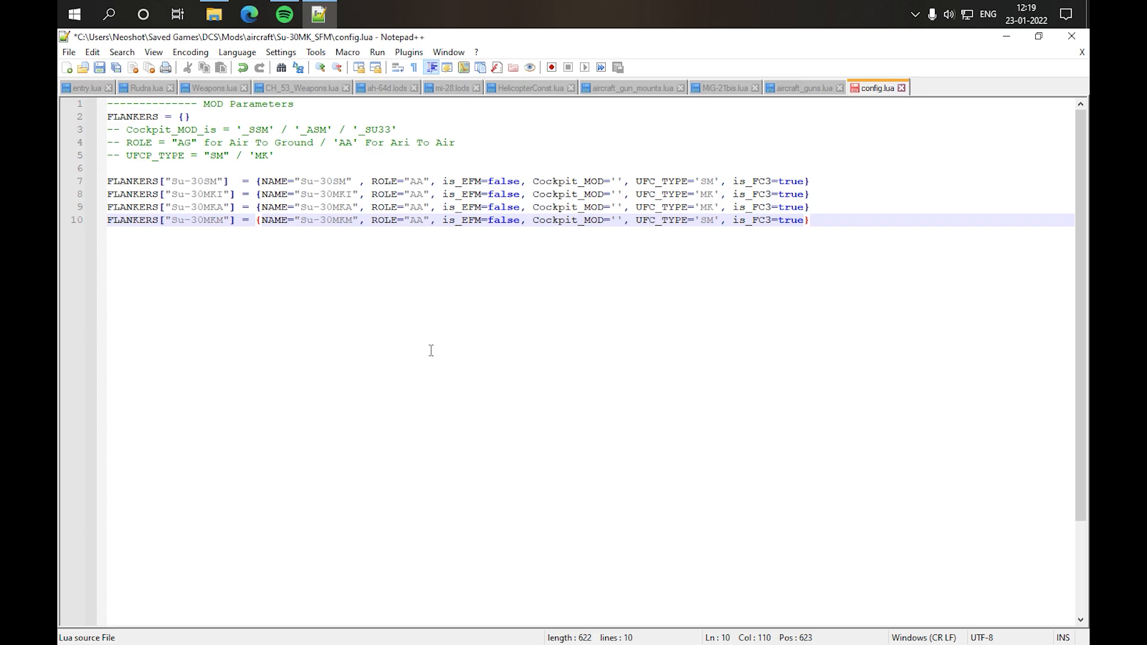
mouse_move(1071, 36)
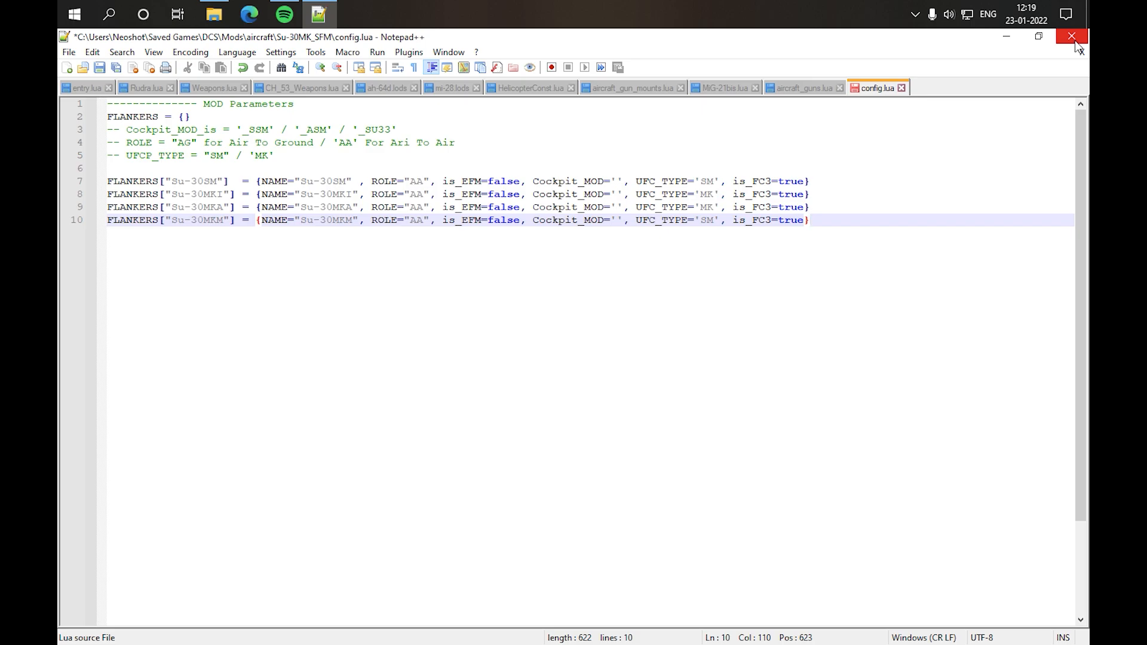
mouse_move(1072, 36)
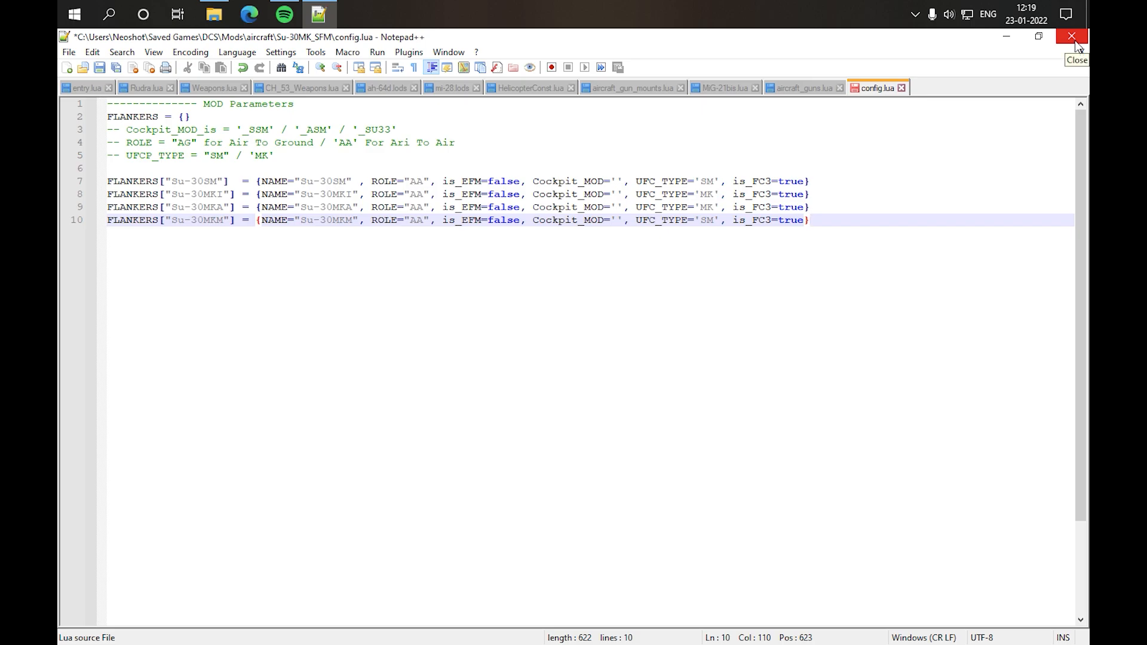
mouse_move(101, 68)
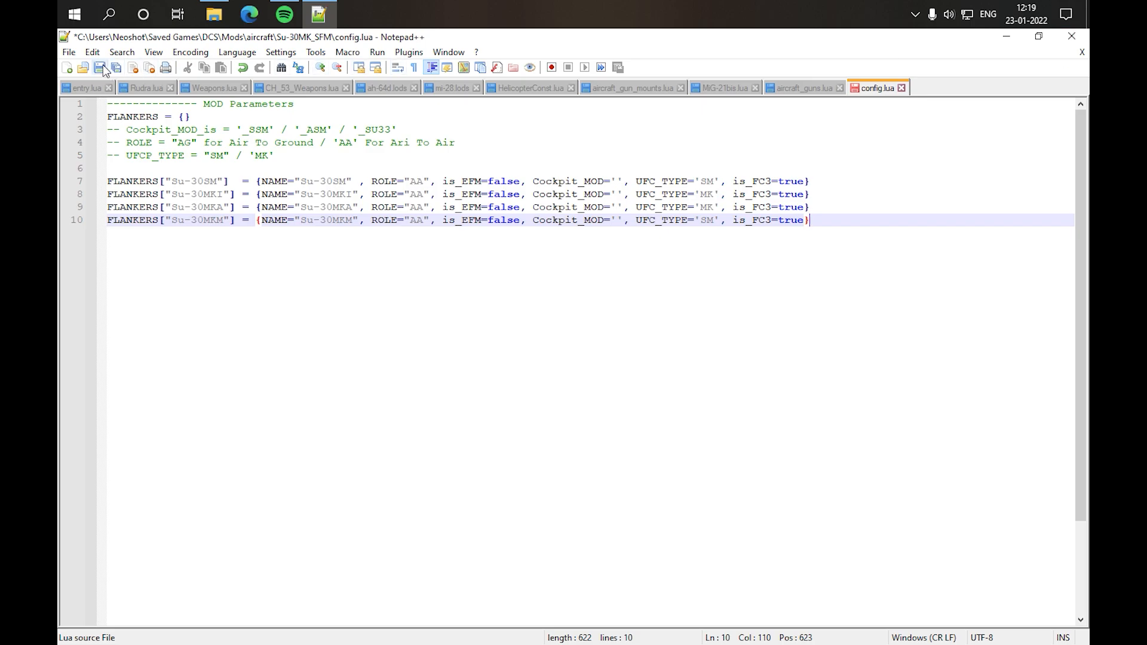
Step: Save config.lua and highlight the is_FC3 true values
click(98, 66)
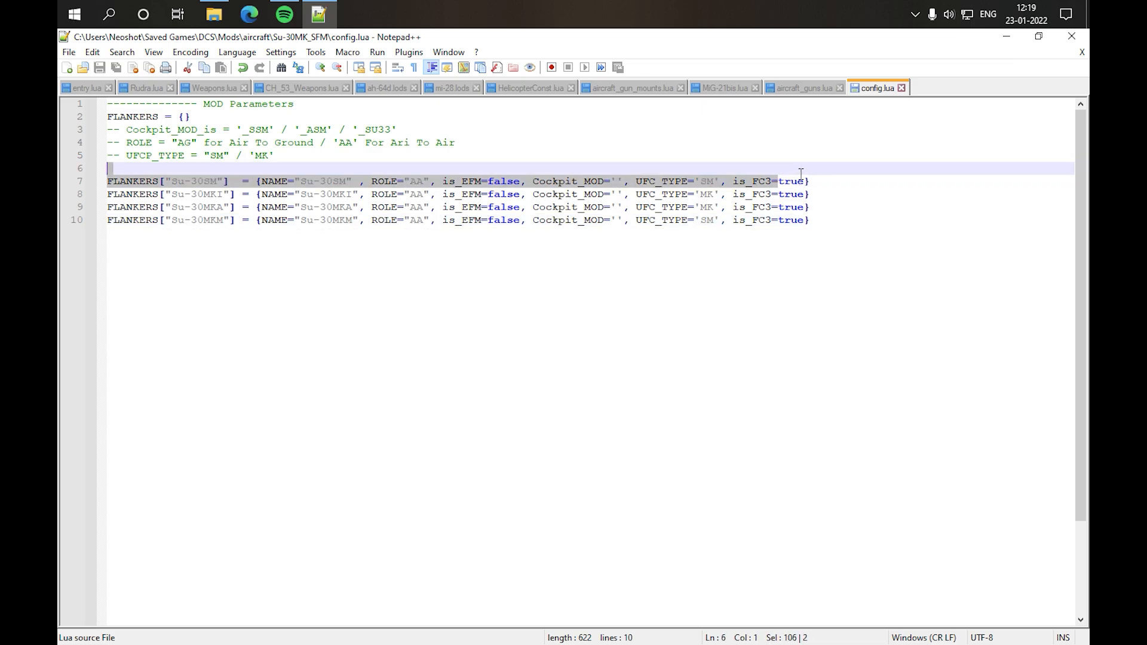
double_click(790, 182)
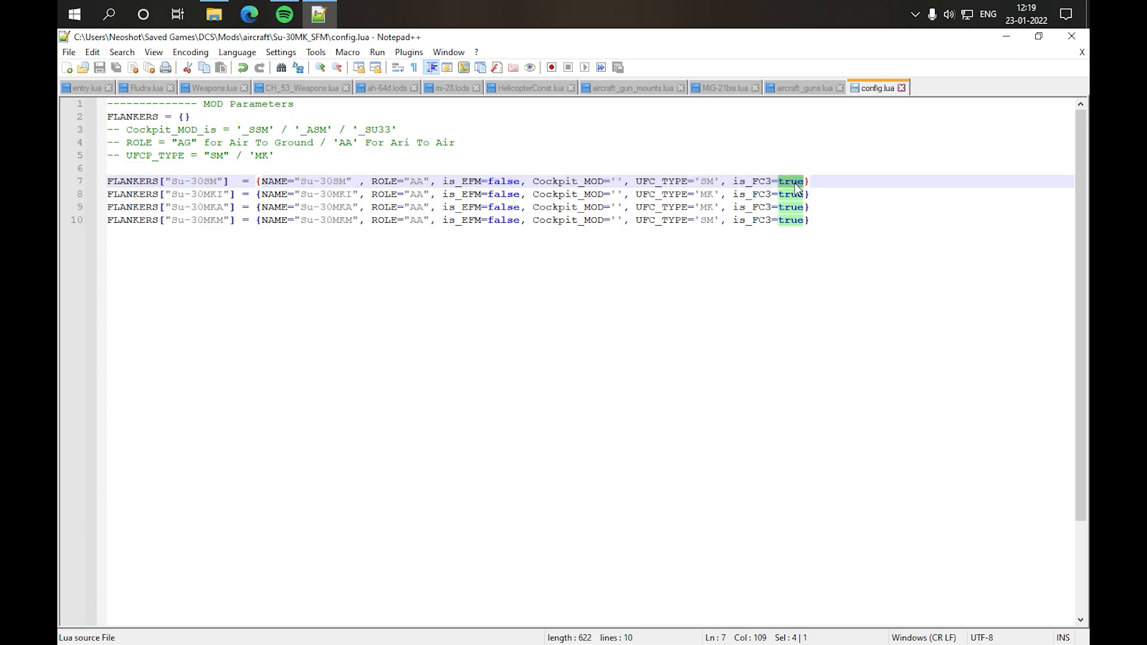
mouse_move(749, 215)
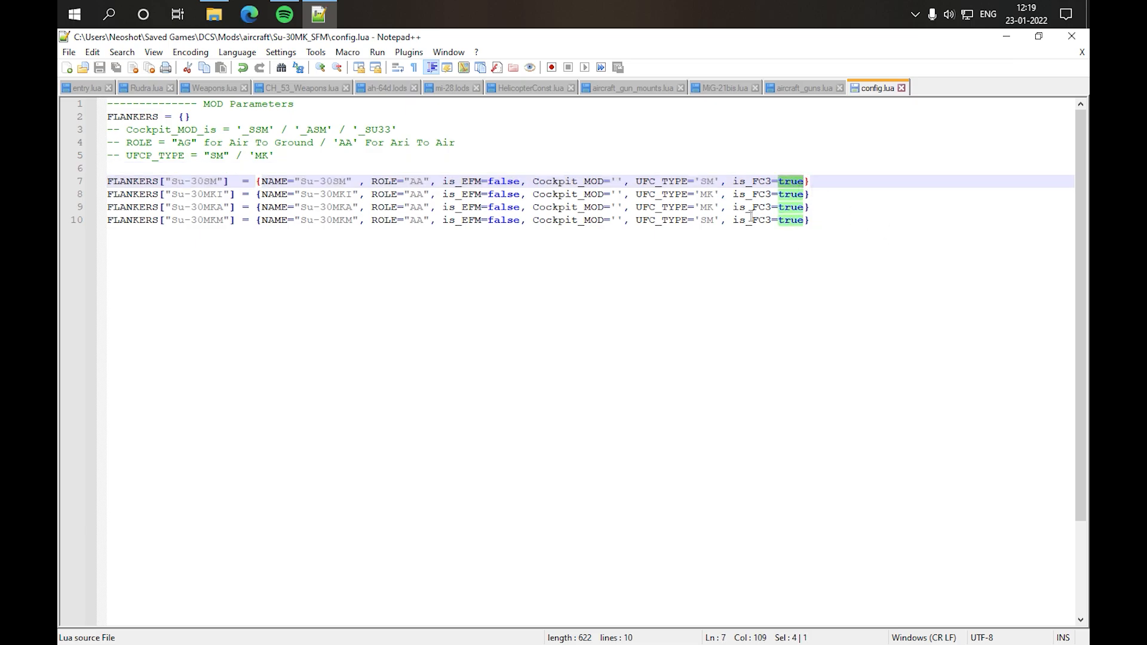
double_click(505, 181)
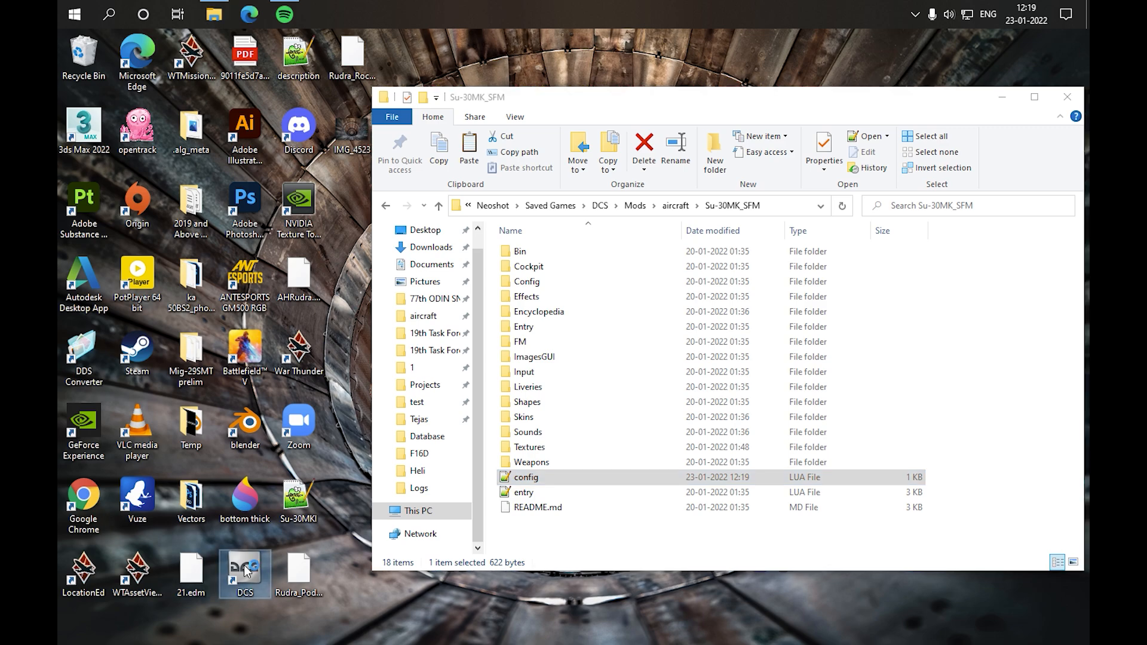
Step: Launch DCS World from its desktop shortcut
double_click(245, 573)
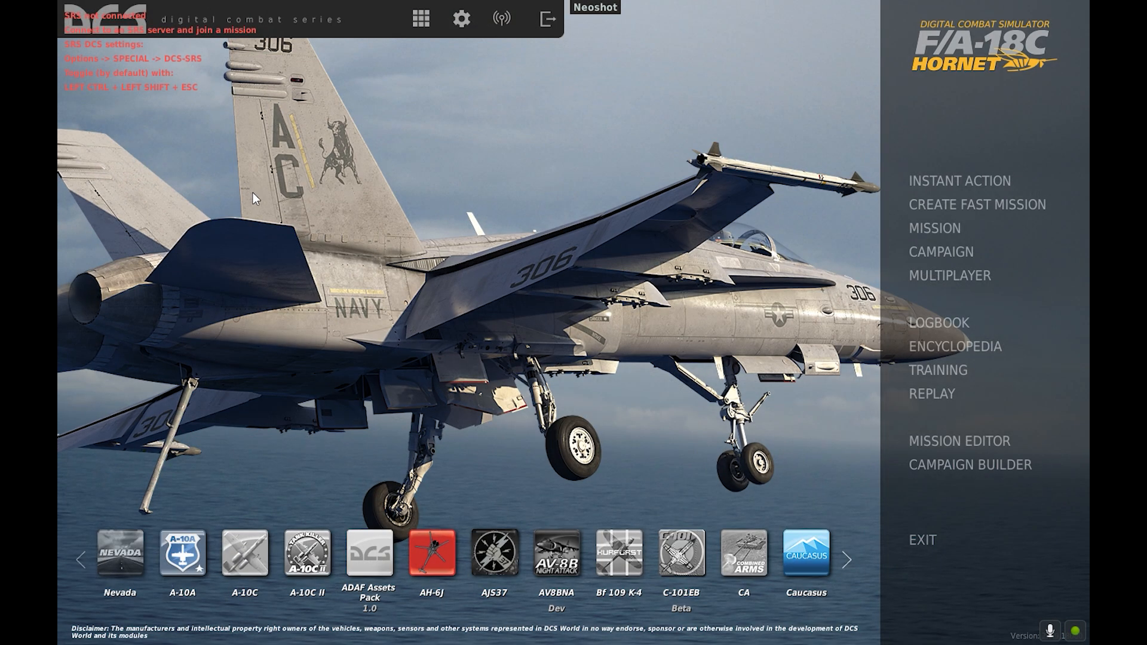
mouse_move(326, 254)
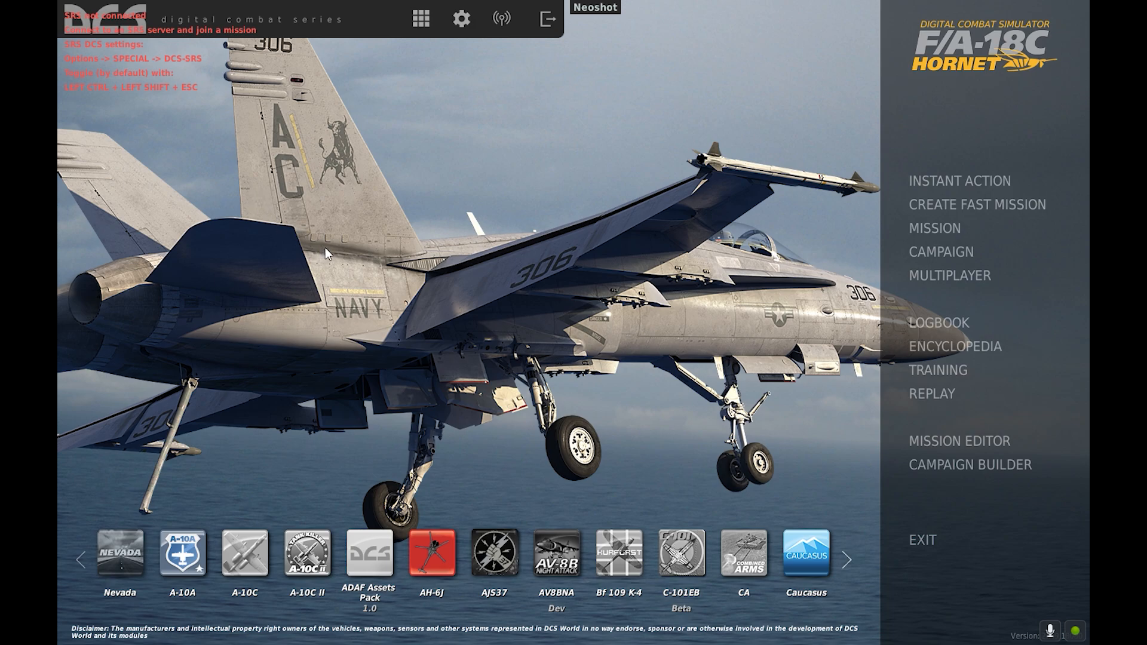
mouse_move(437, 319)
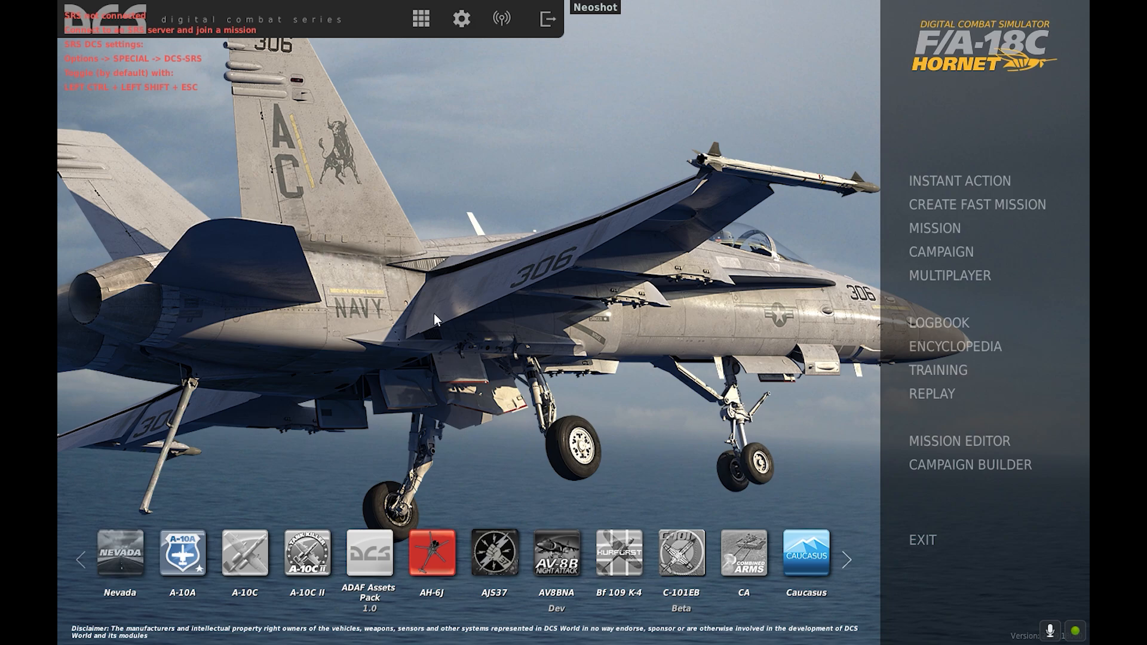
click(958, 441)
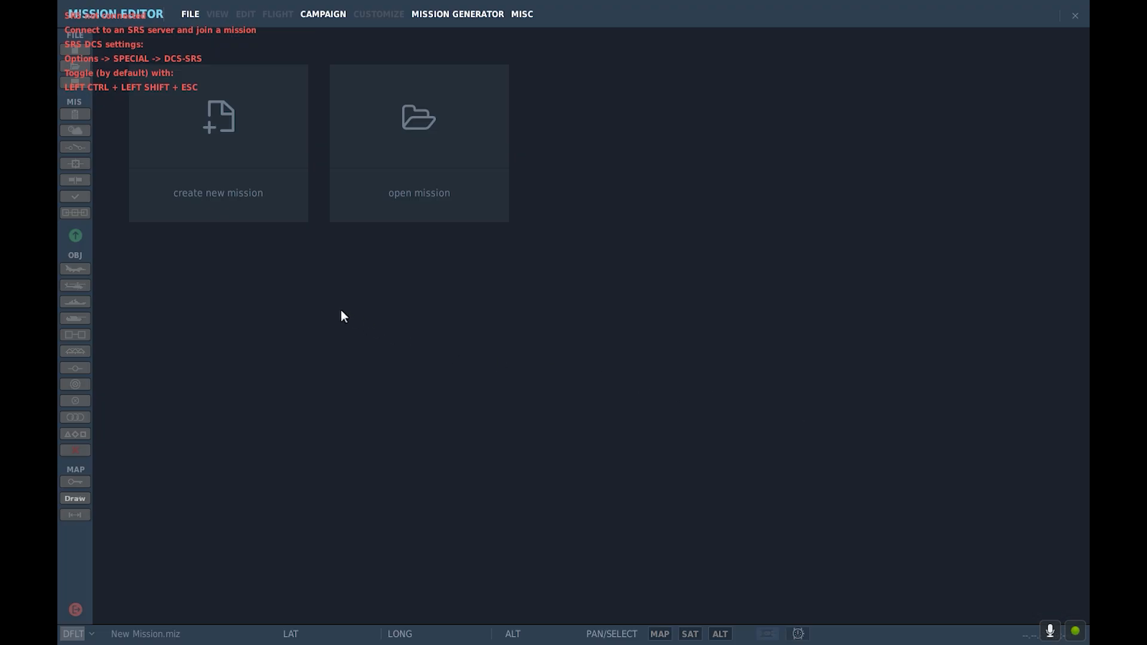
click(218, 143)
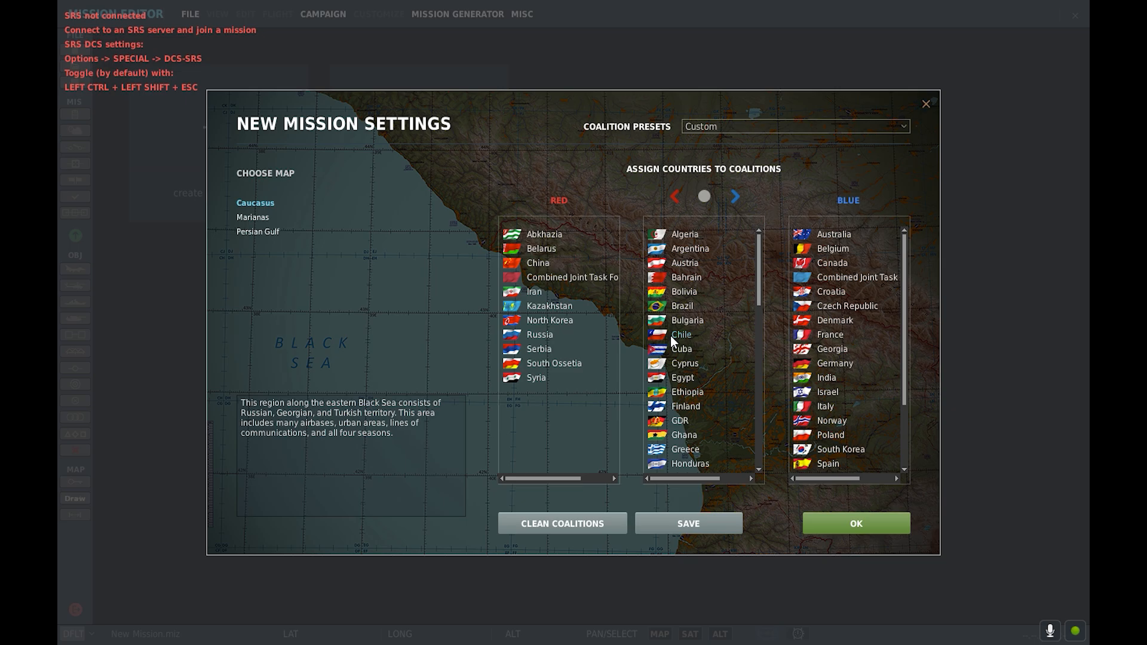
mouse_move(693, 342)
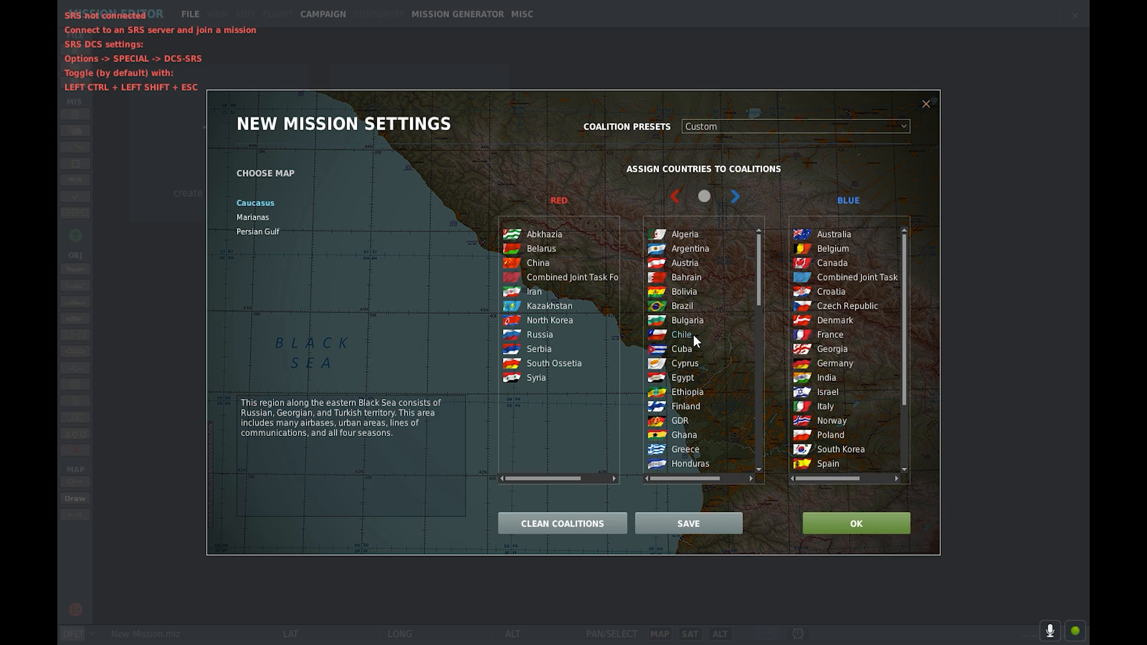
mouse_move(677, 265)
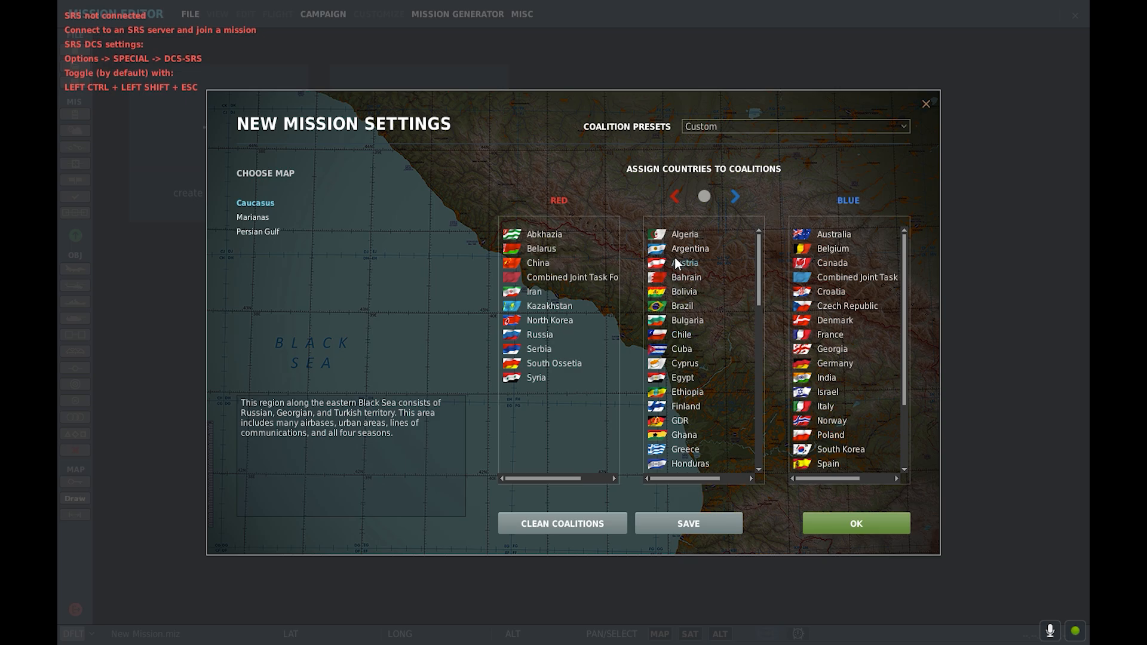
mouse_move(724, 377)
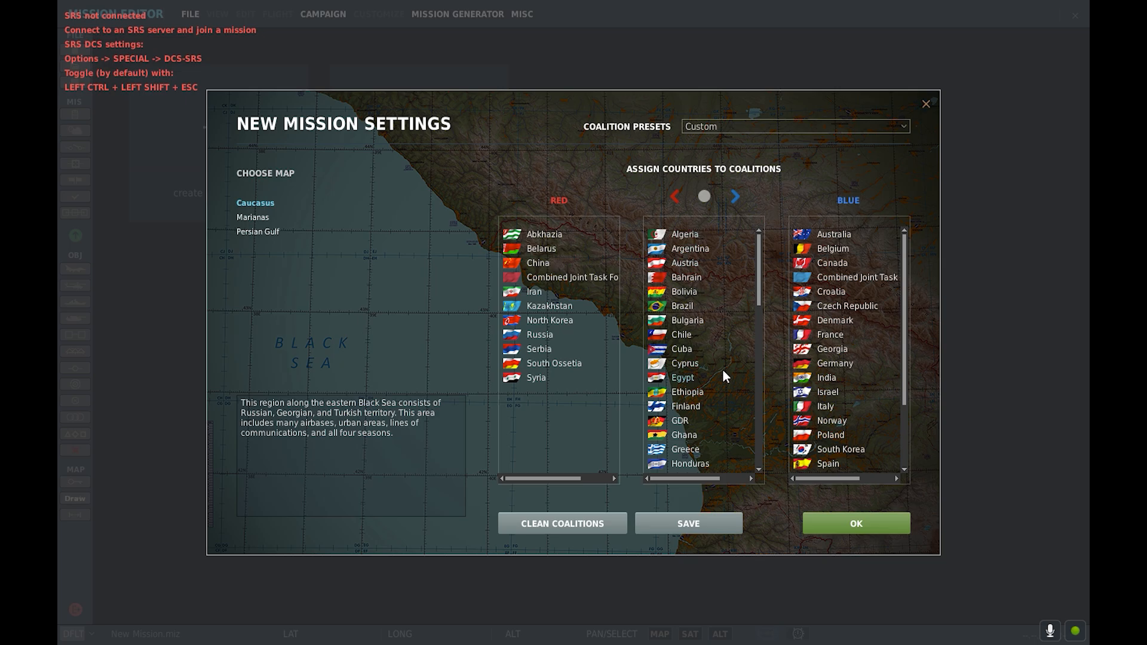
scroll(down, 3)
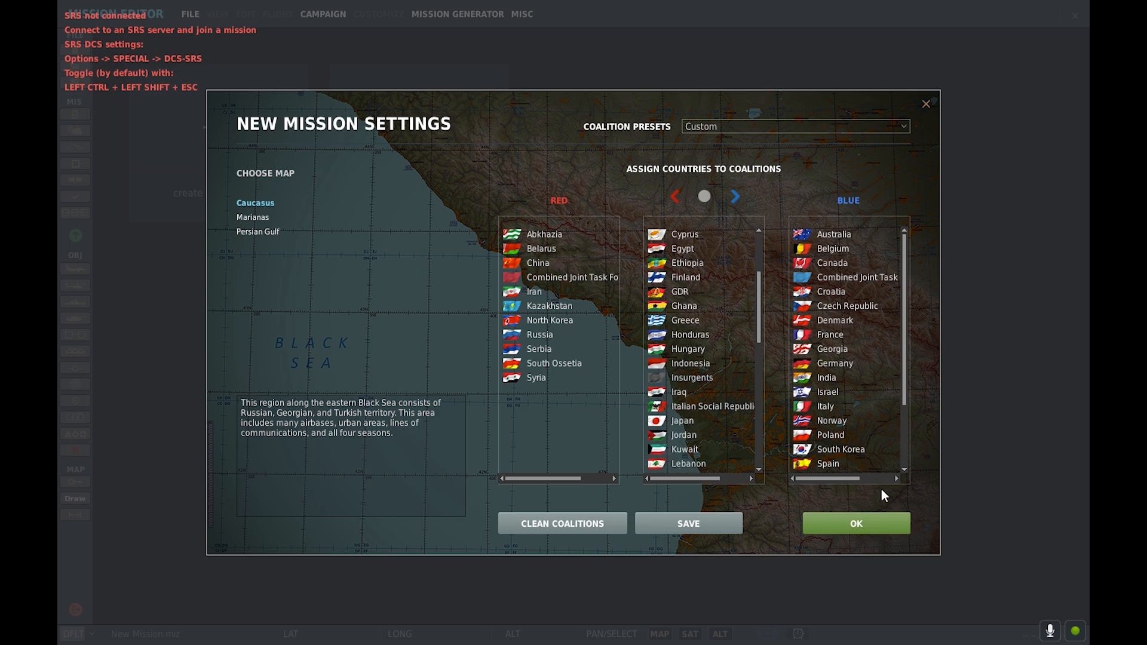
mouse_move(873, 529)
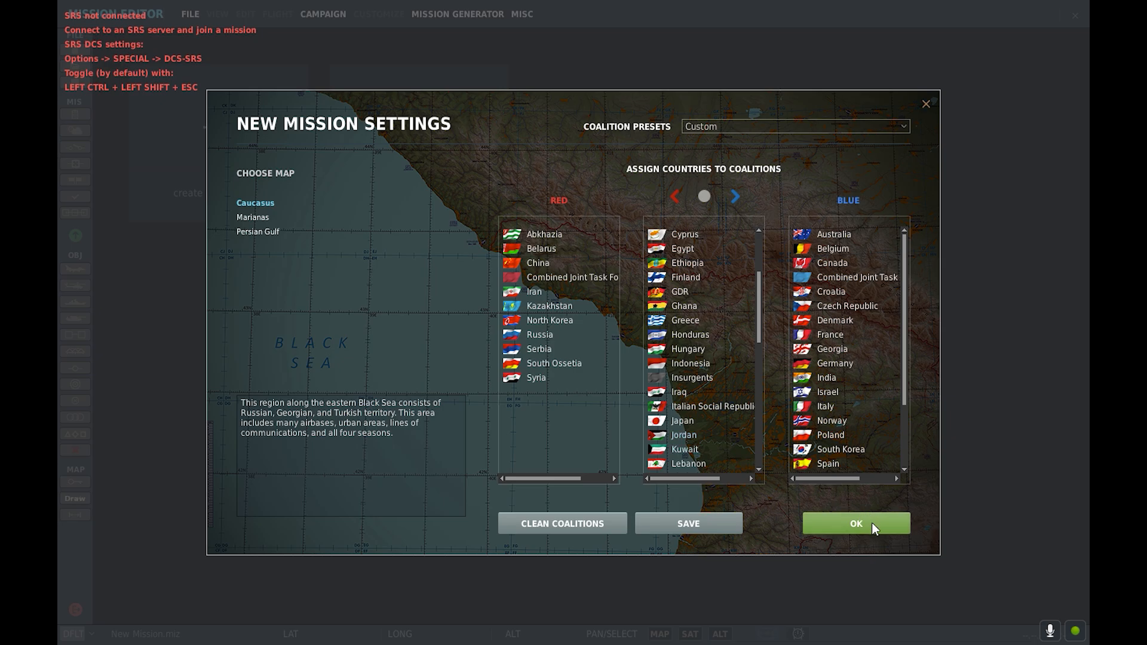
Step: Place an airplane group off Batumi, set Country to Russia and Type Su-30MKA (AA)
click(855, 524)
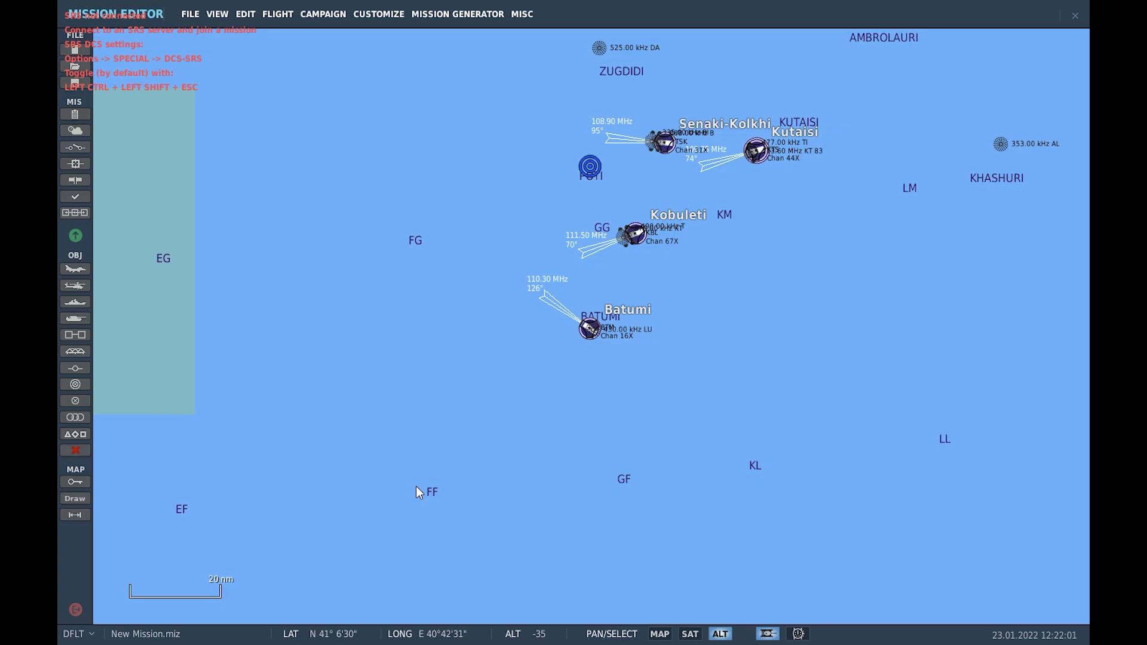
click(718, 634)
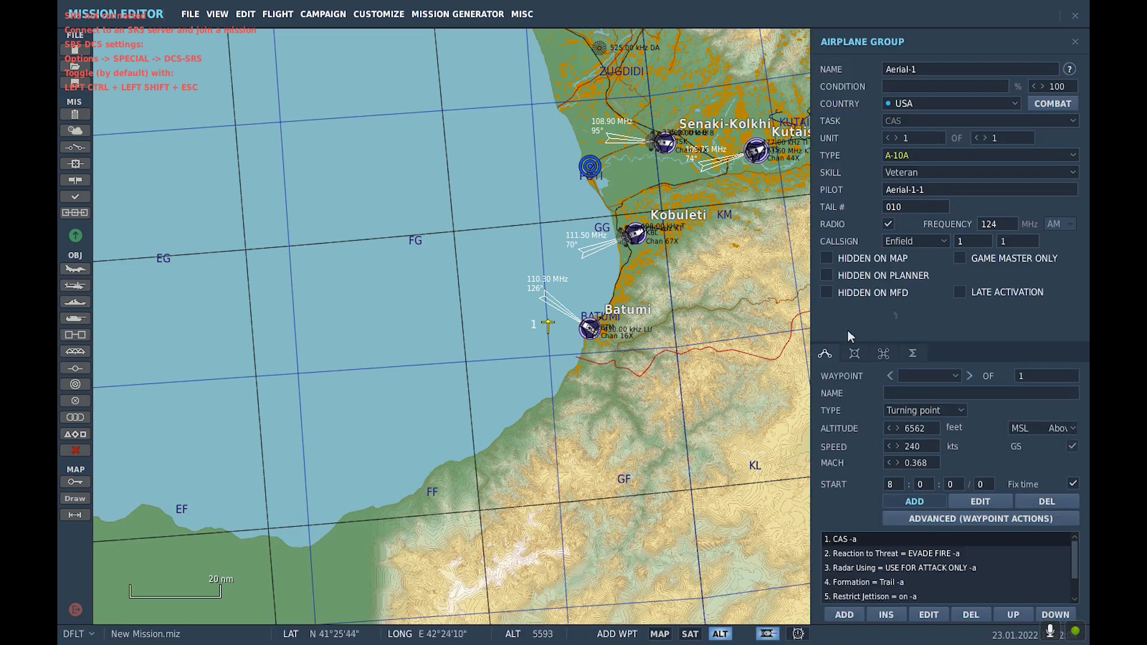
click(951, 103)
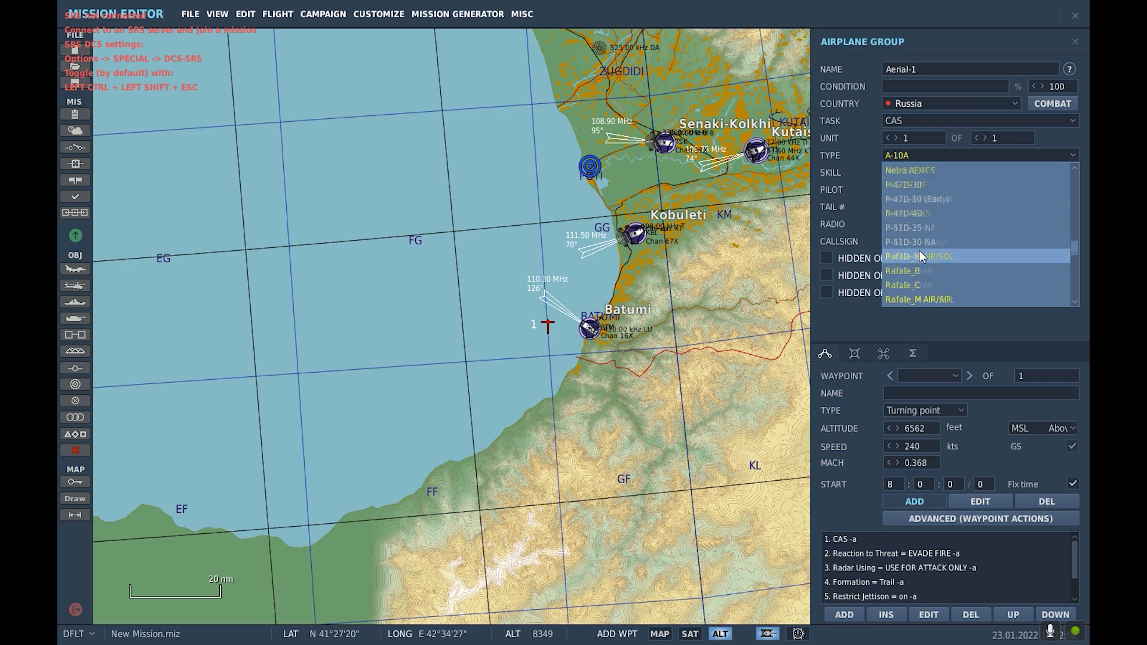
scroll(down, 3)
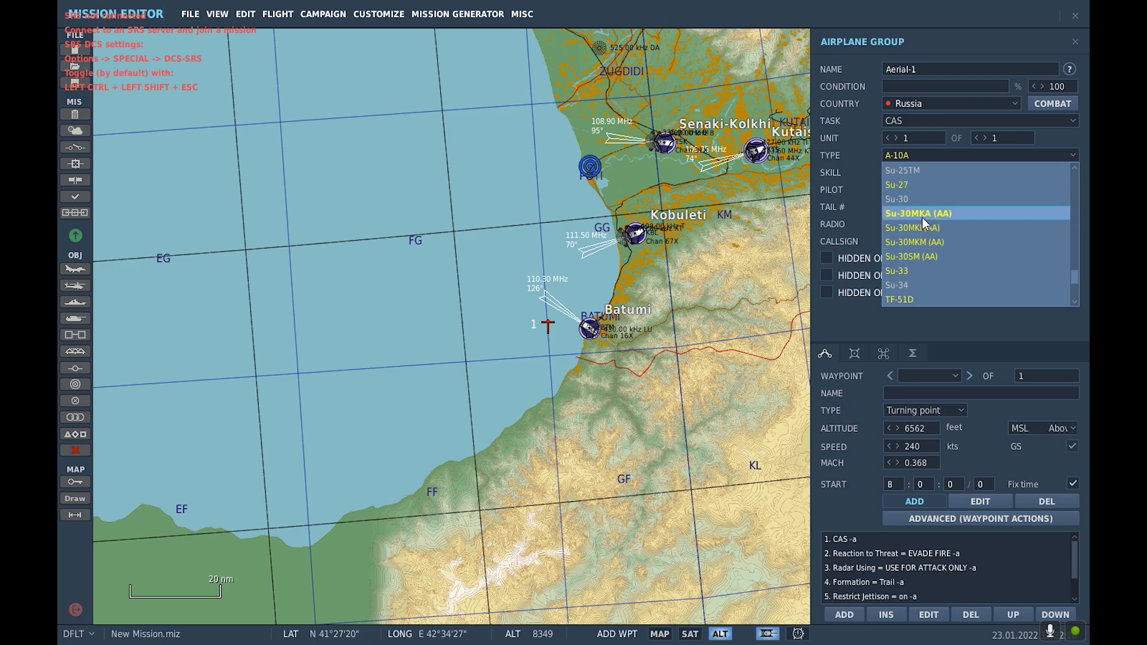
click(918, 212)
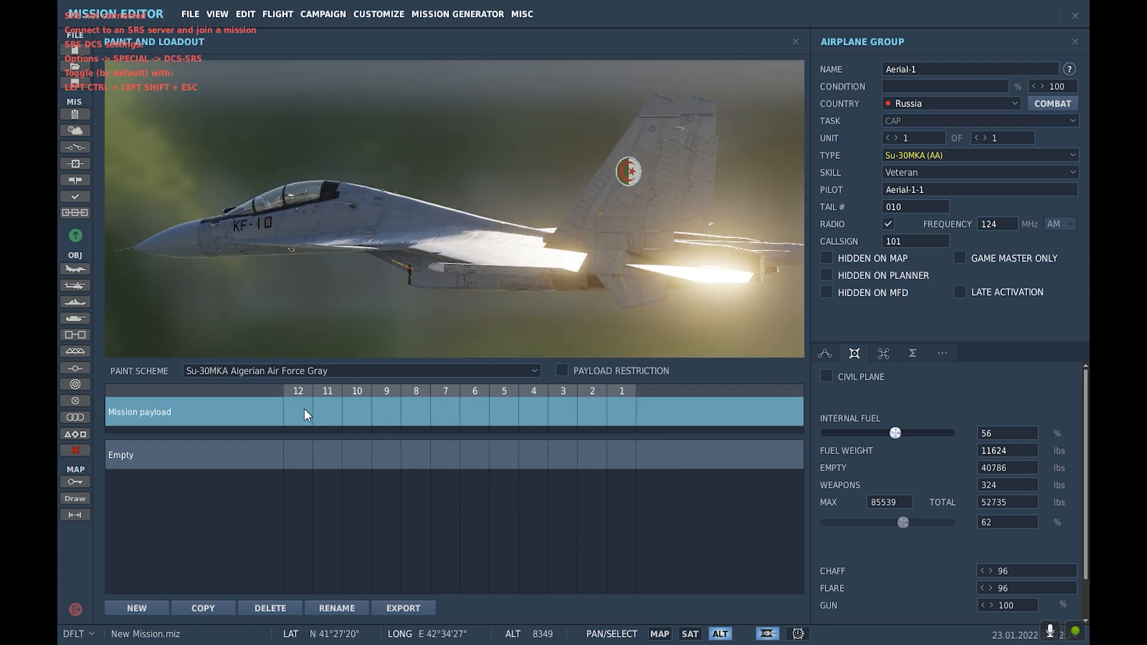
Step: Load weapons onto pylons 12 to 10 and an air-to-ground missile on pylon 9
click(298, 412)
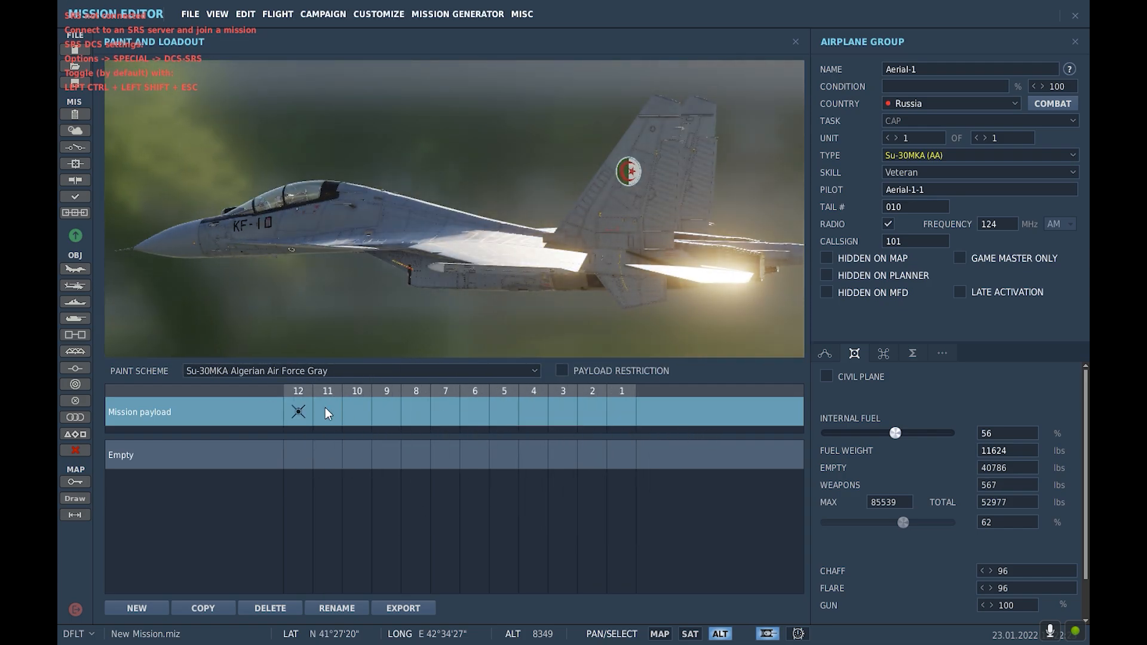
click(326, 412)
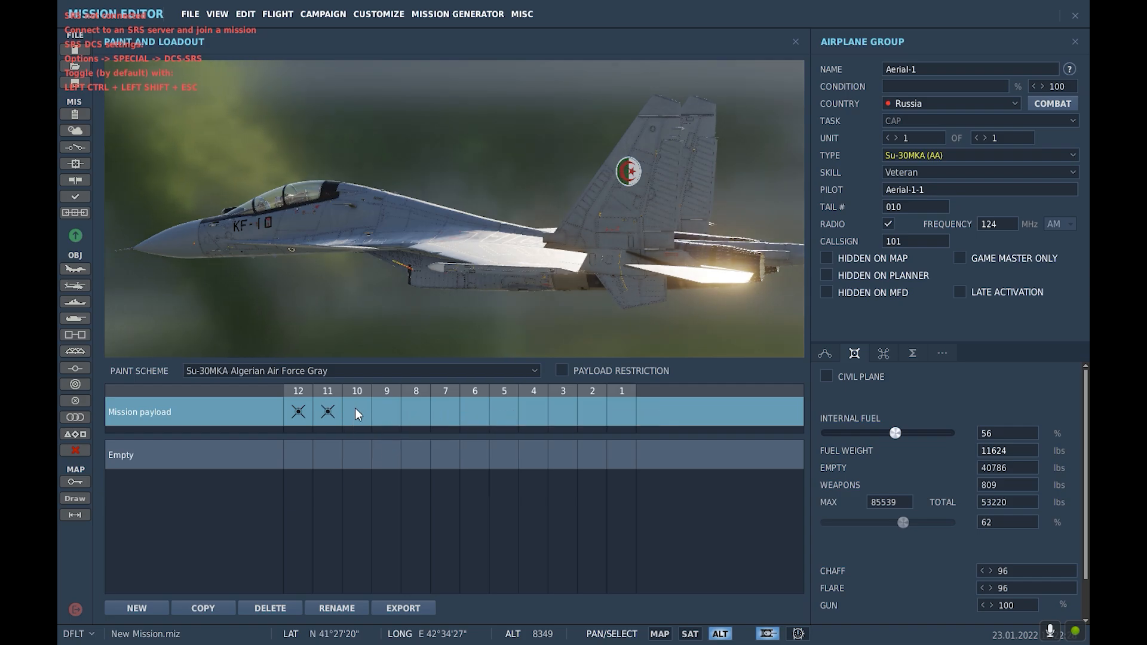
click(357, 411)
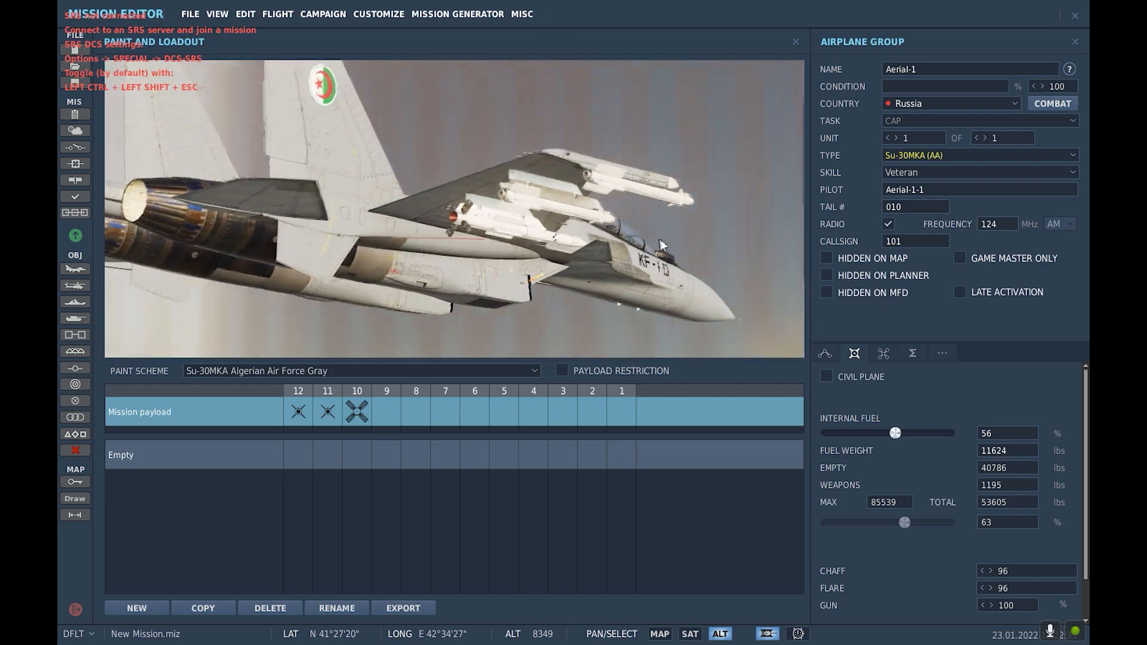
right_click(358, 411)
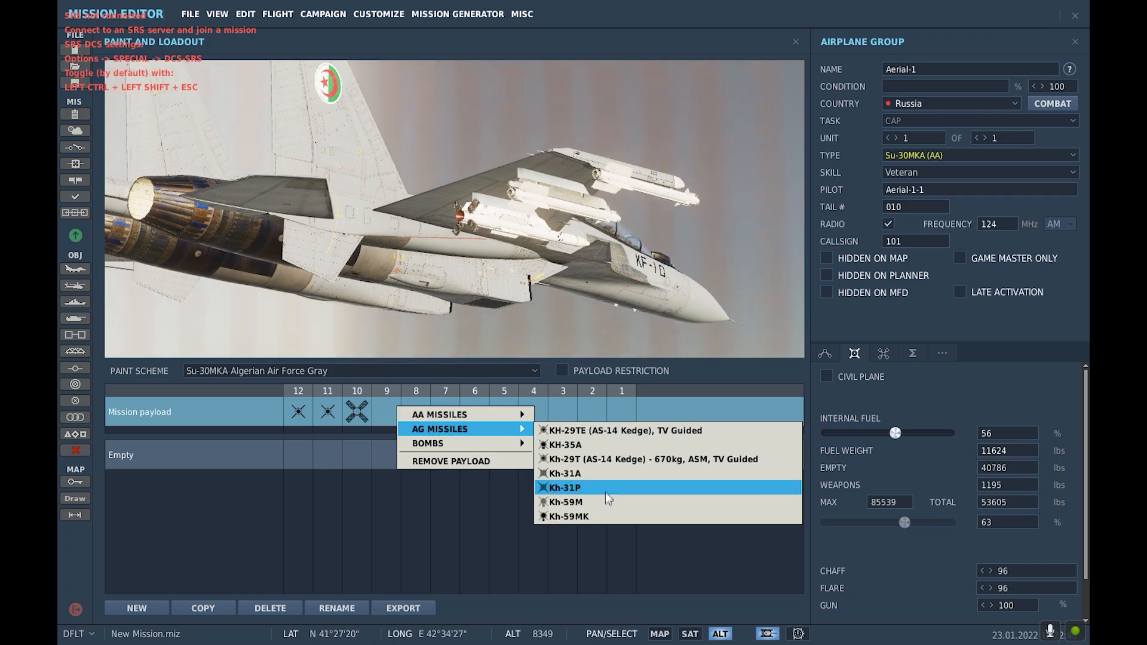
click(563, 487)
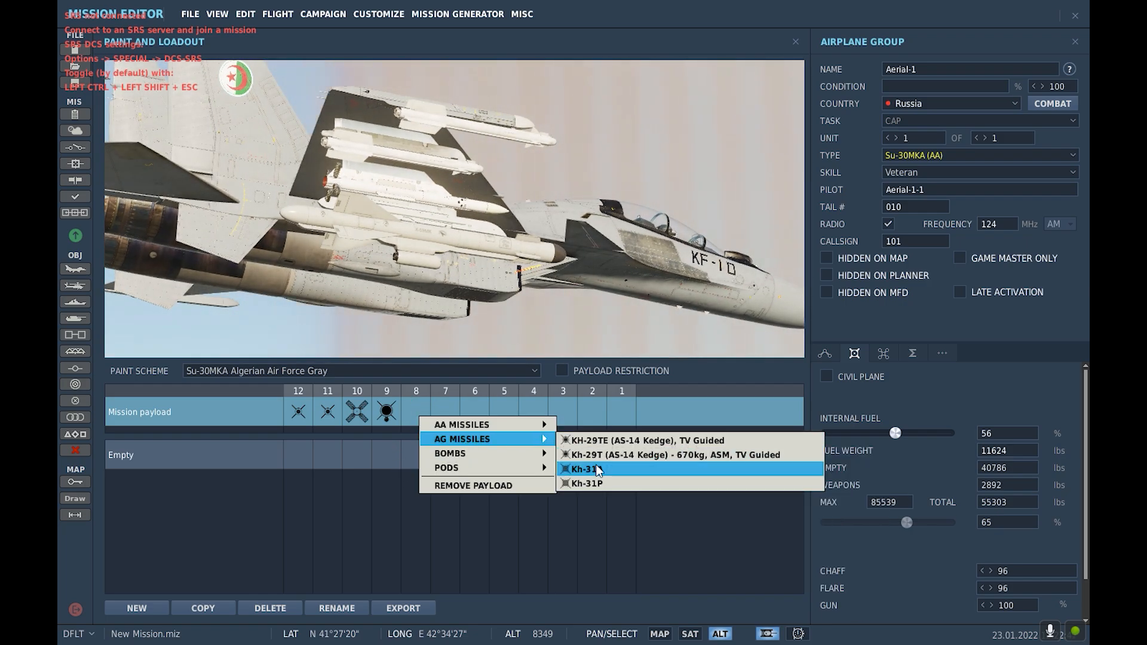
Step: Arm pylon 8 (AG missile), 7 (R-27R) and 6, then browse bombs and pods for pylon 5
click(585, 469)
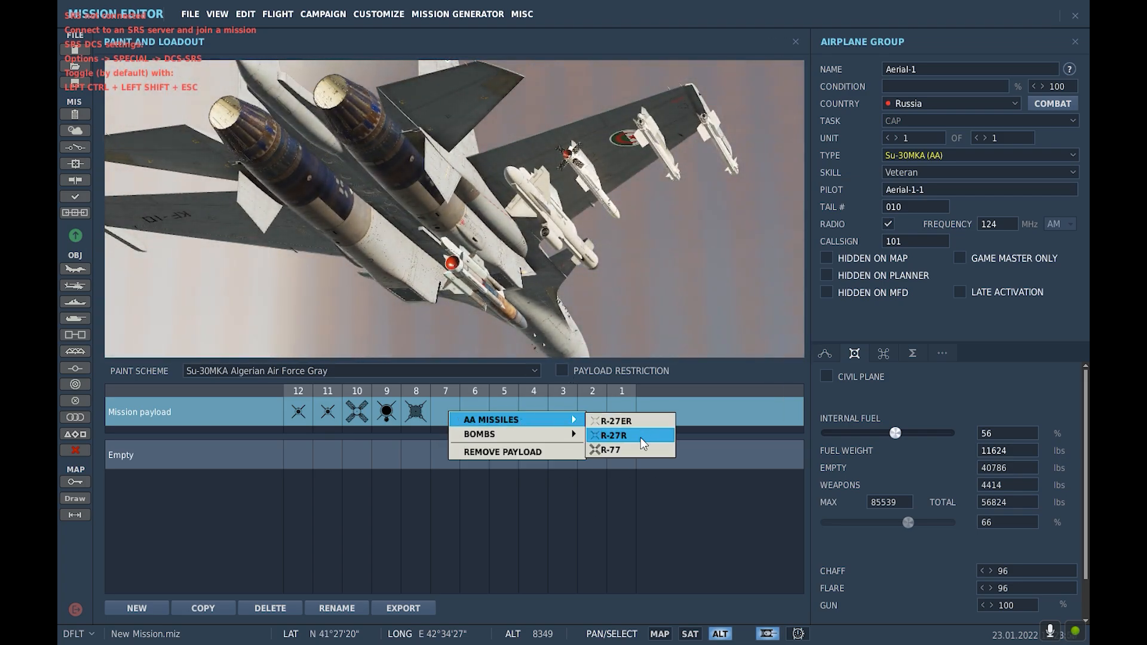
click(610, 435)
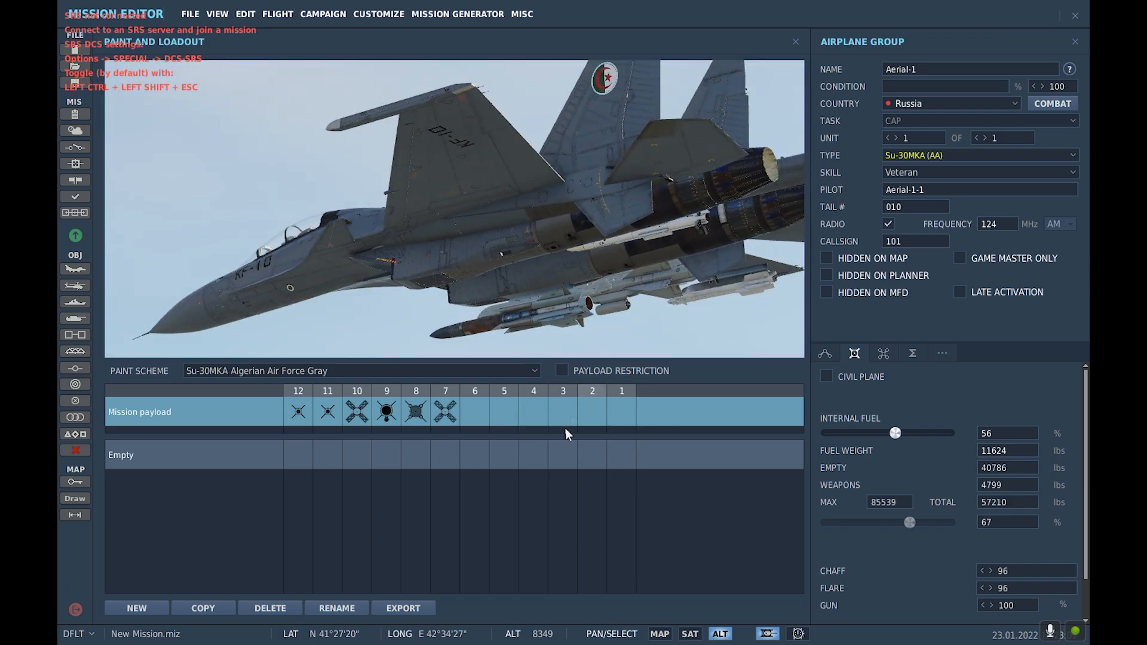
click(474, 411)
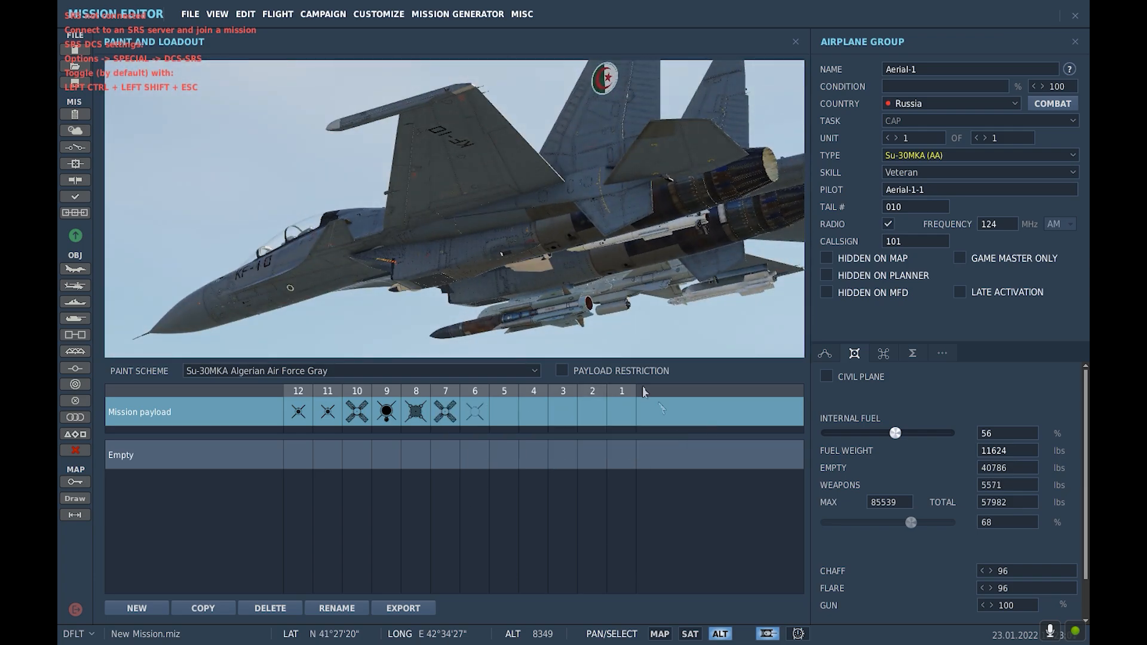
right_click(503, 411)
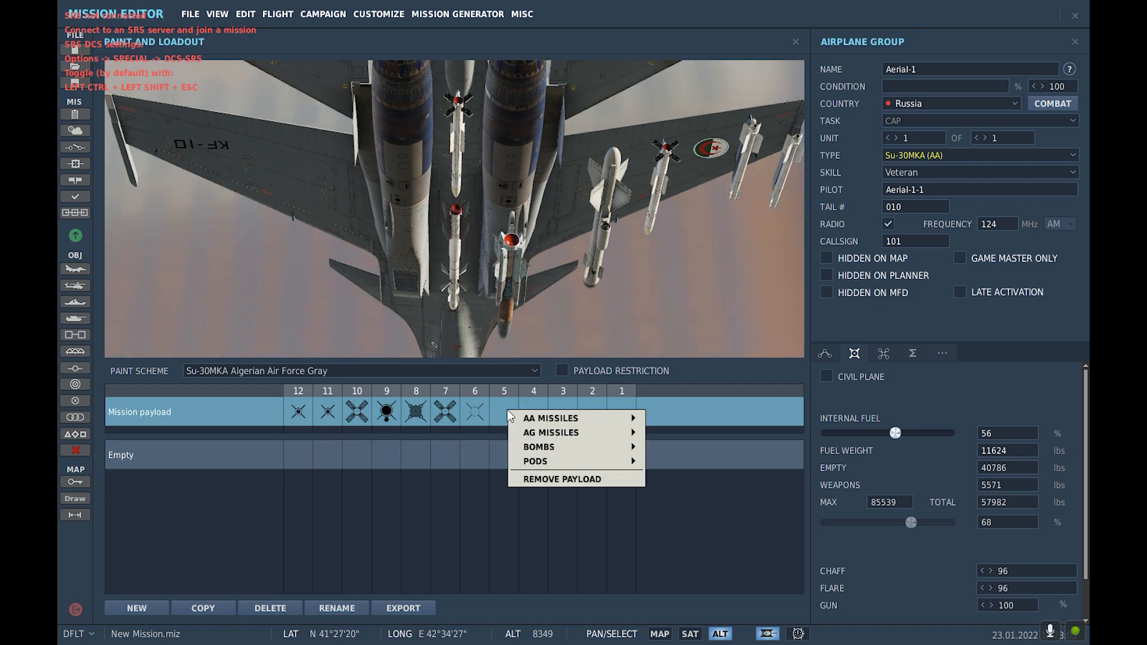
click(539, 447)
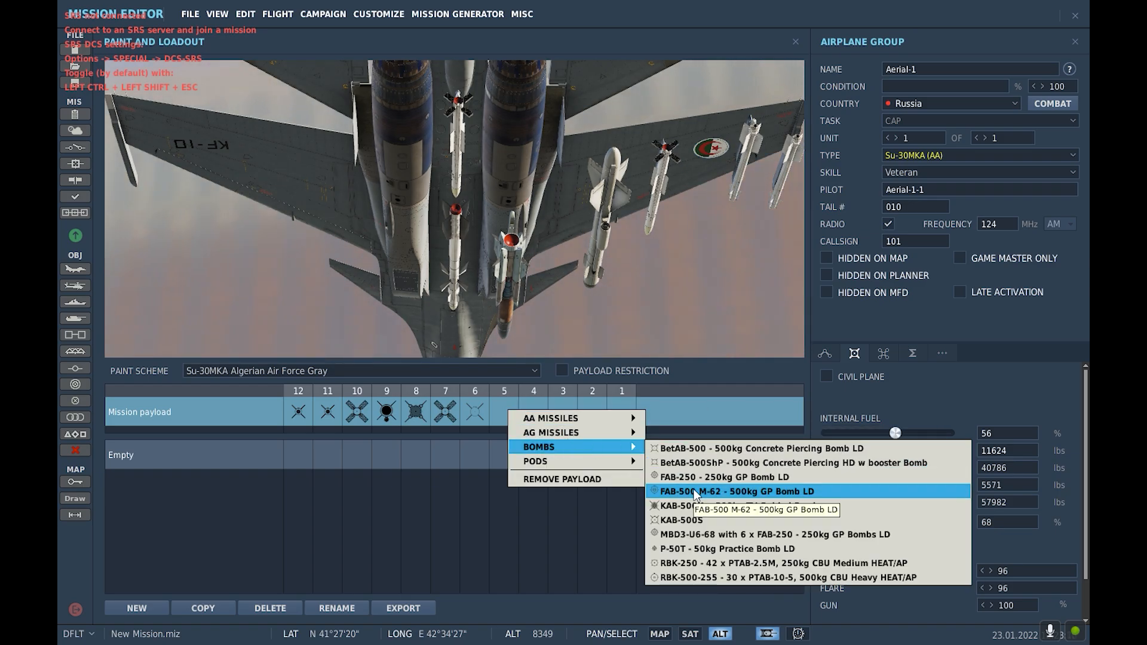
mouse_move(700, 524)
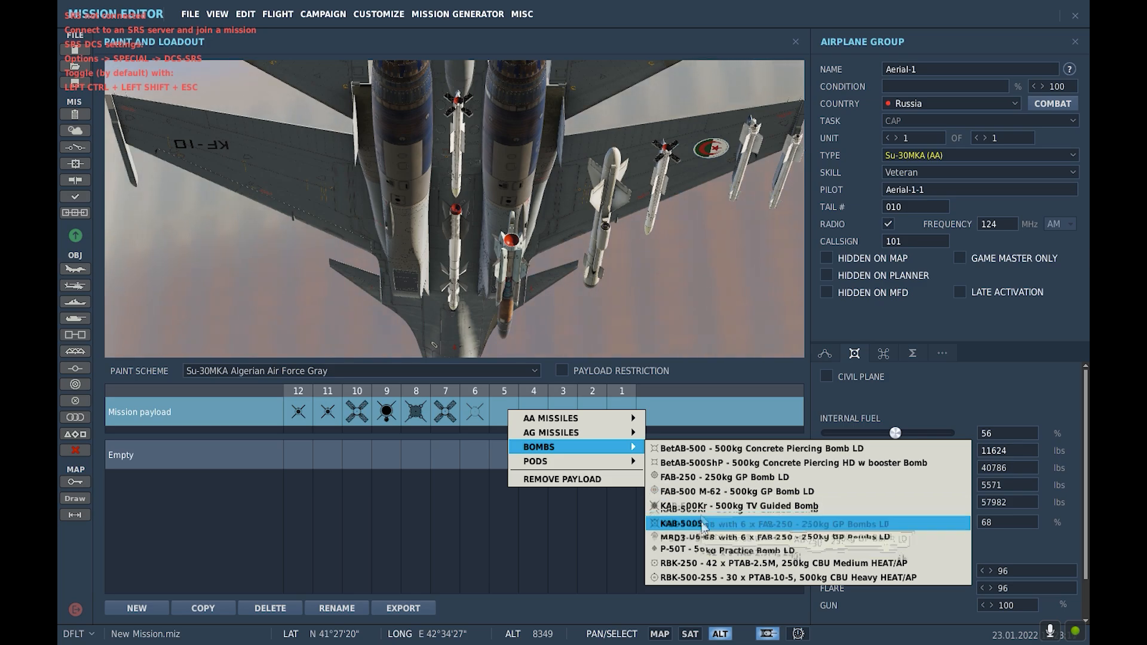
mouse_move(723, 477)
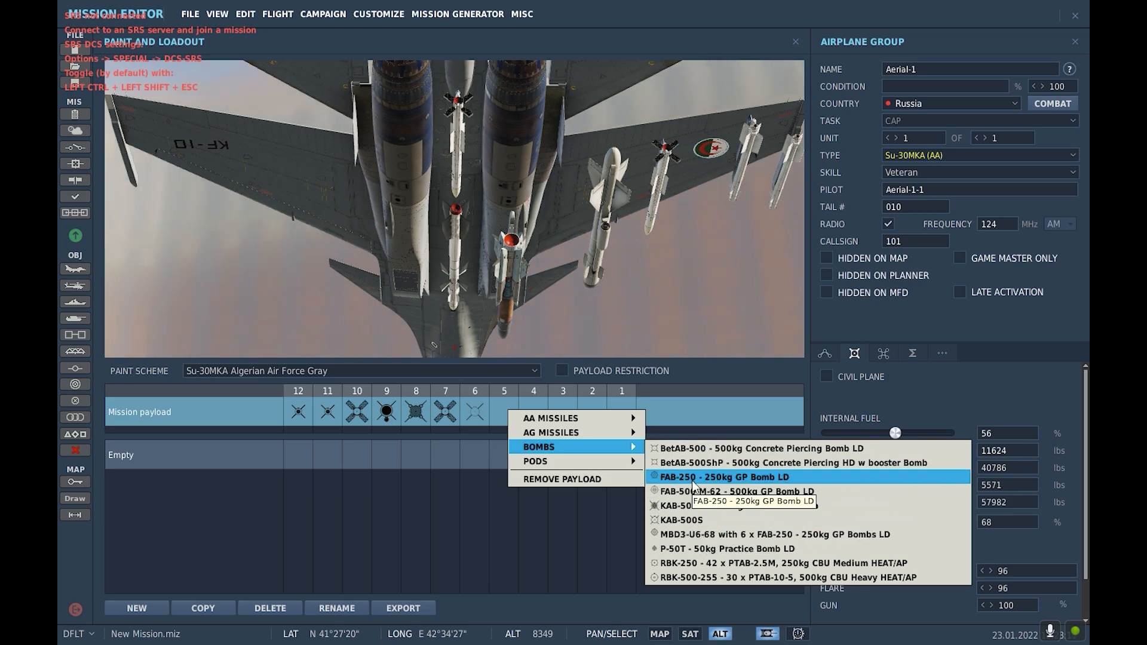
mouse_move(719, 578)
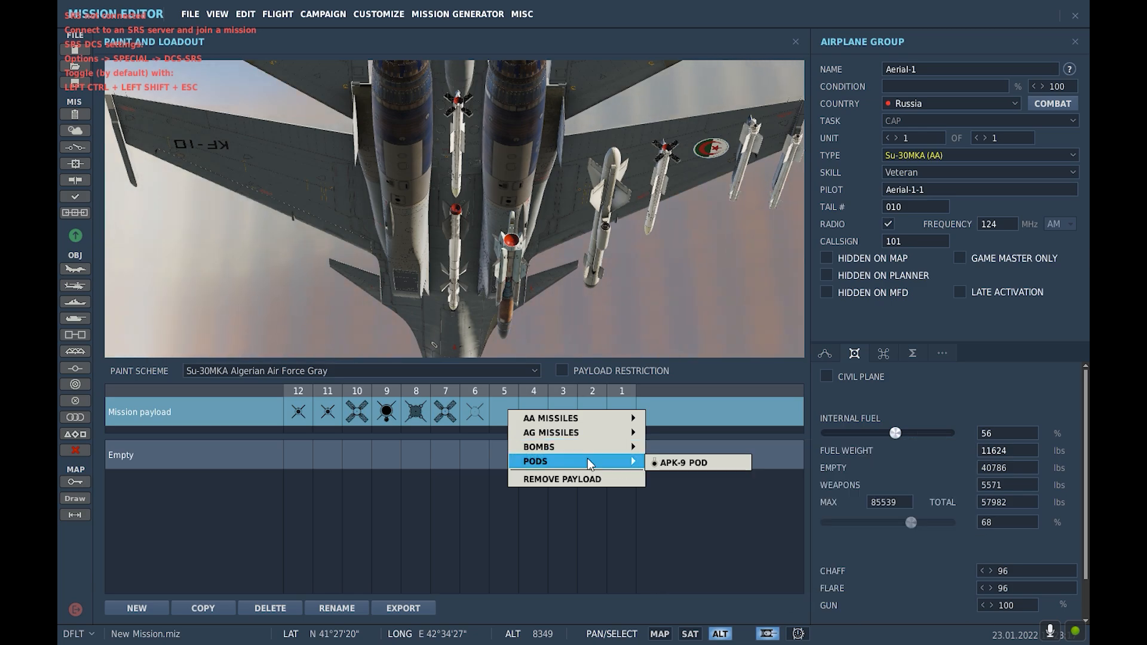
click(685, 462)
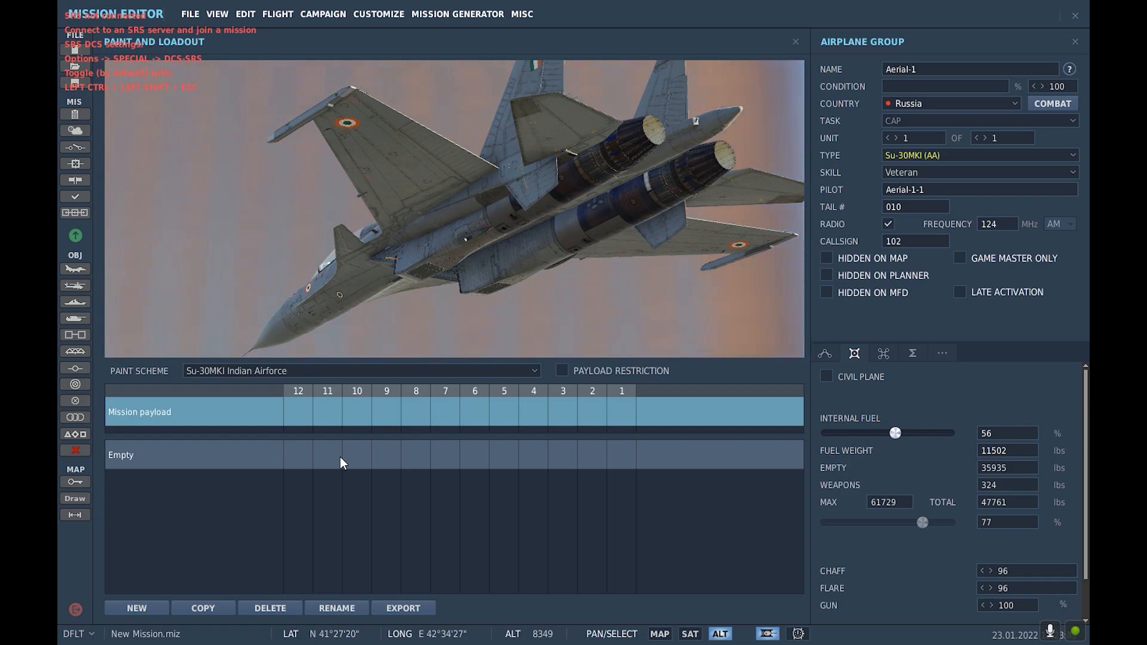
mouse_move(293, 418)
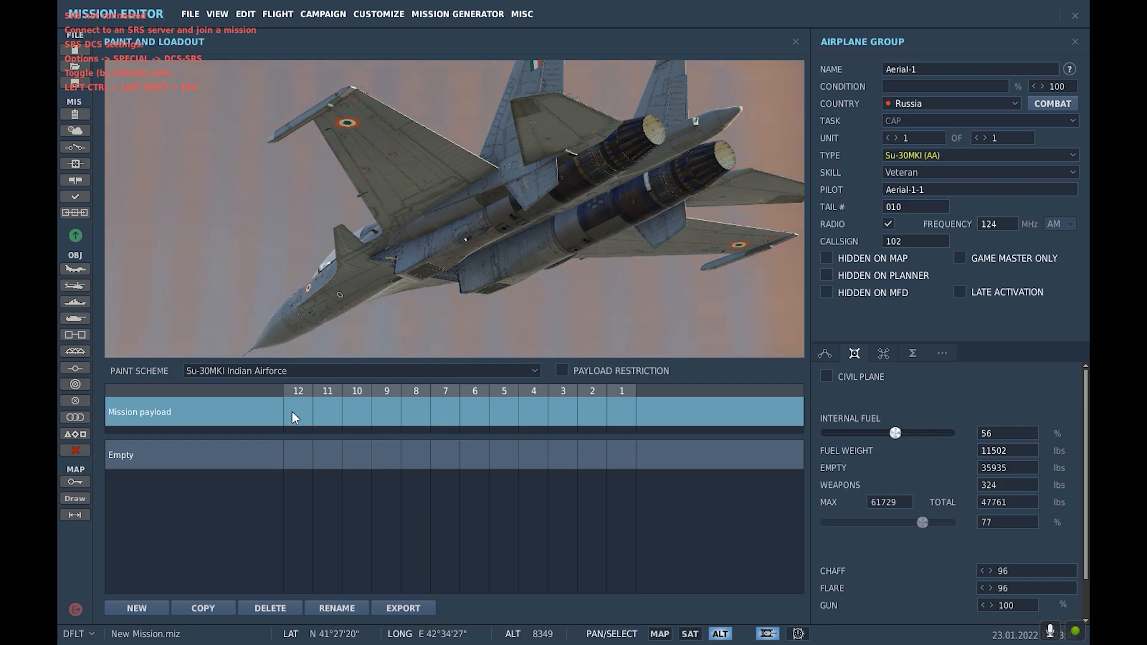
Step: Load an AA missile on pylon 12, I-Derby ER on pylon 11, ASTRA Mk.1 on pylon 10
right_click(293, 418)
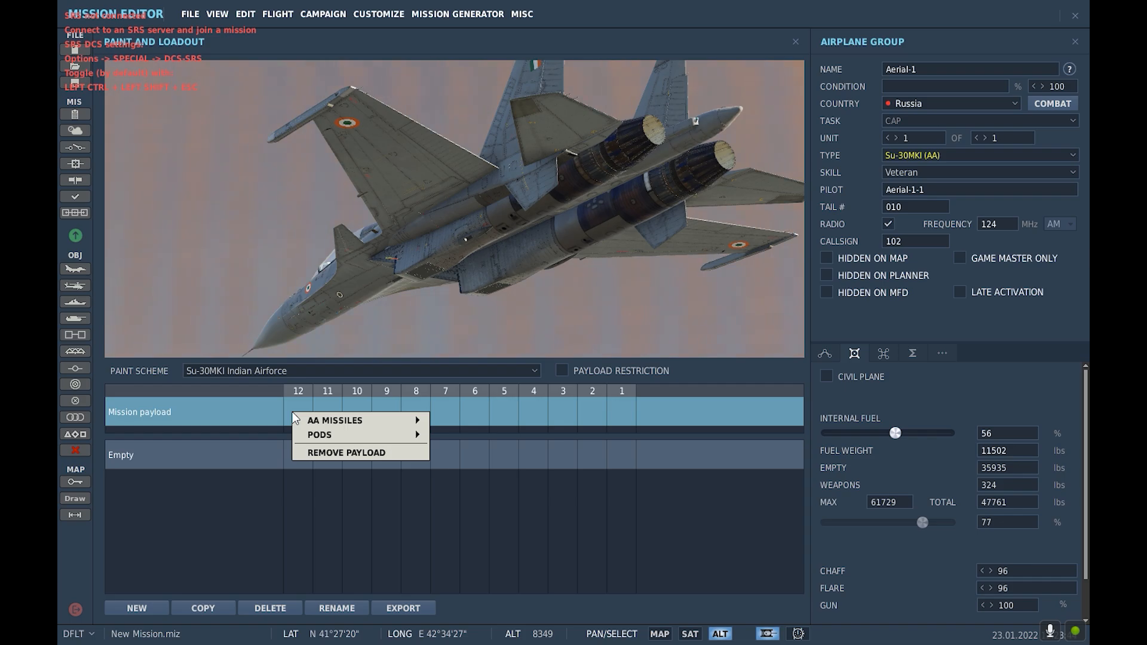
mouse_move(336, 421)
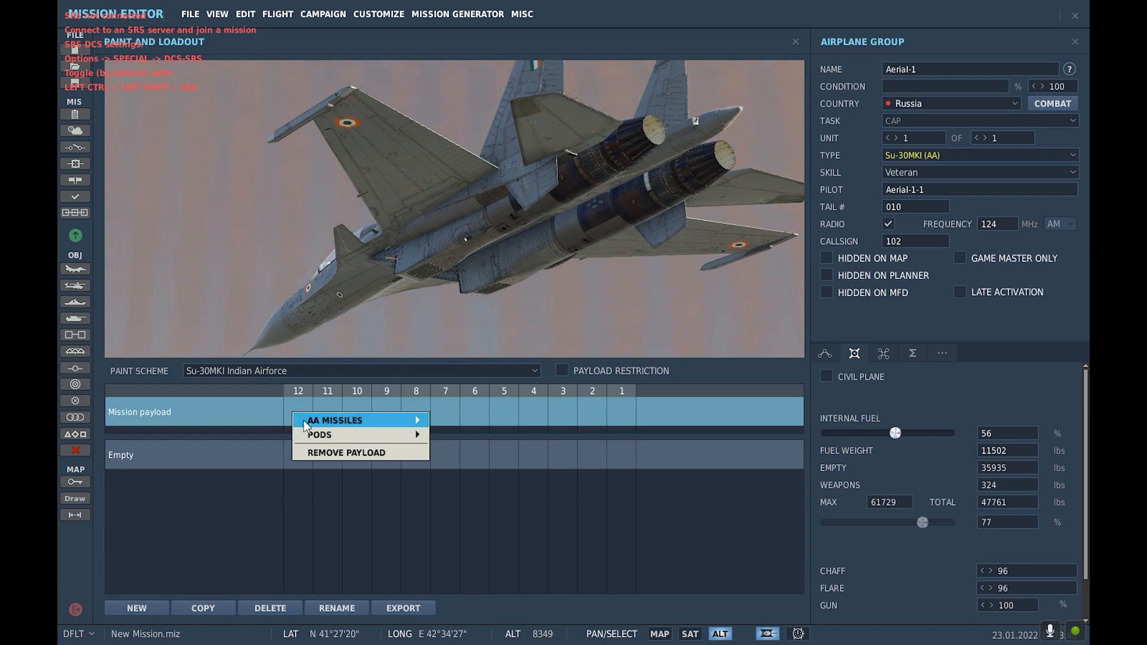
click(335, 420)
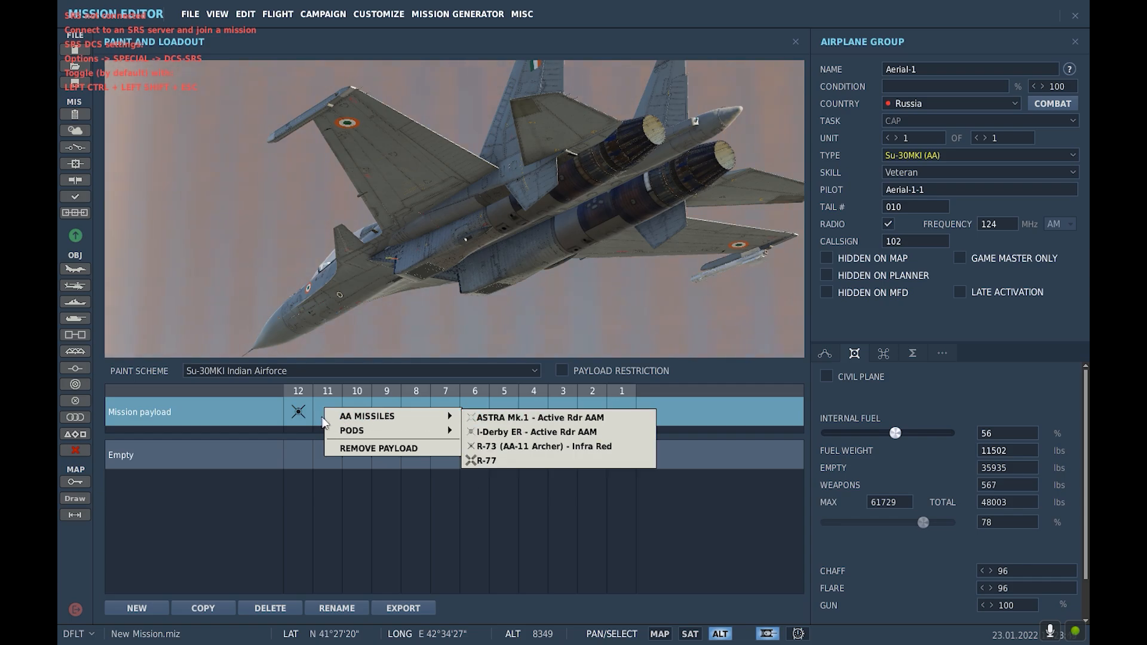
mouse_move(501, 446)
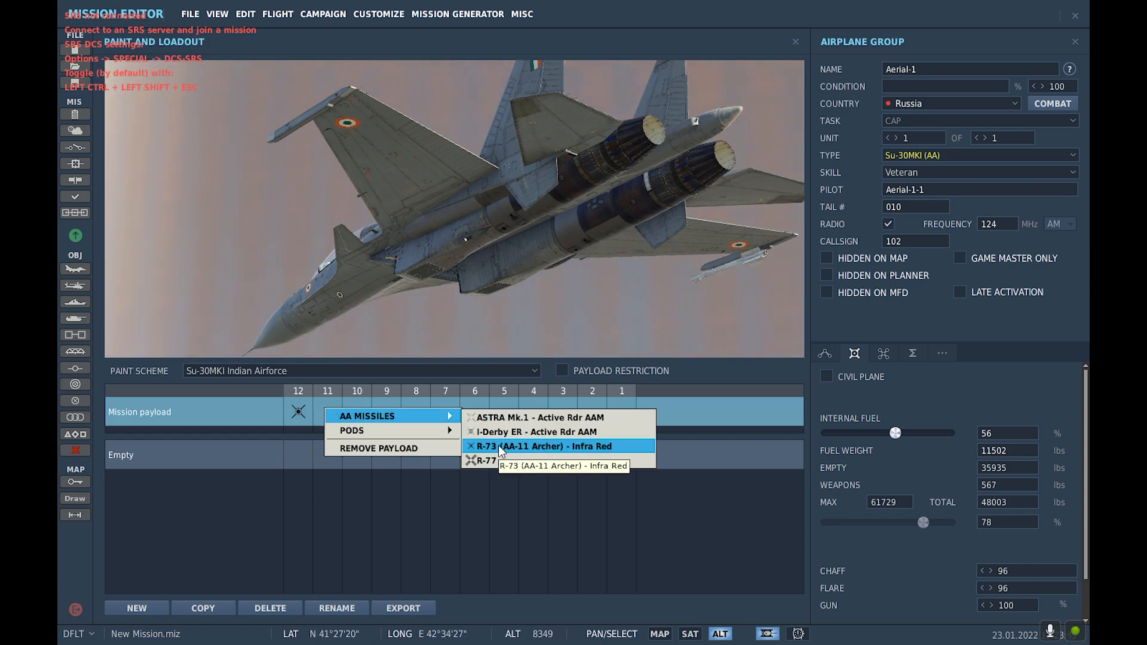
mouse_move(500, 460)
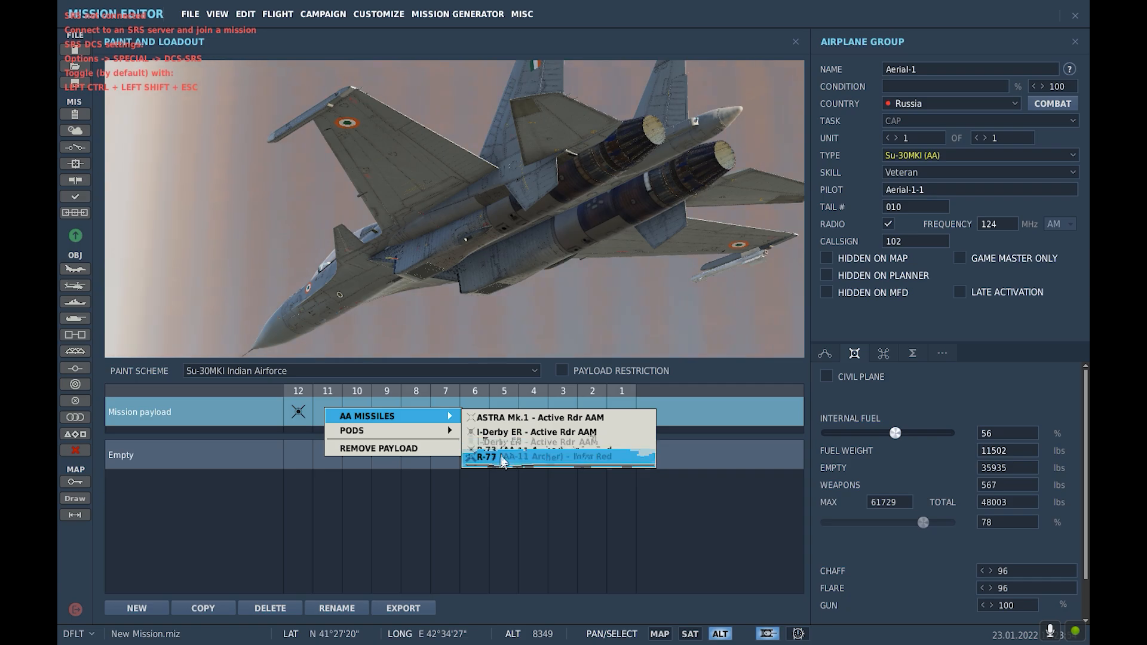
click(524, 456)
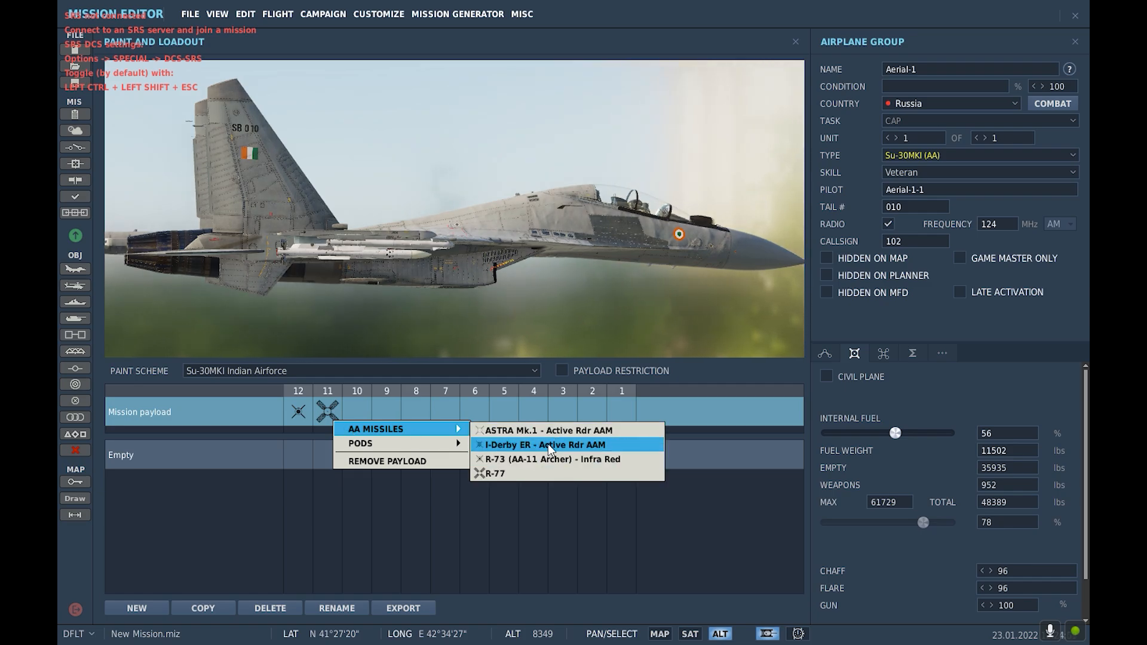
click(544, 444)
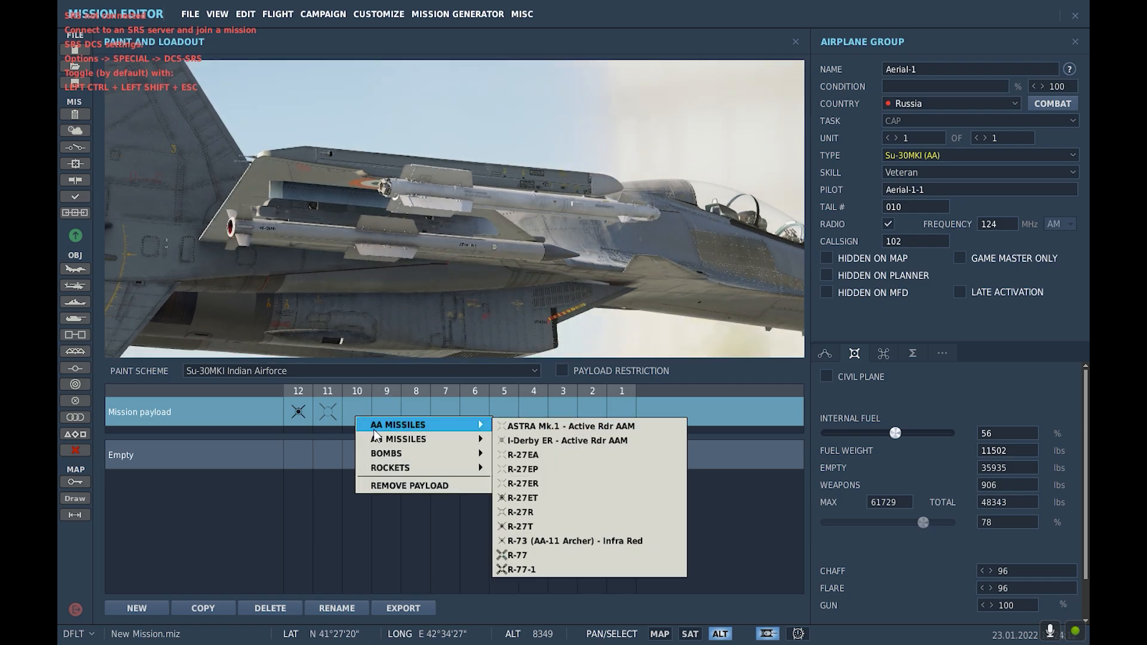
mouse_move(570, 426)
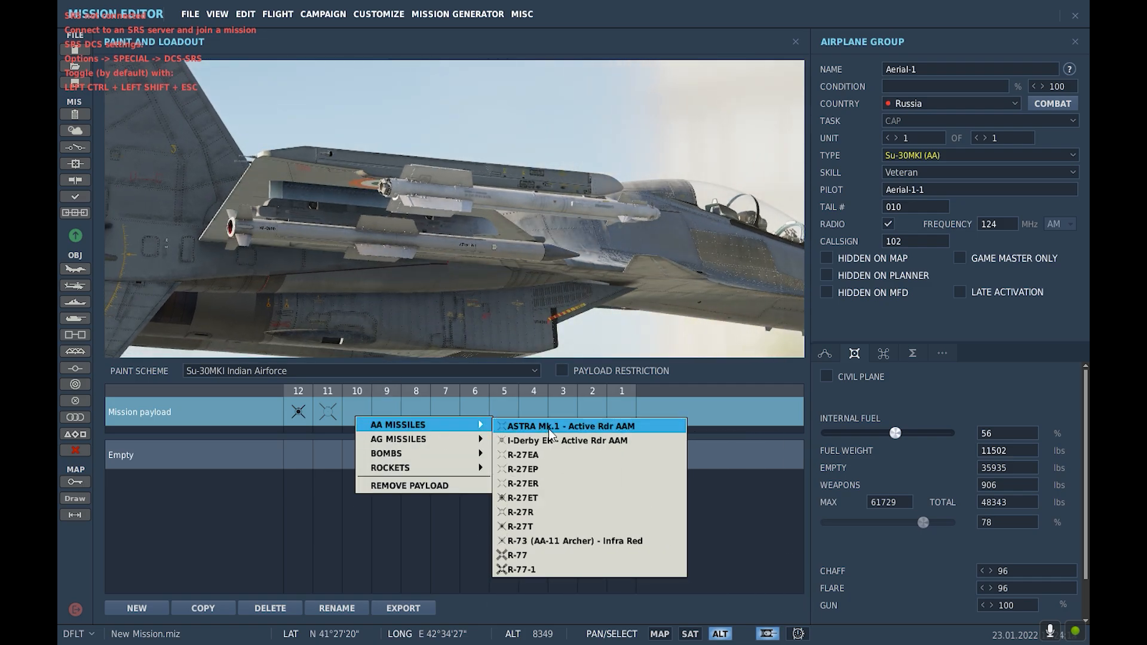
click(571, 426)
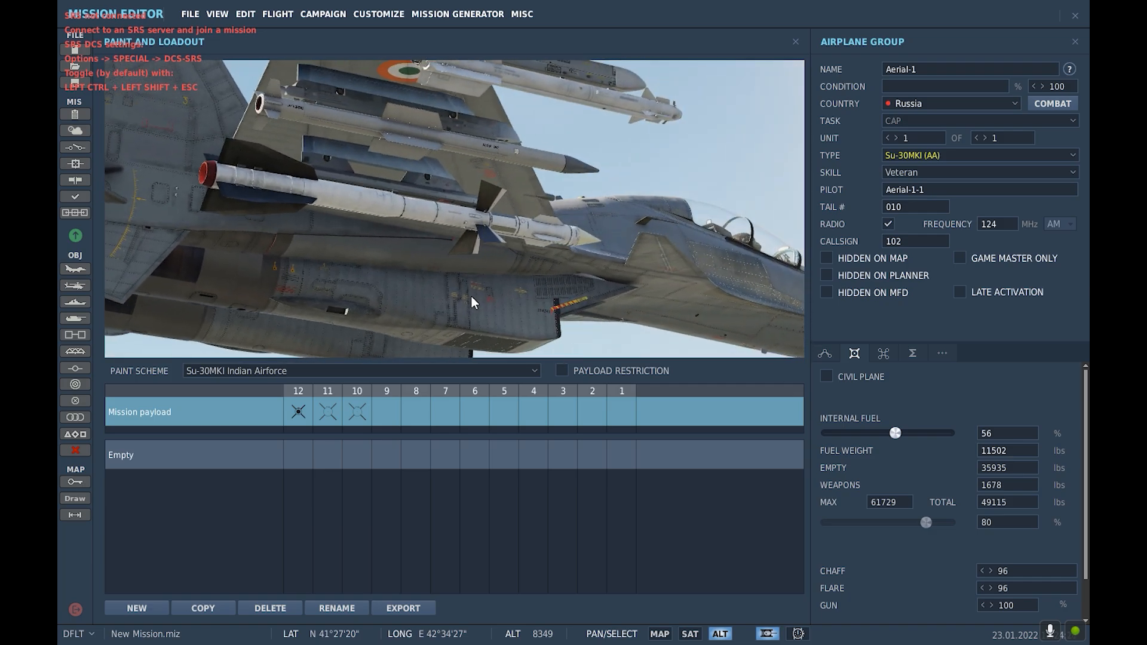
mouse_move(395, 410)
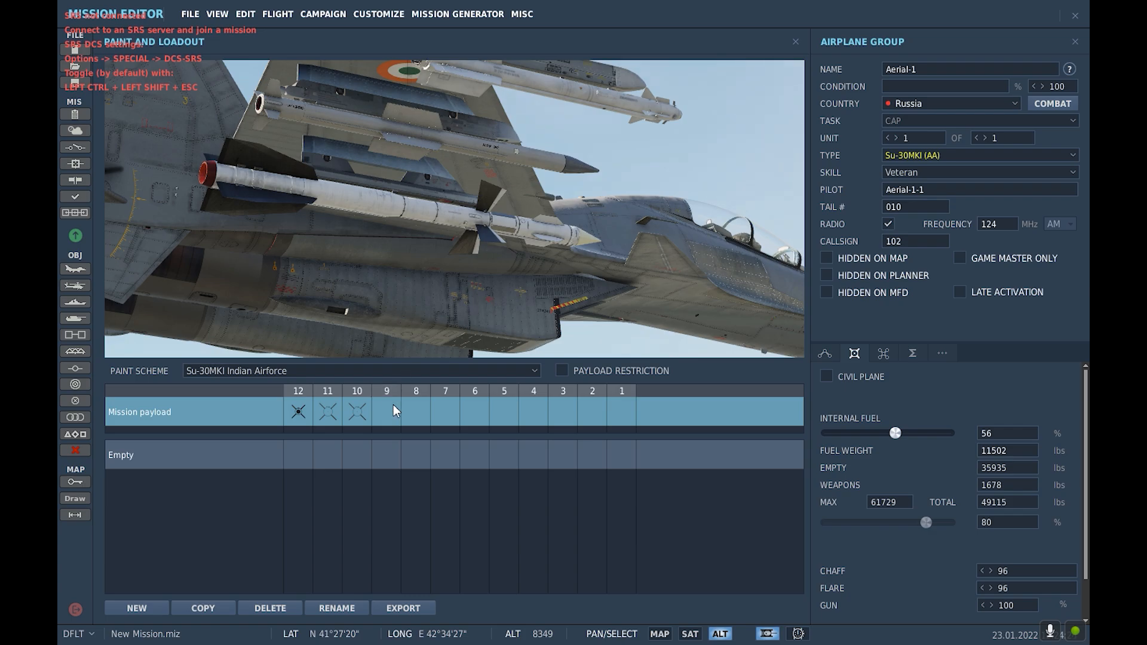
Step: Load a weapon onto pylon 9 and change the store on pylon 8
right_click(395, 411)
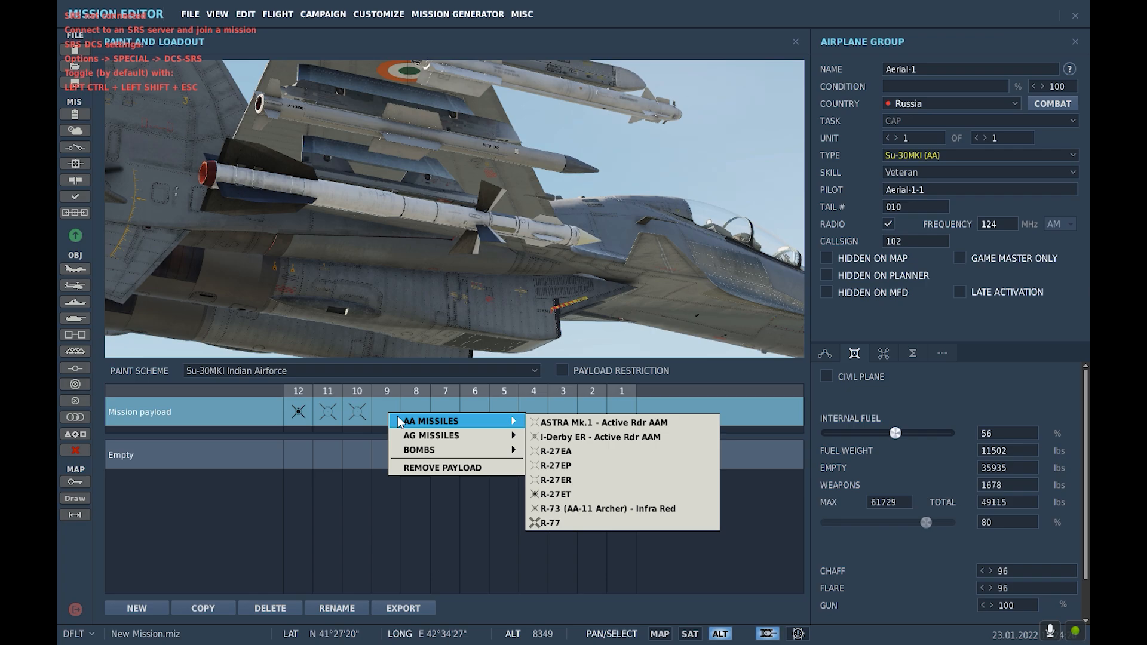
mouse_move(620, 465)
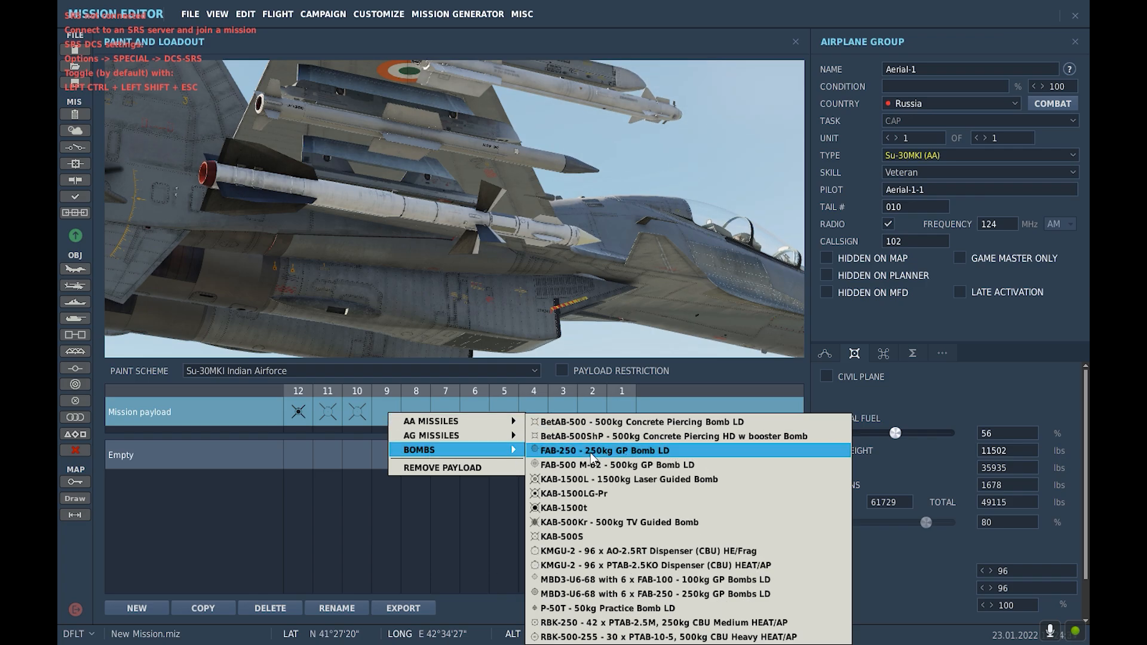
click(604, 450)
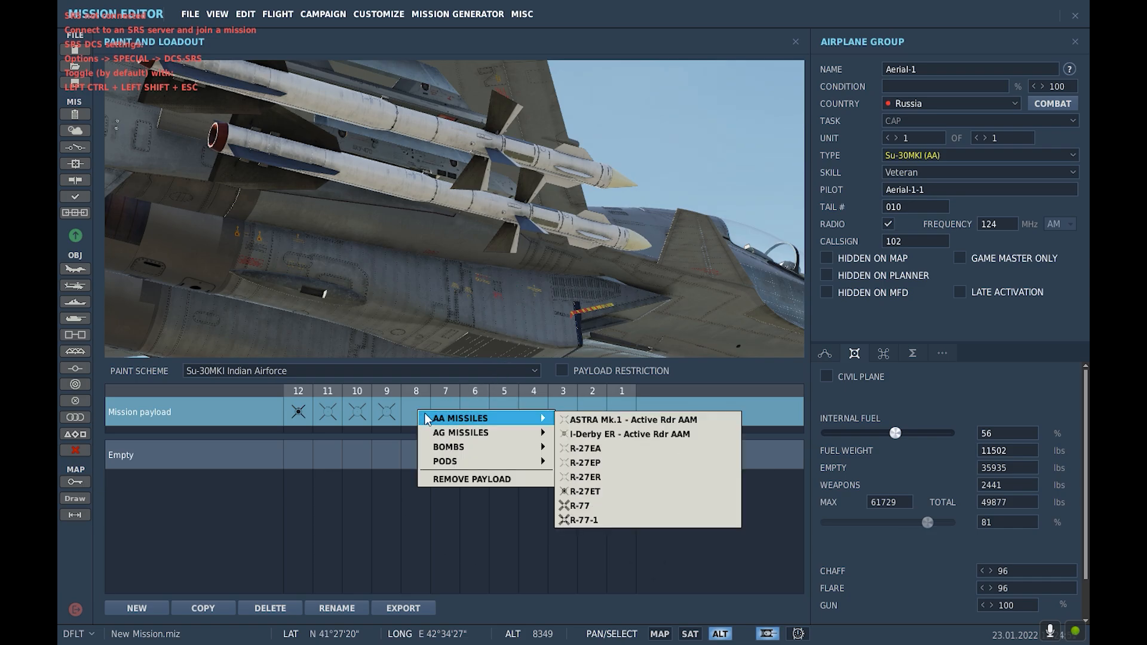
mouse_move(516, 427)
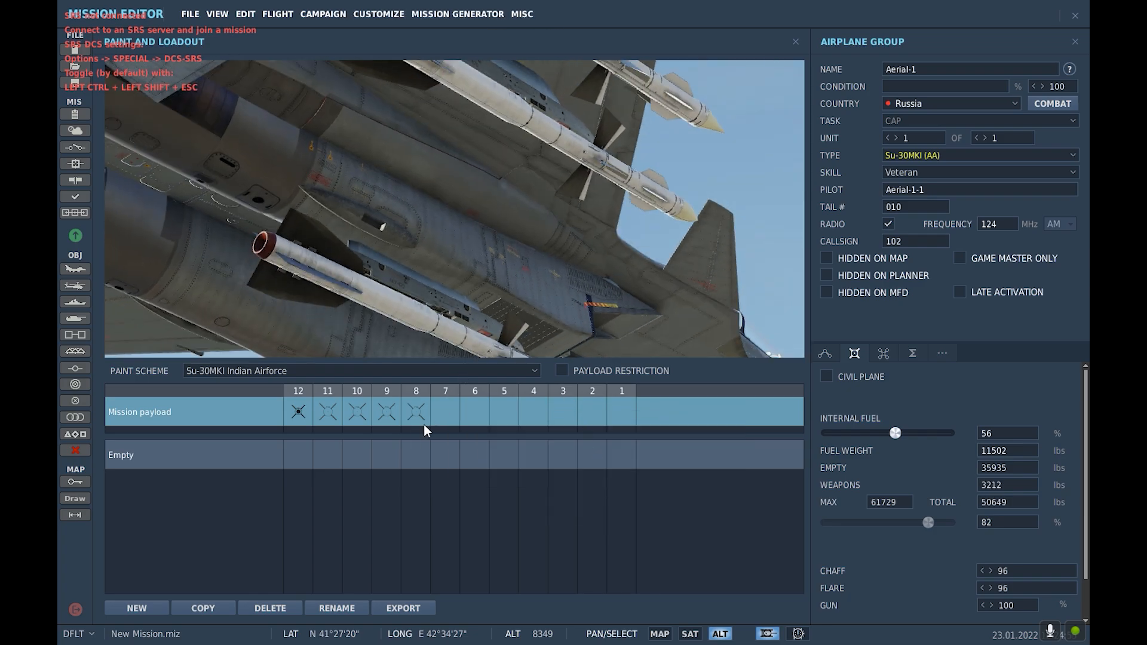
click(416, 411)
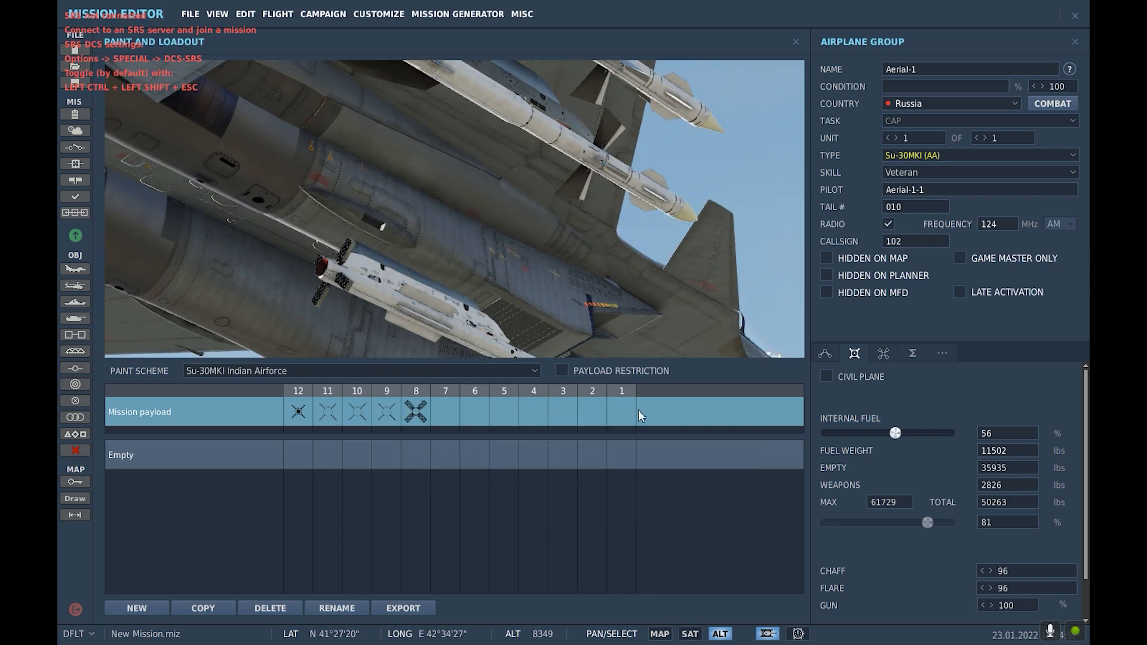
right_click(416, 411)
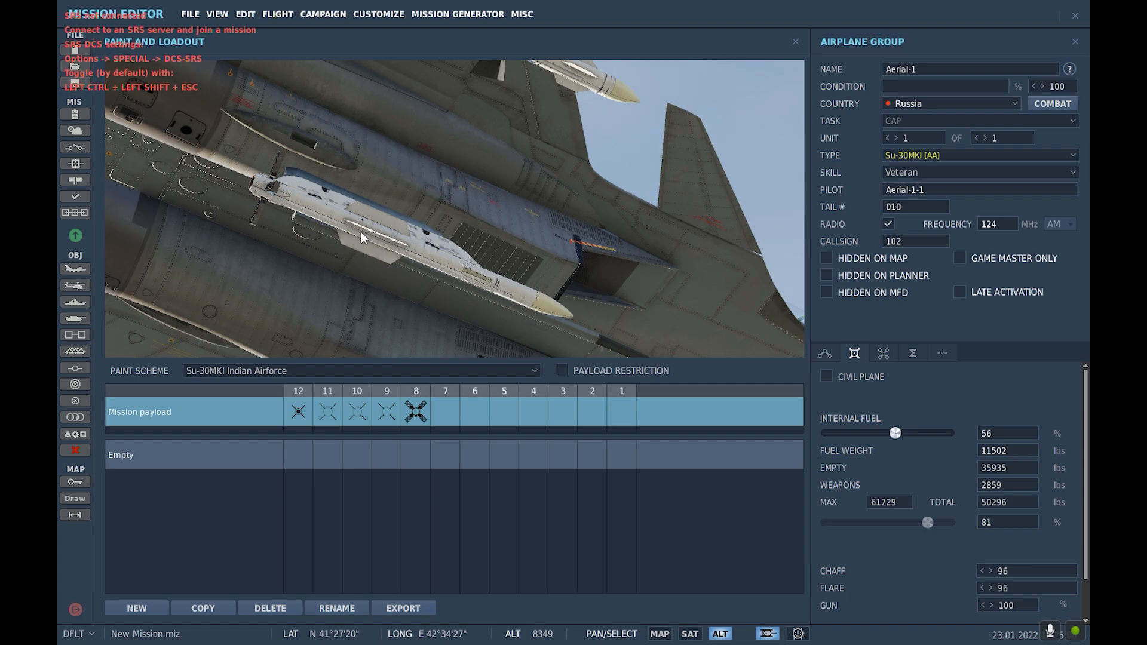
mouse_move(439, 254)
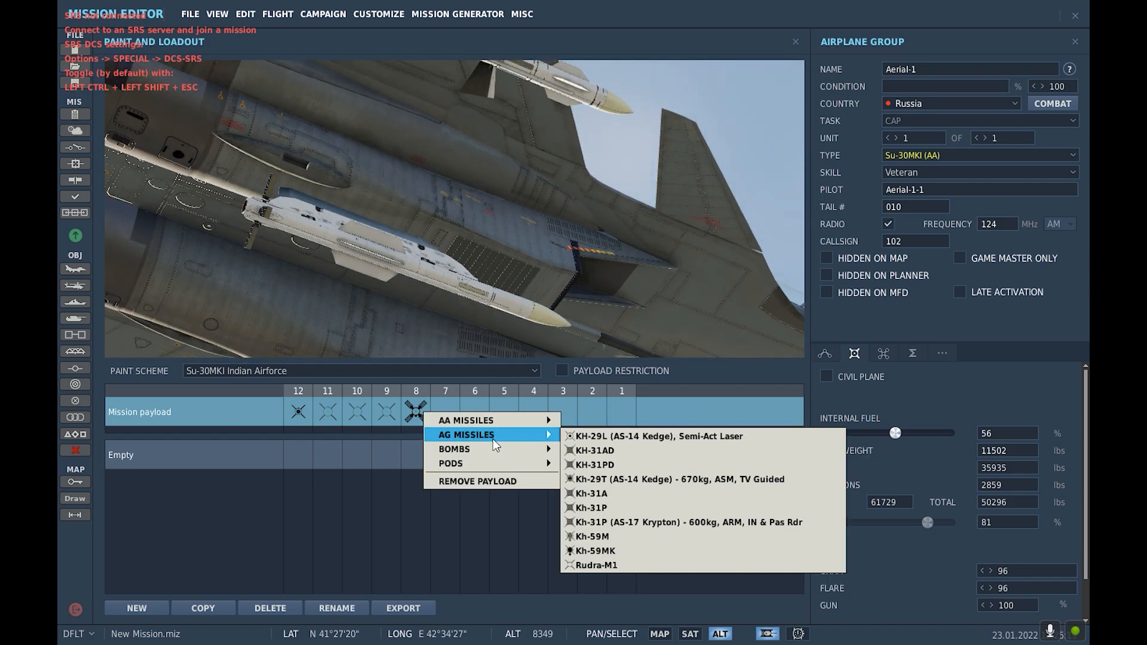
mouse_move(613, 365)
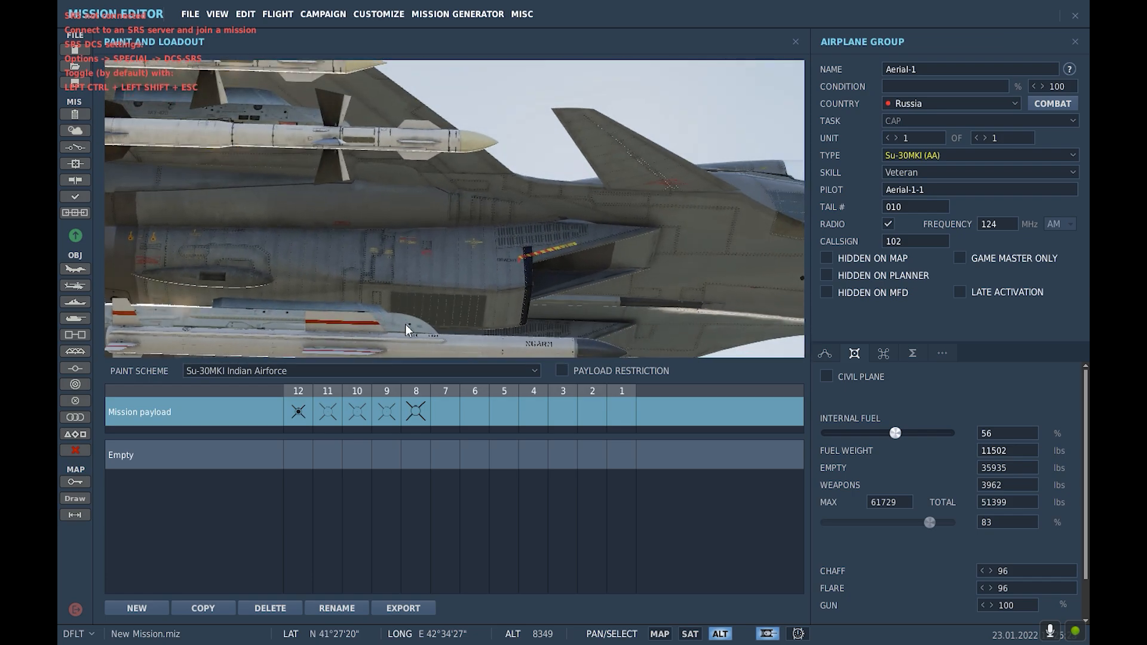
Step: Put the red pod load on pylon 9 and heavy stores on pylons 7 and 6
click(386, 411)
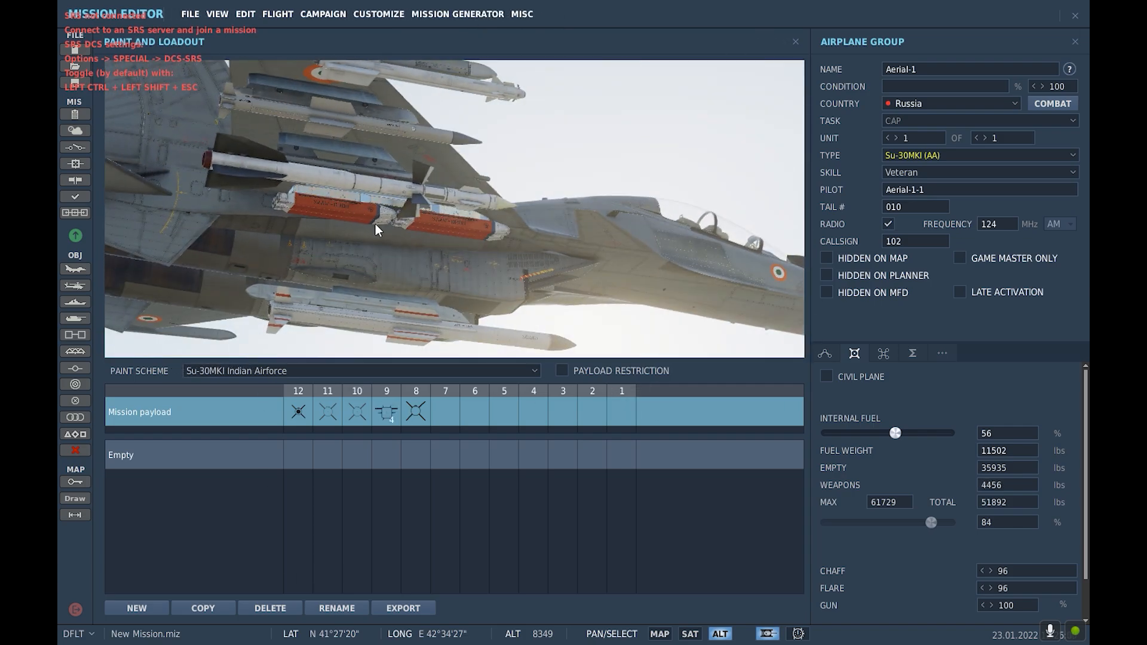
mouse_move(332, 273)
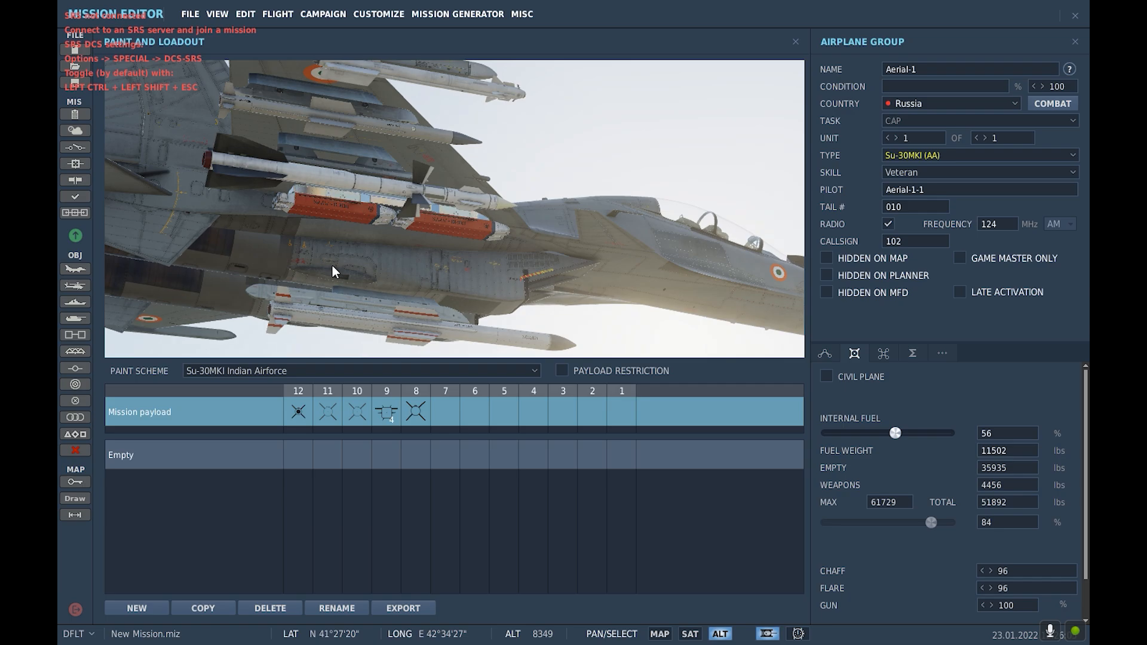
mouse_move(379, 248)
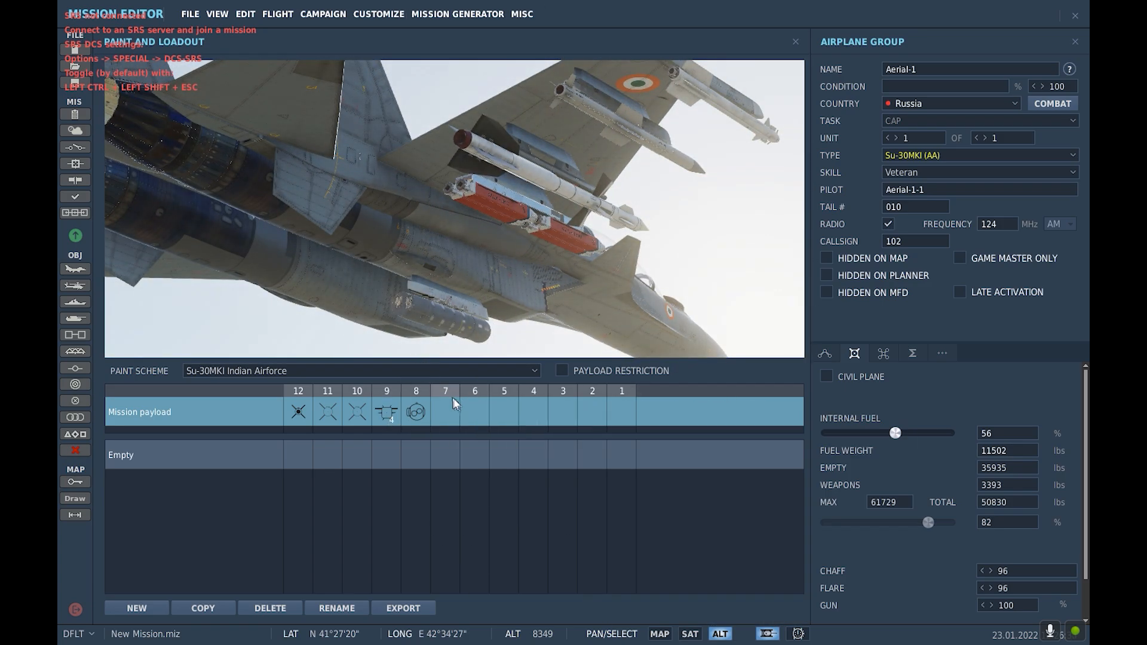
click(444, 411)
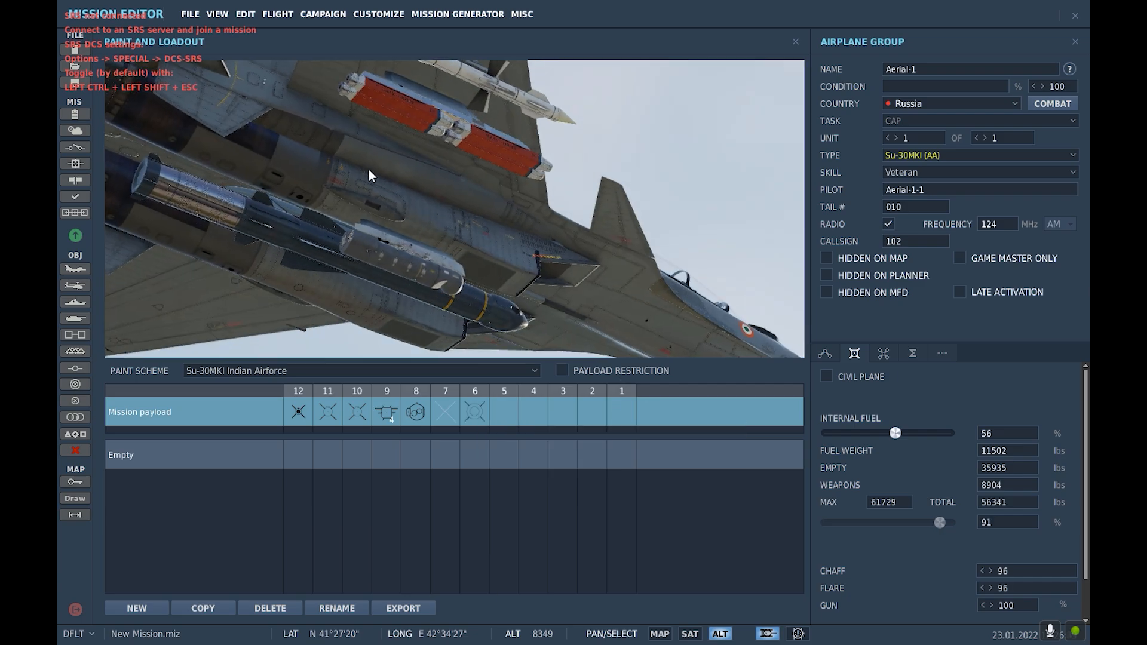
right_click(415, 411)
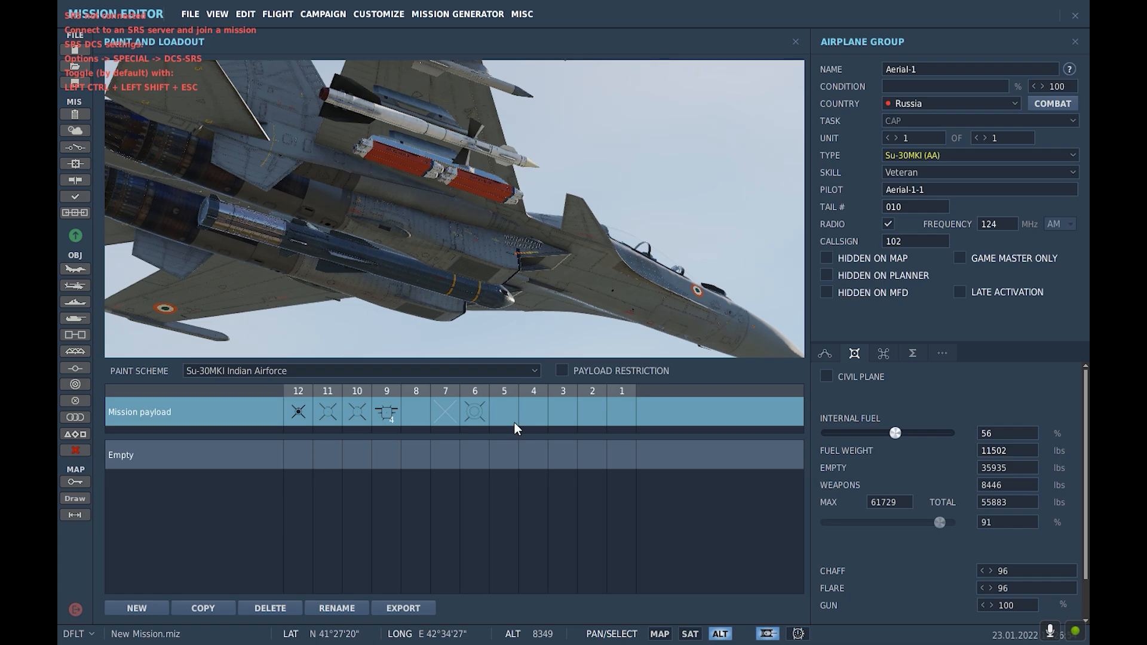
right_click(515, 424)
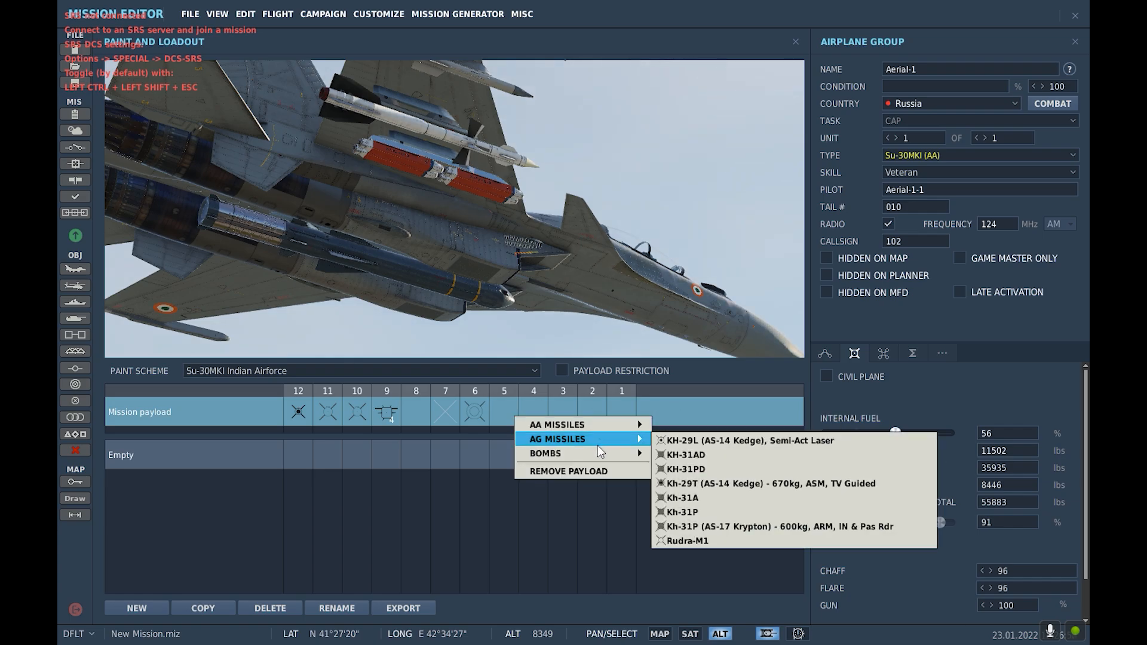
mouse_move(681, 512)
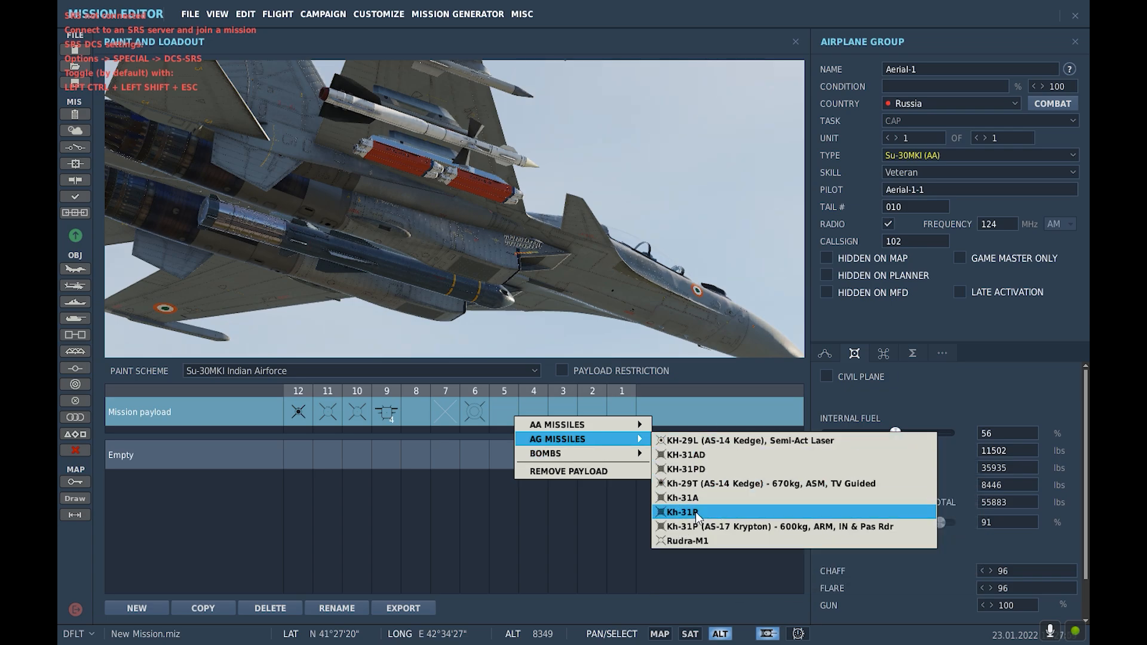
mouse_move(728, 454)
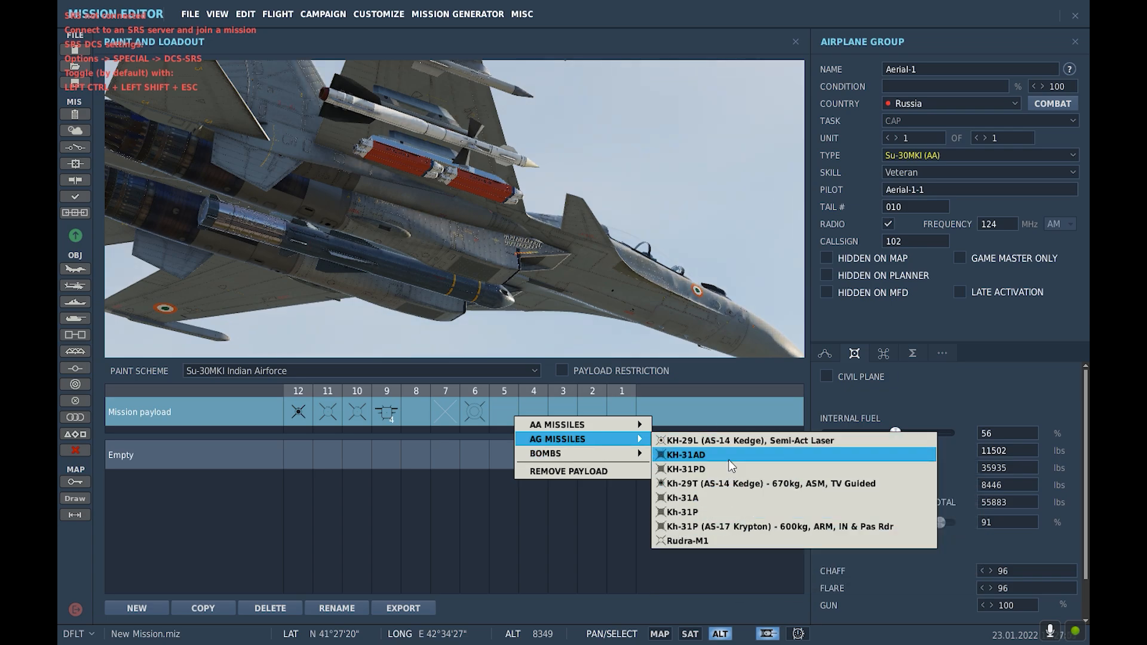
Step: Swap pylon 5 from a Kh-31 to the Kh-29T (AS-14 Kedge), then close the loadout window
click(685, 454)
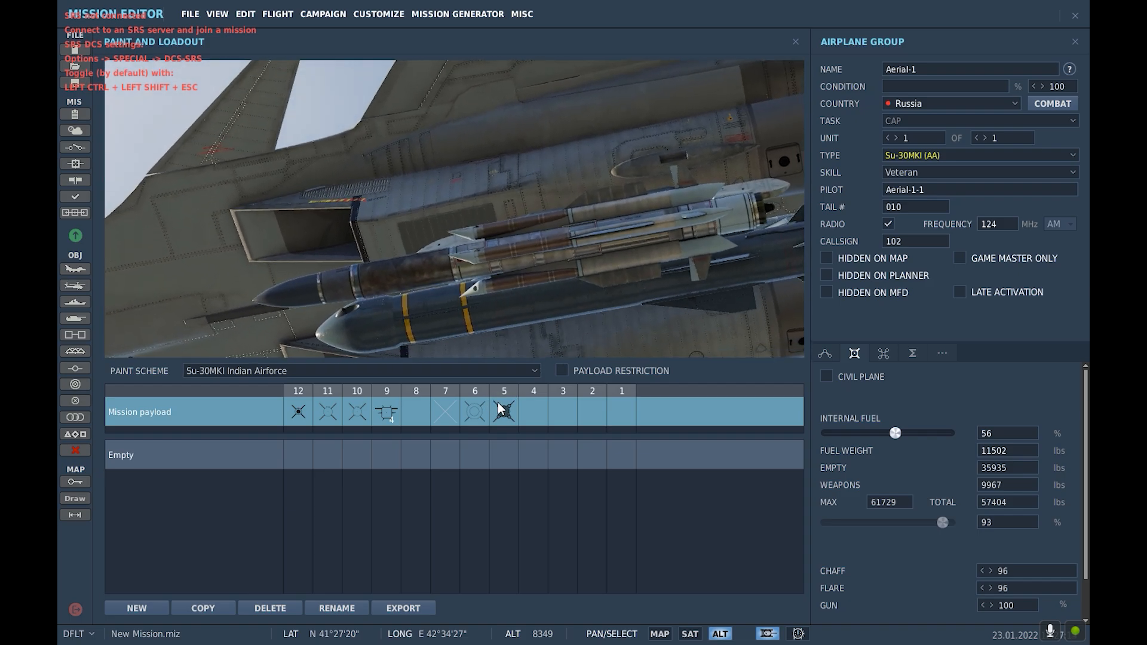
mouse_move(736, 205)
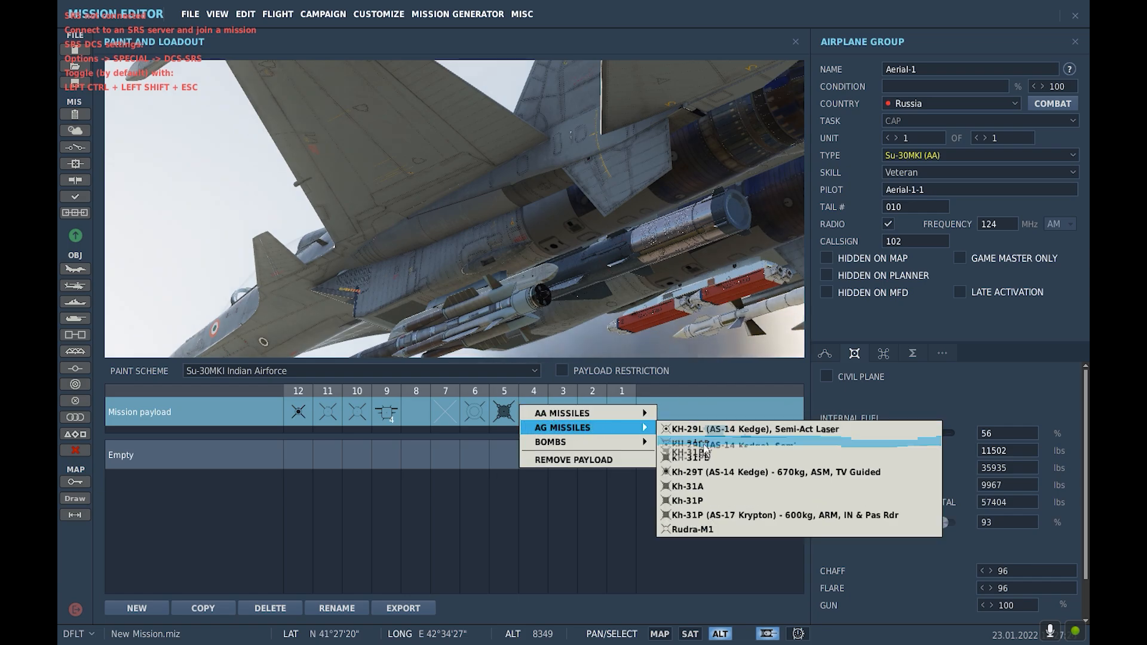
mouse_move(723, 443)
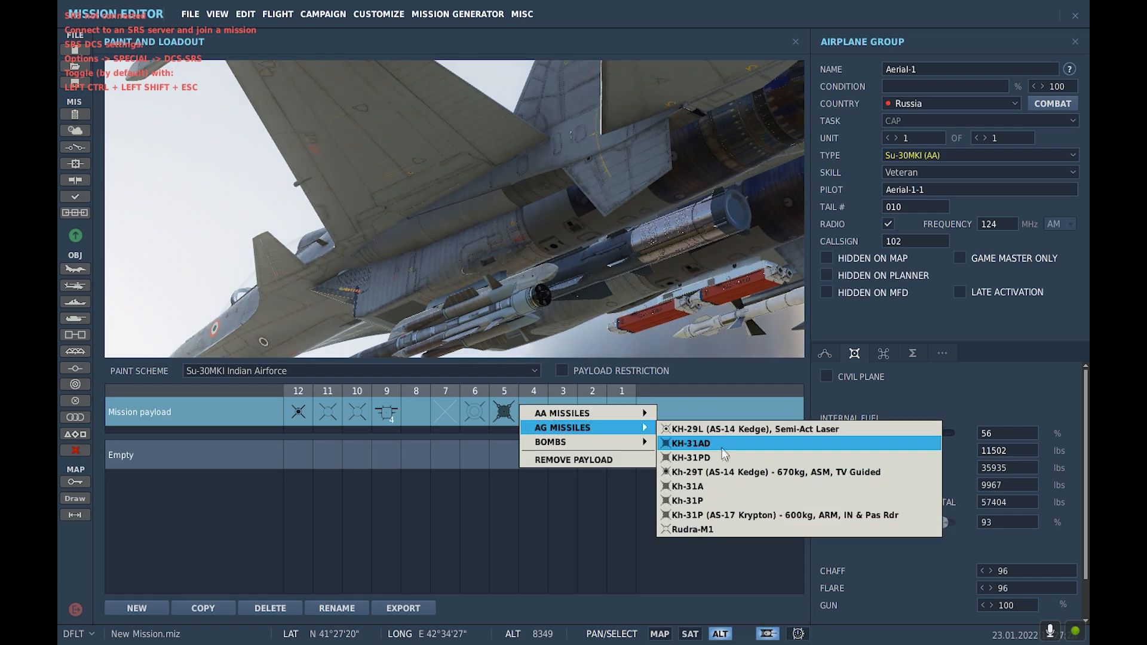
mouse_move(731, 475)
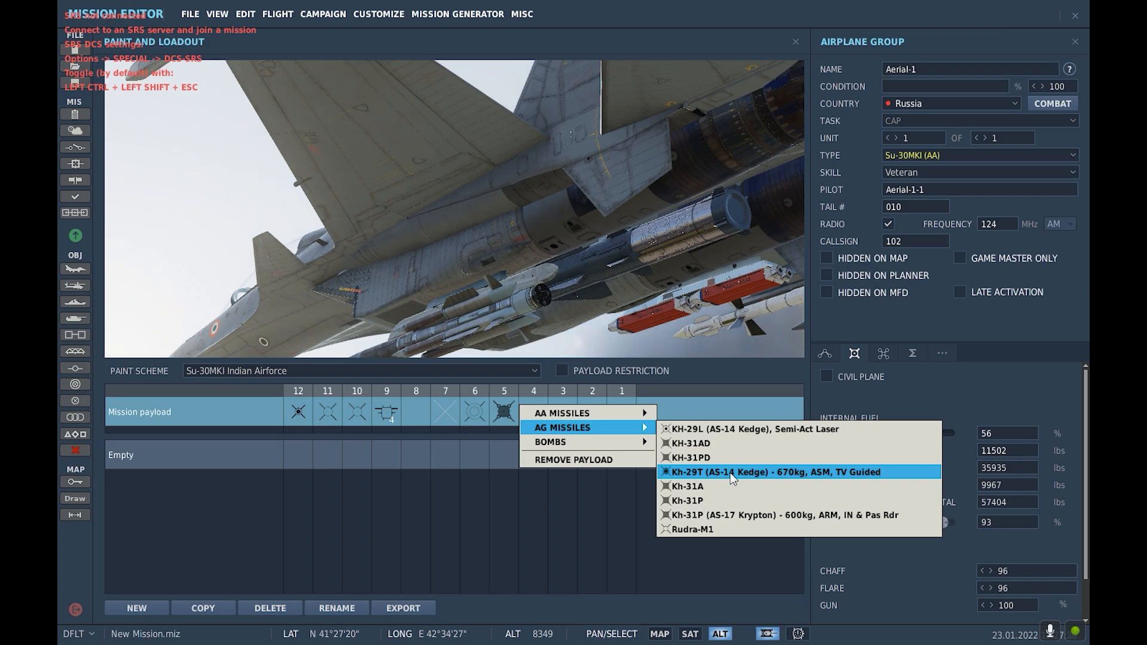
click(774, 472)
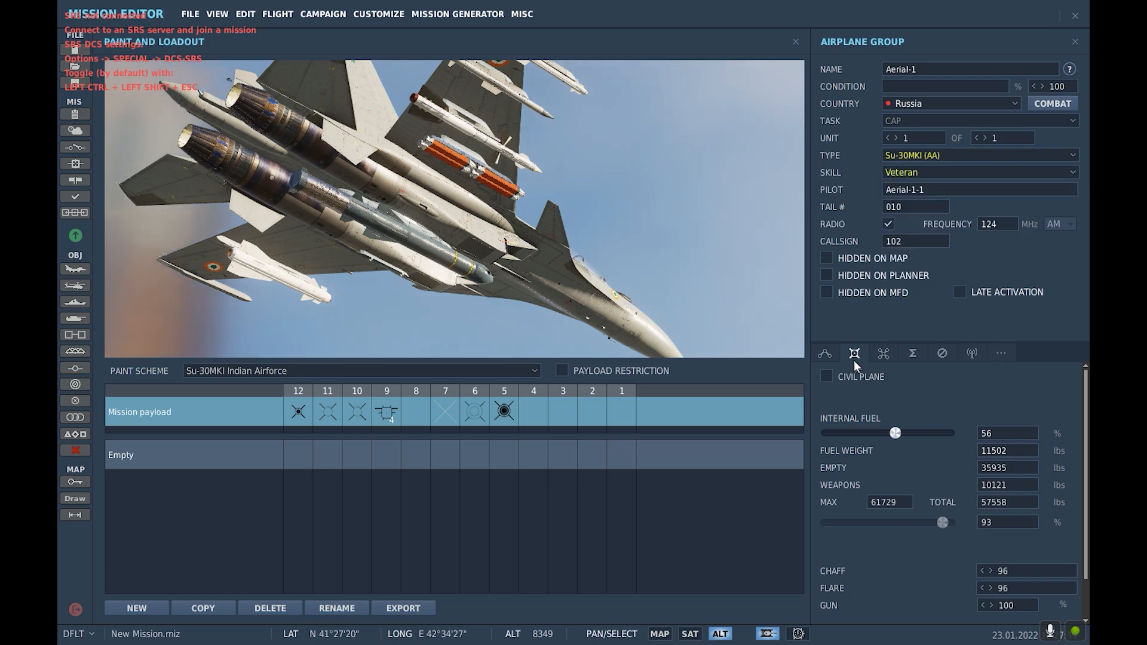
click(825, 353)
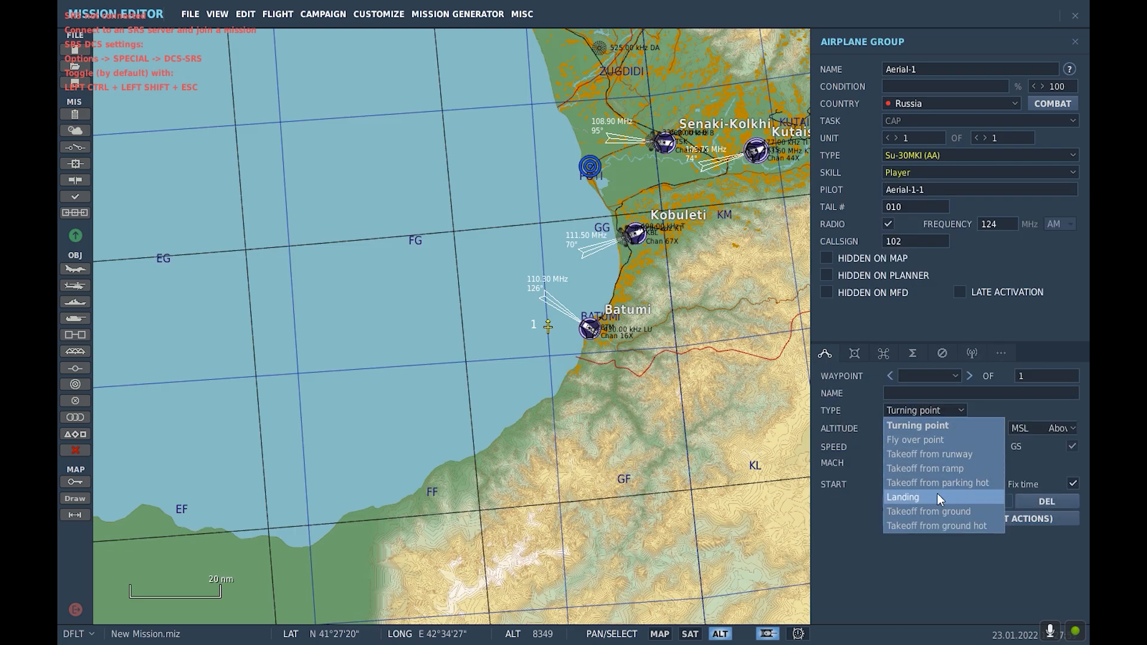
mouse_move(952, 525)
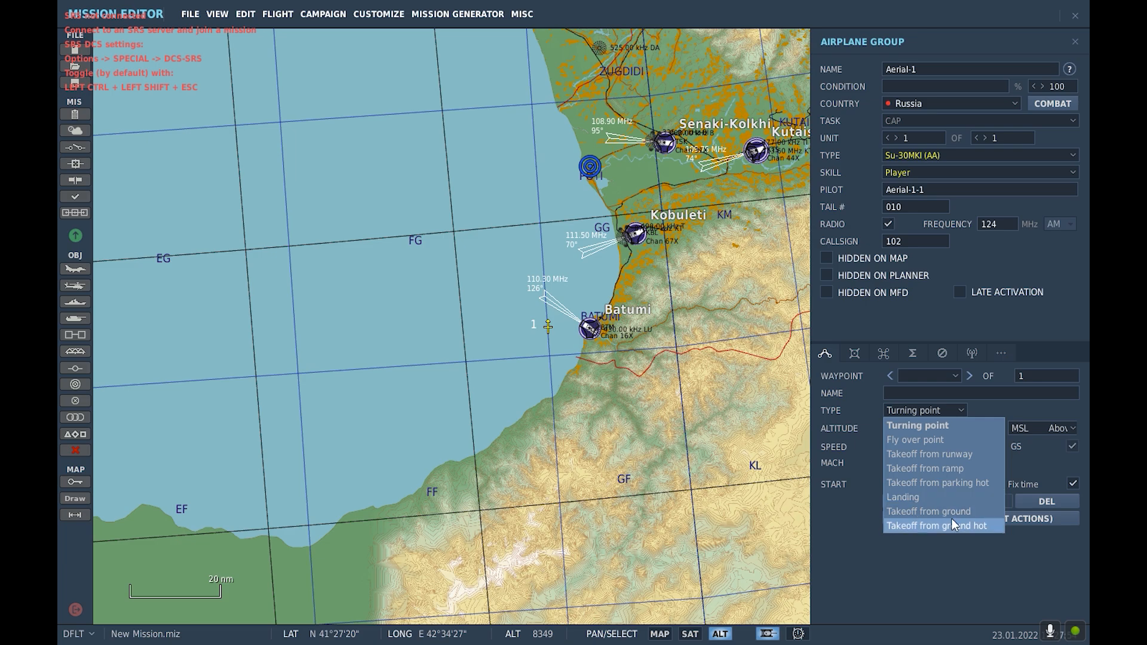
mouse_move(944, 525)
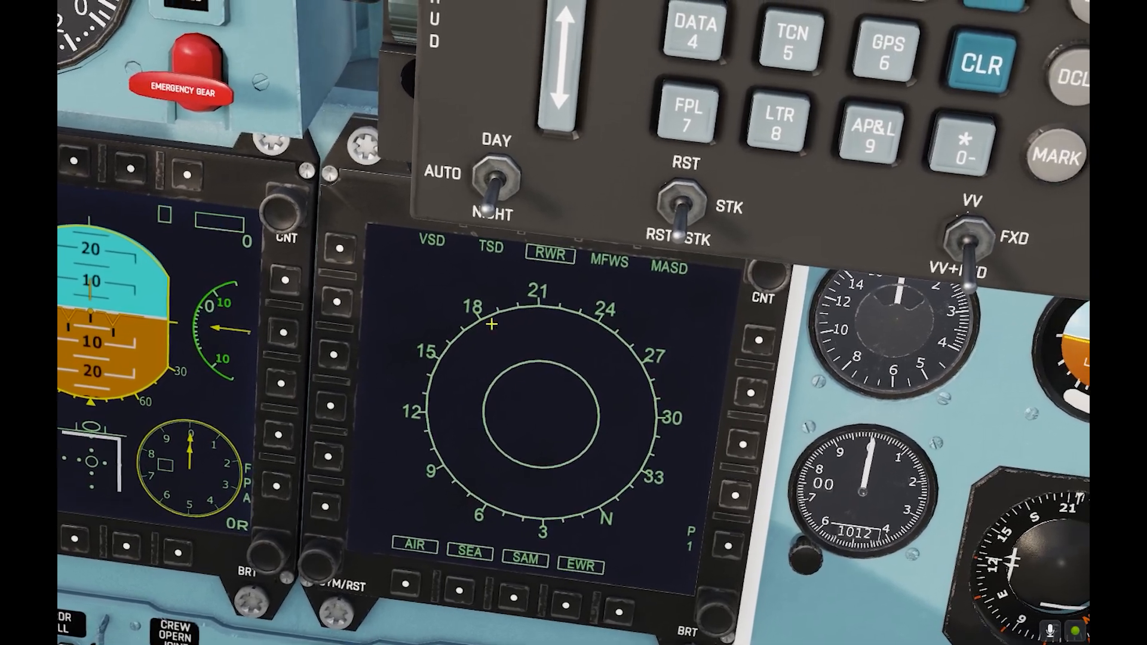
Step: Use the MFWS option to put the centre MFD on the FUEL page
click(608, 260)
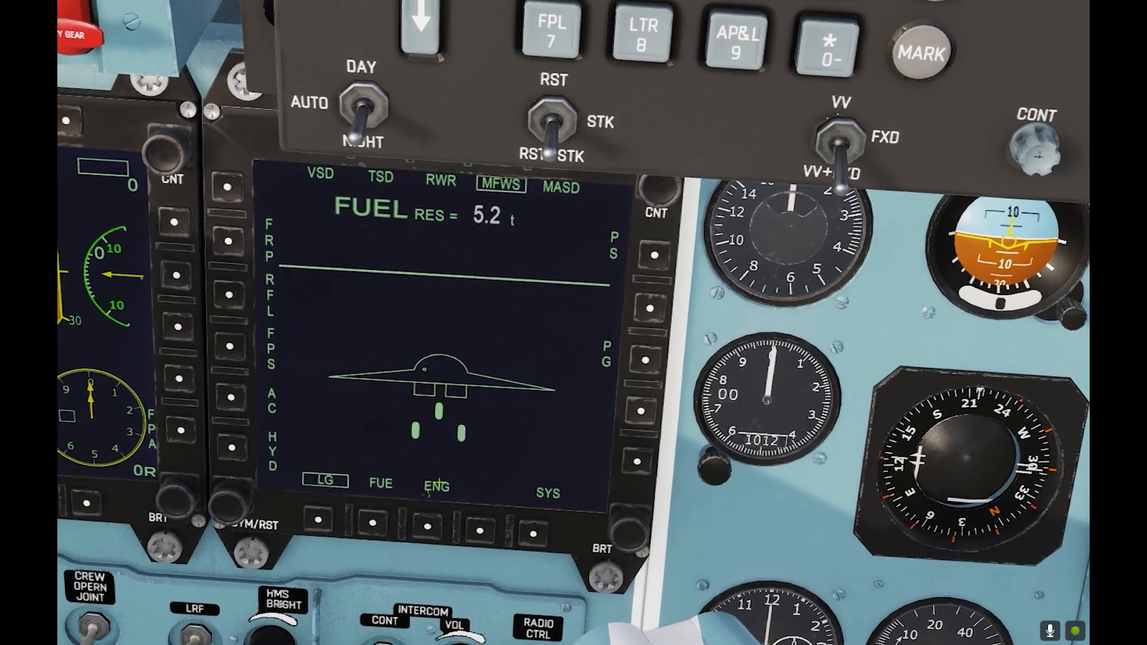
click(561, 187)
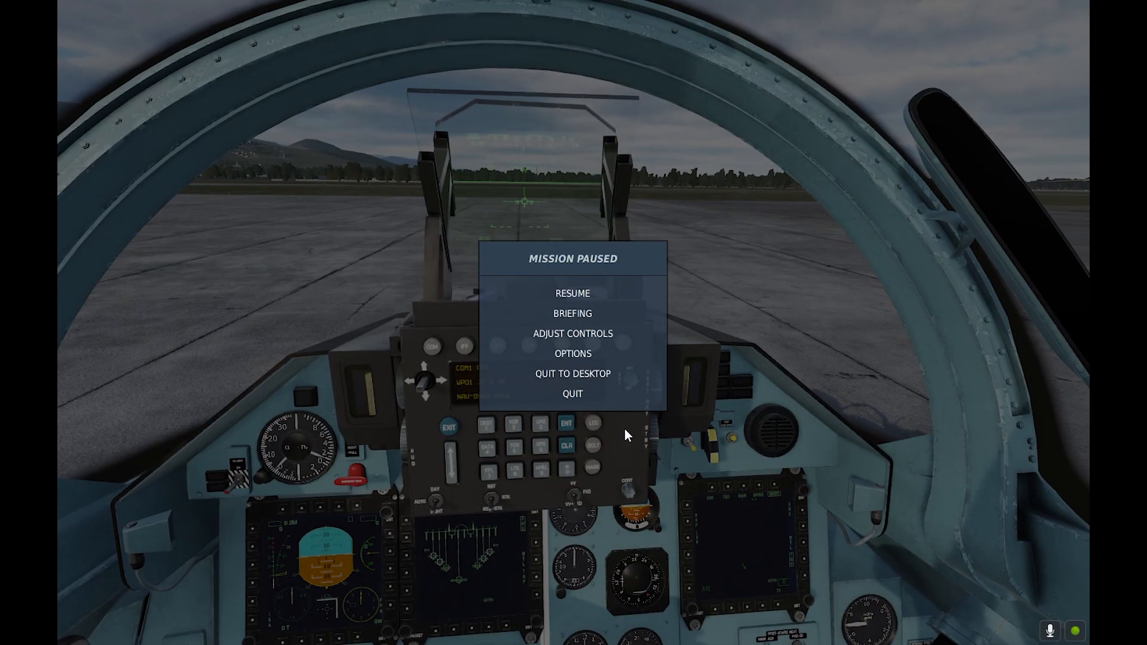
Step: Open Adjust Controls on Axis Commands and inspect the FCS Pitch and Roll Axe bindings
click(572, 333)
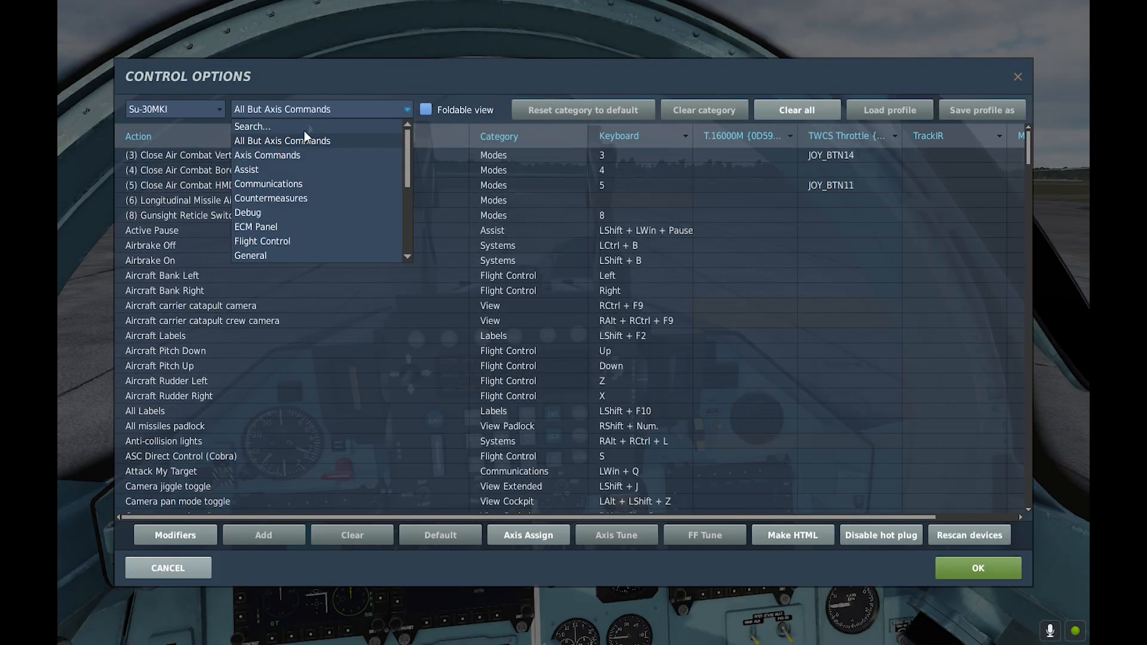
click(267, 155)
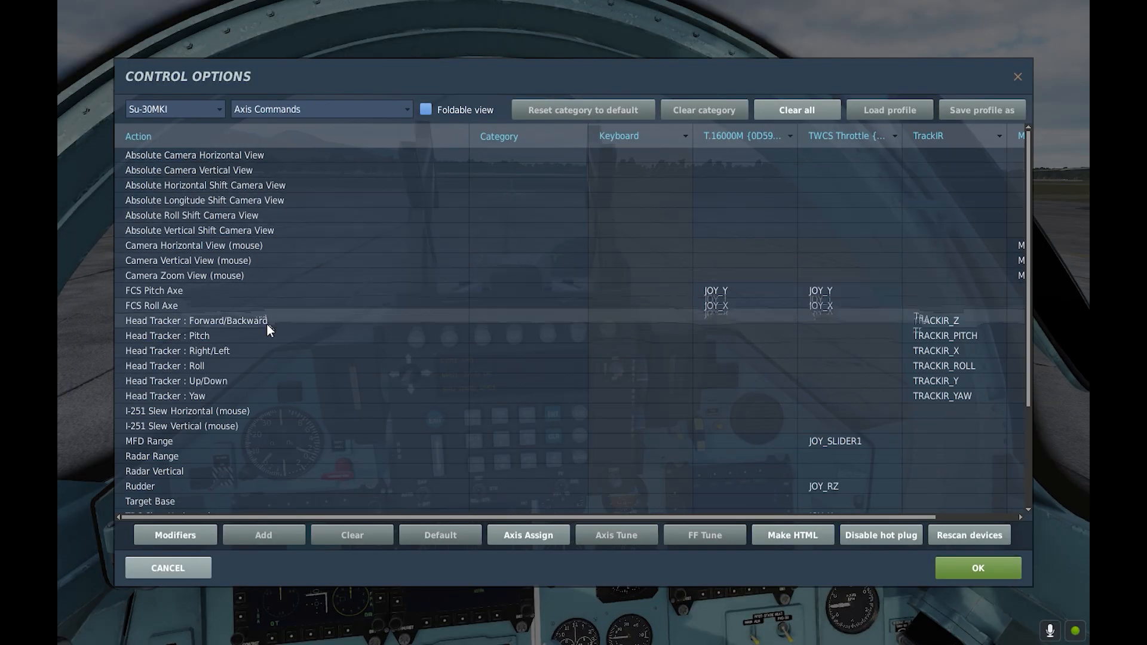
click(154, 291)
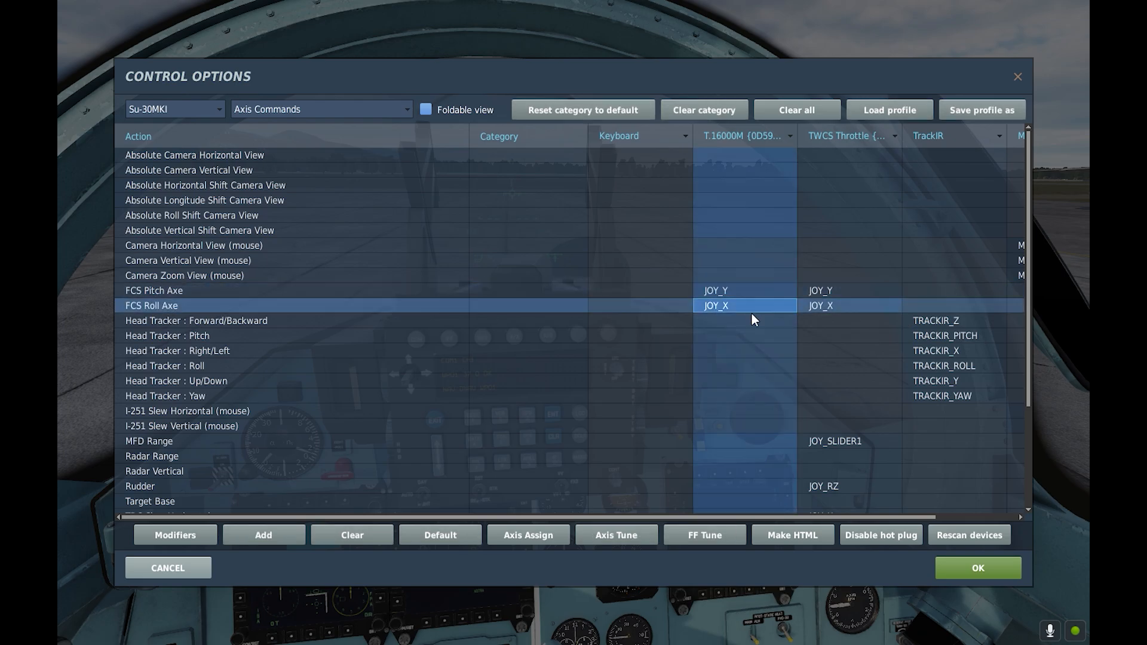
mouse_move(721, 306)
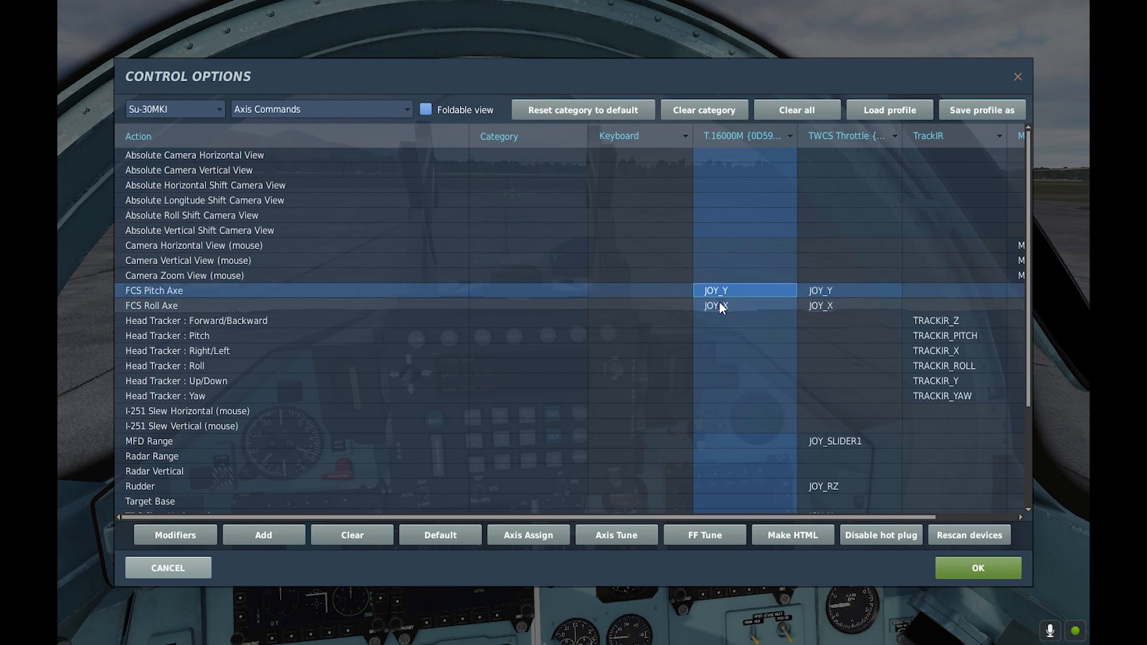
scroll(down, 3)
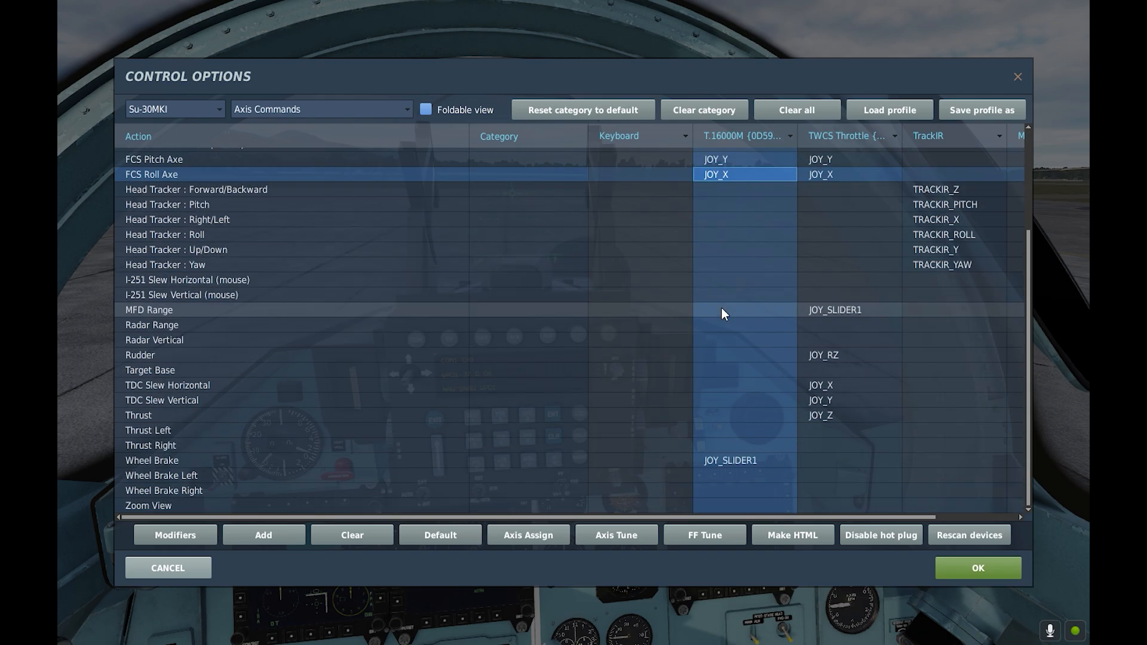
scroll(up, 3)
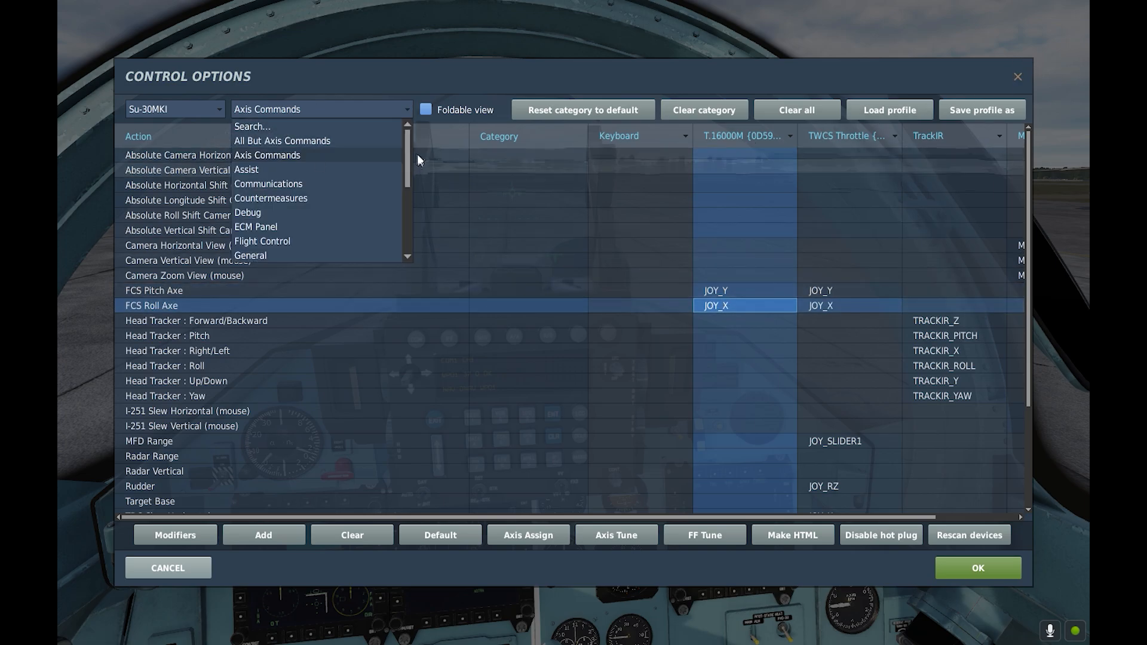
Step: List All But Axis Commands and select the Trim Hat - NOSE DOWN binding
click(283, 140)
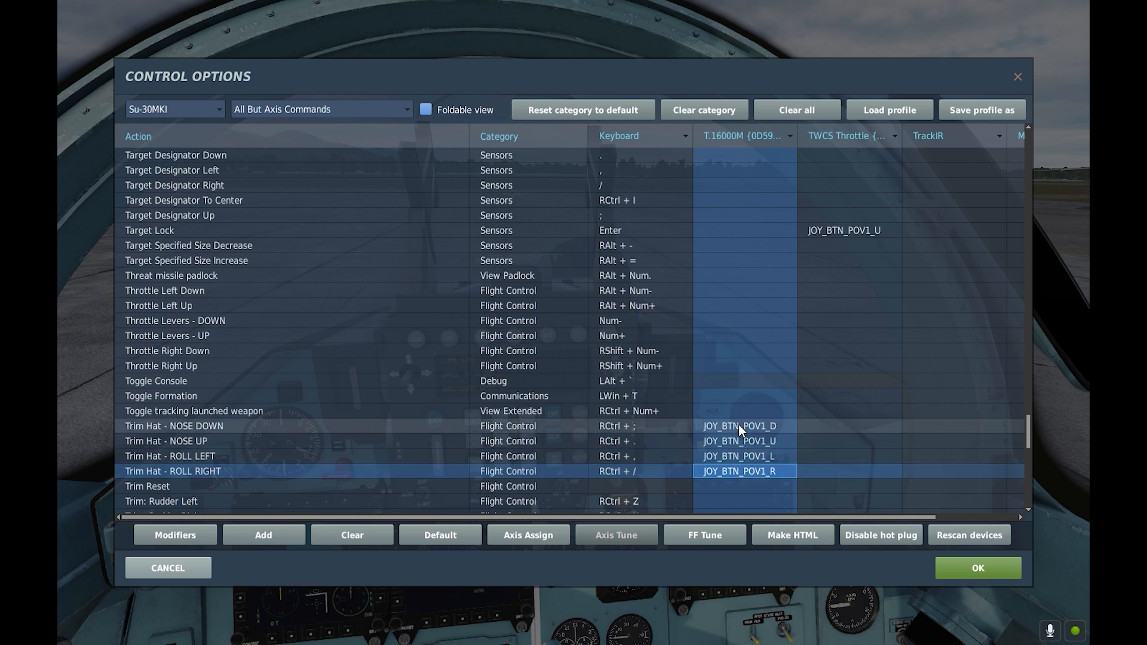
click(978, 568)
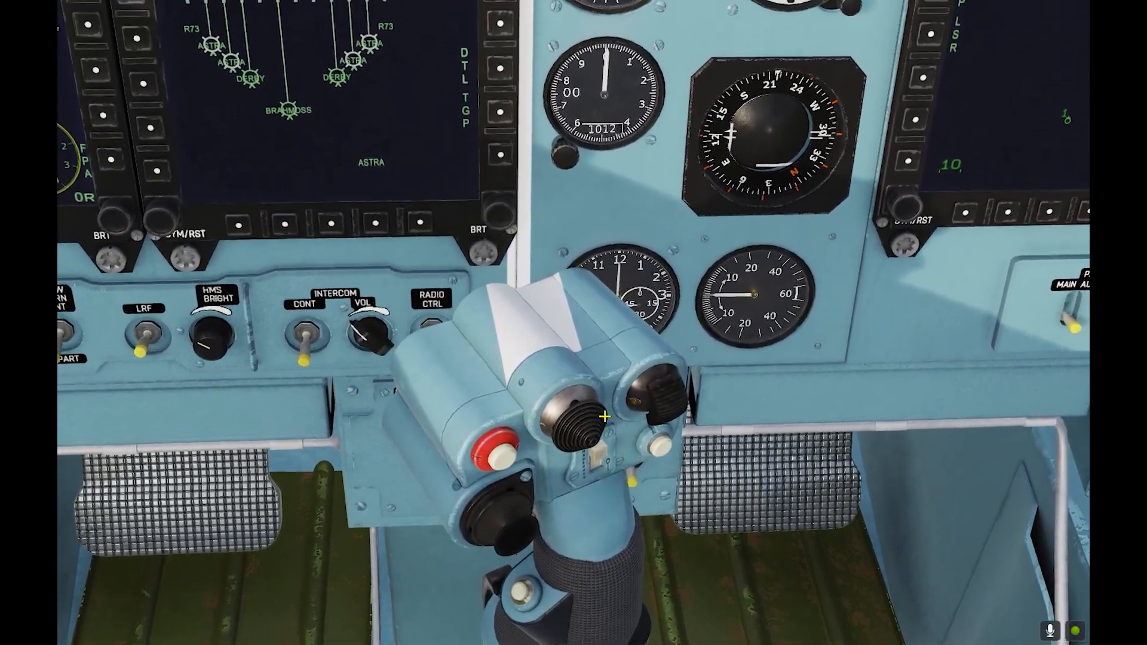
key(F2)
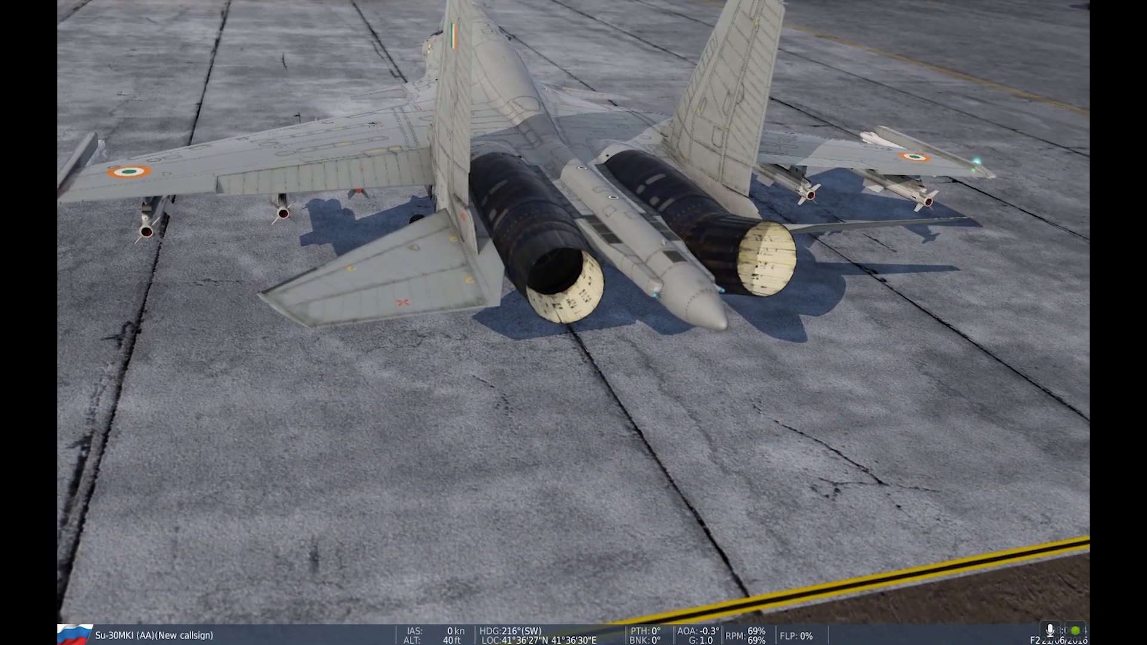
key(F1)
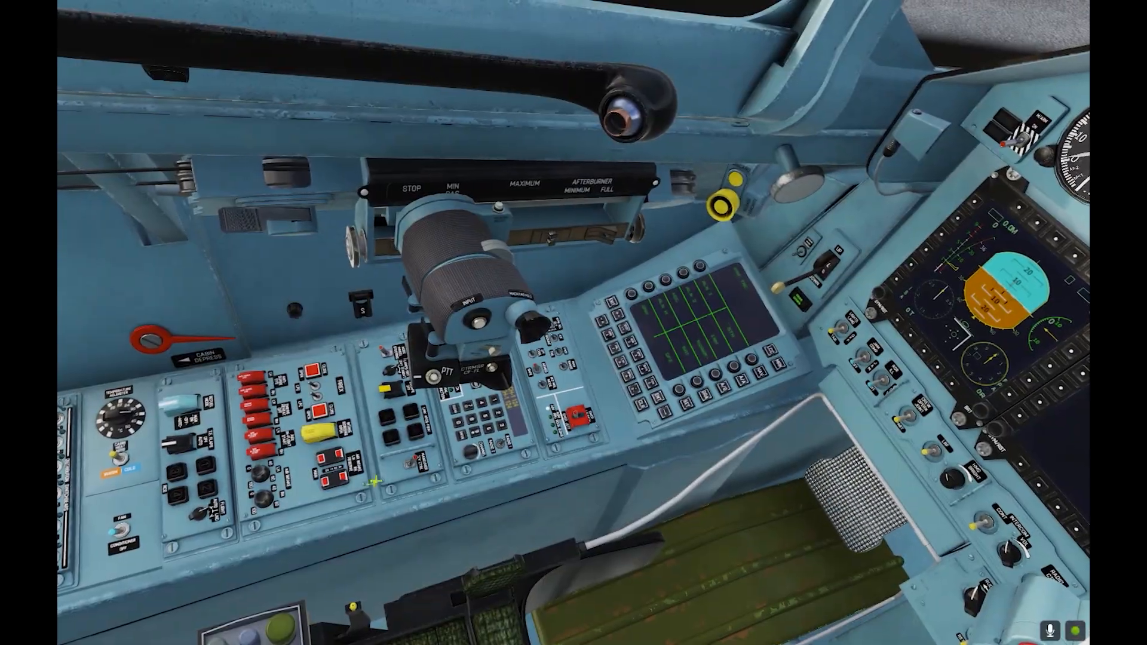